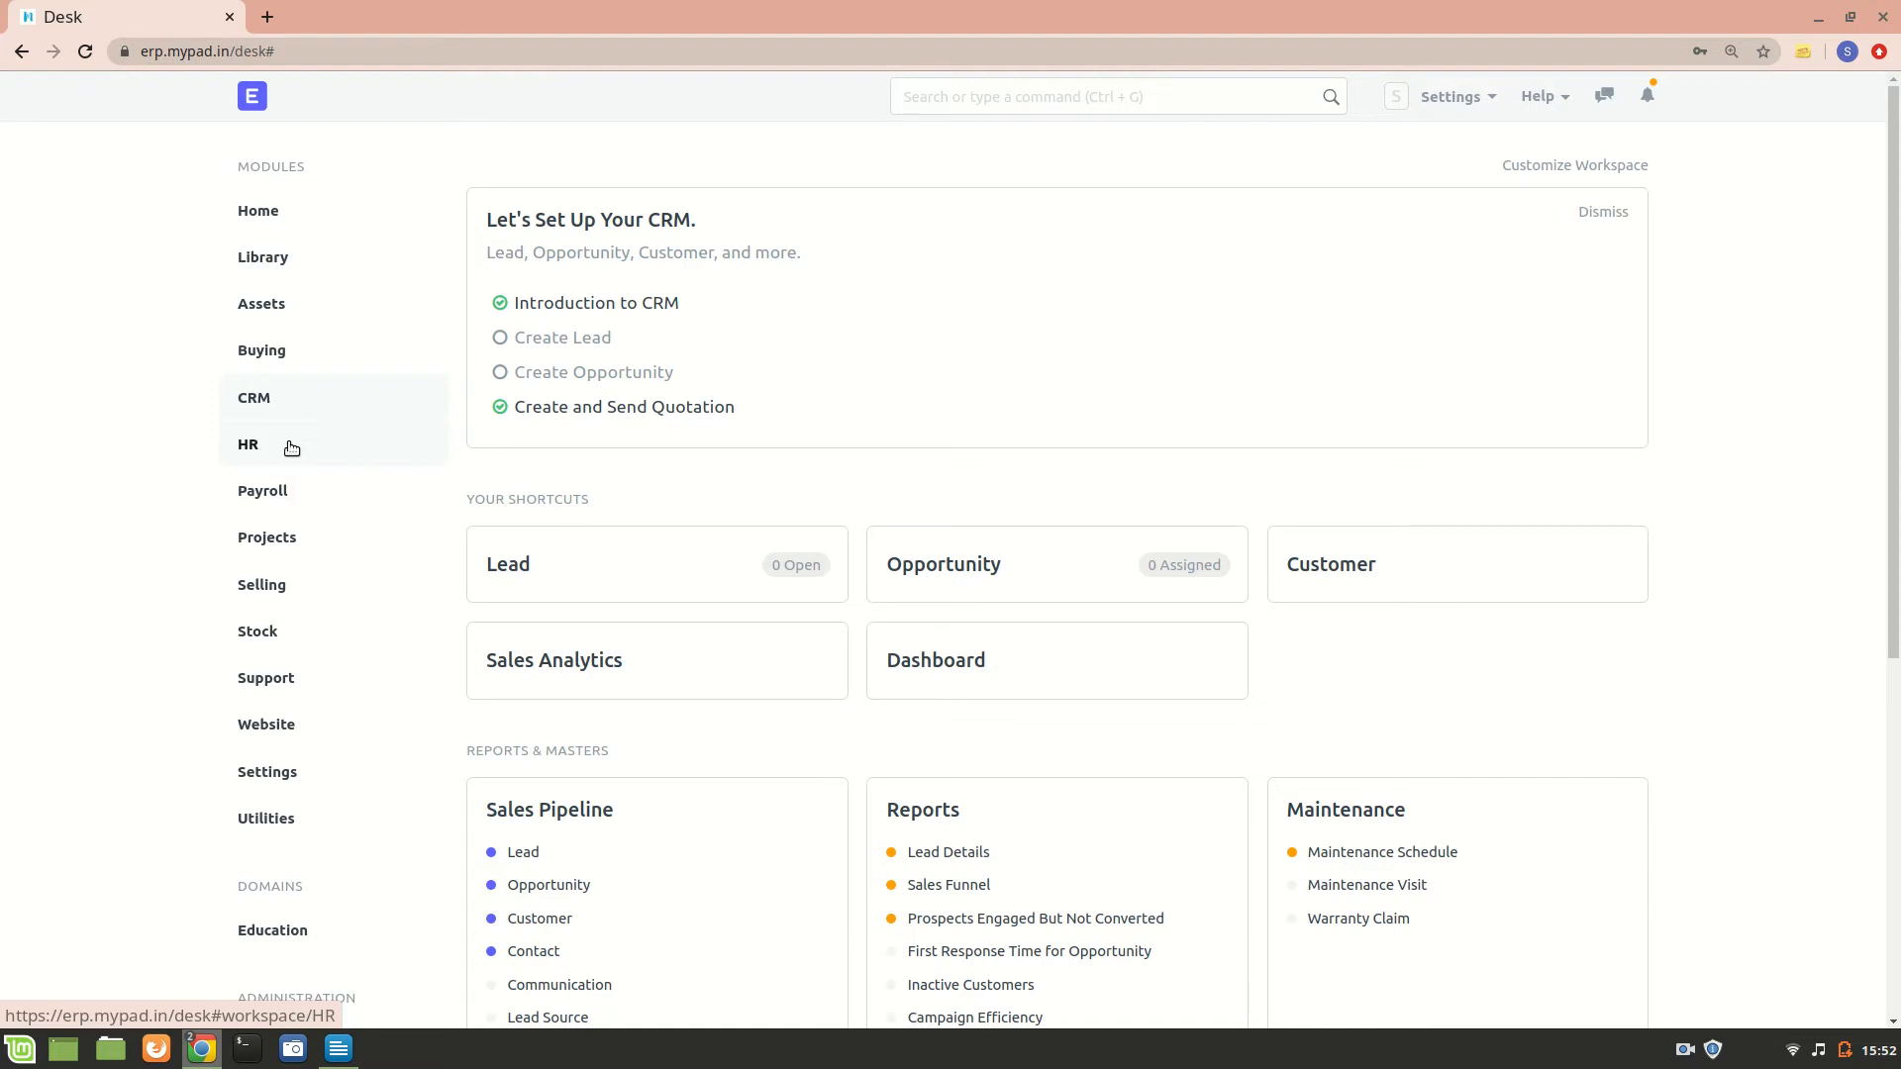
mouse_move(261, 489)
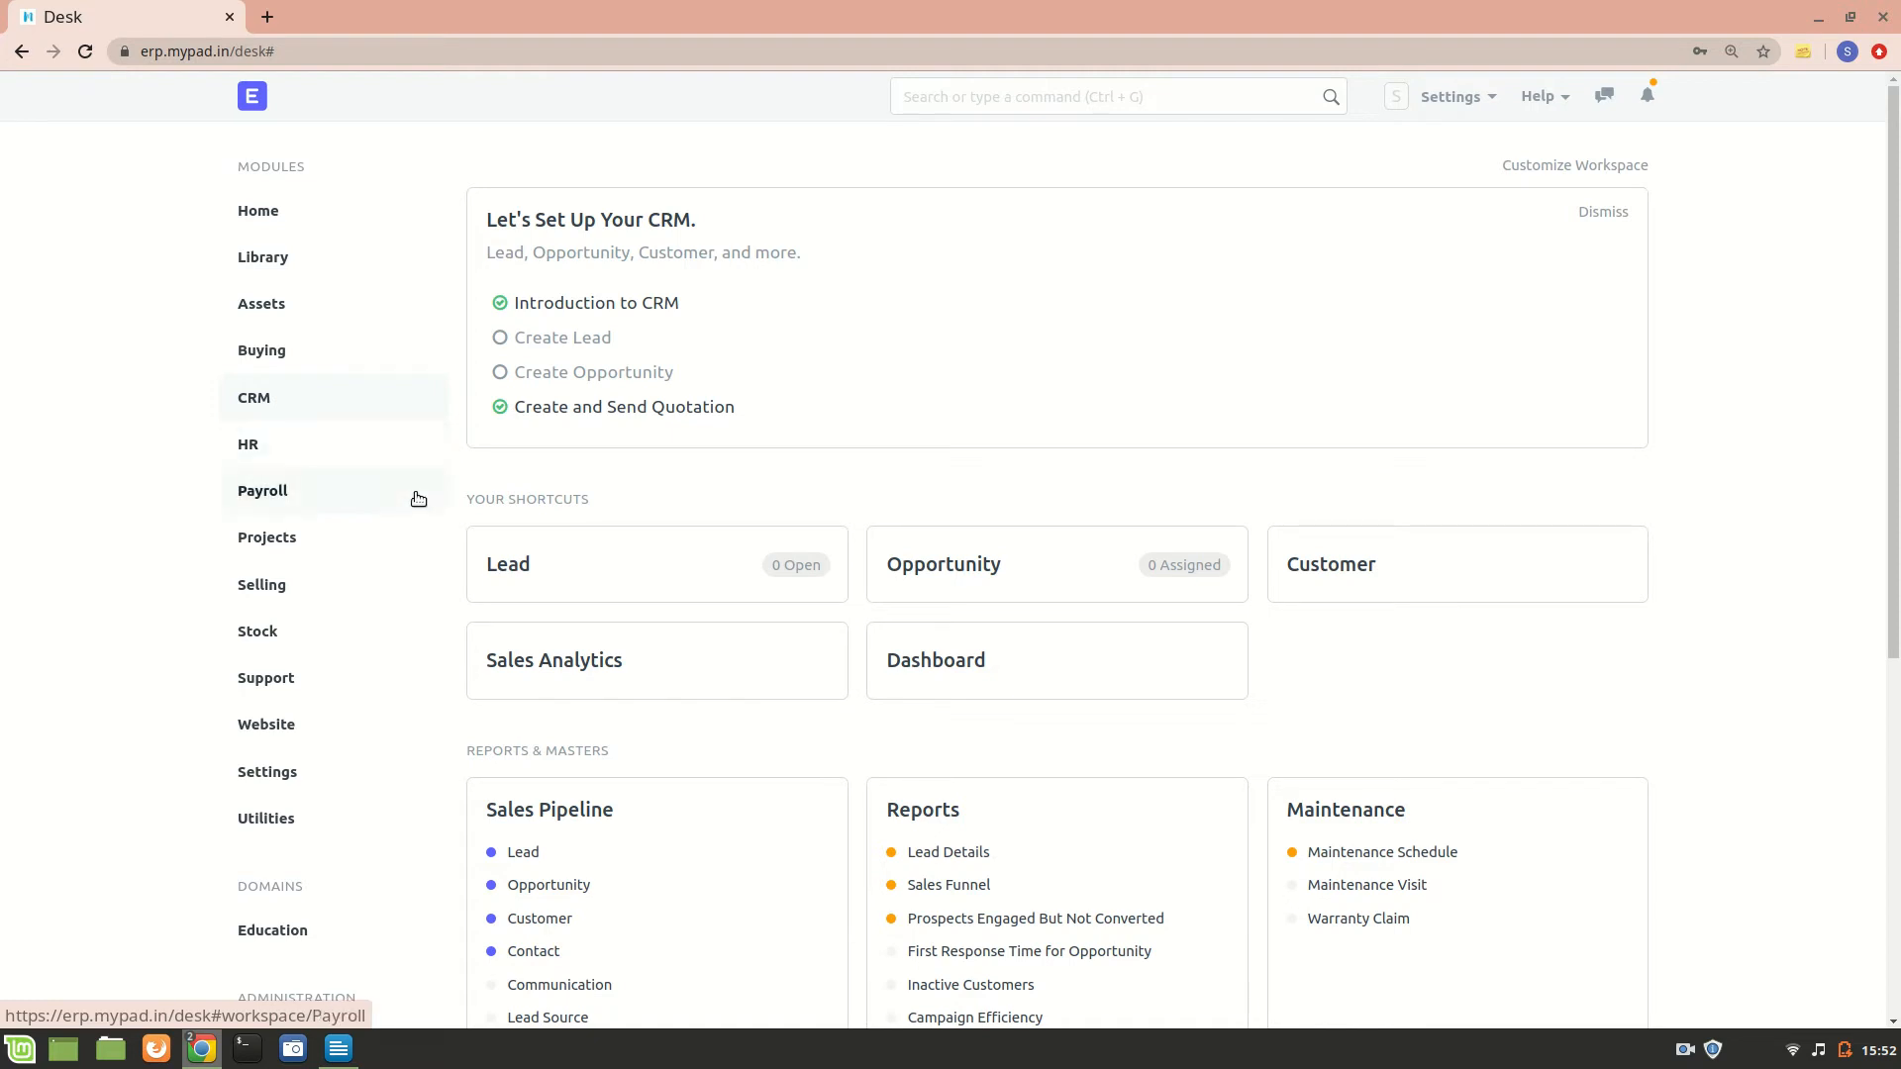
mouse_move(754, 491)
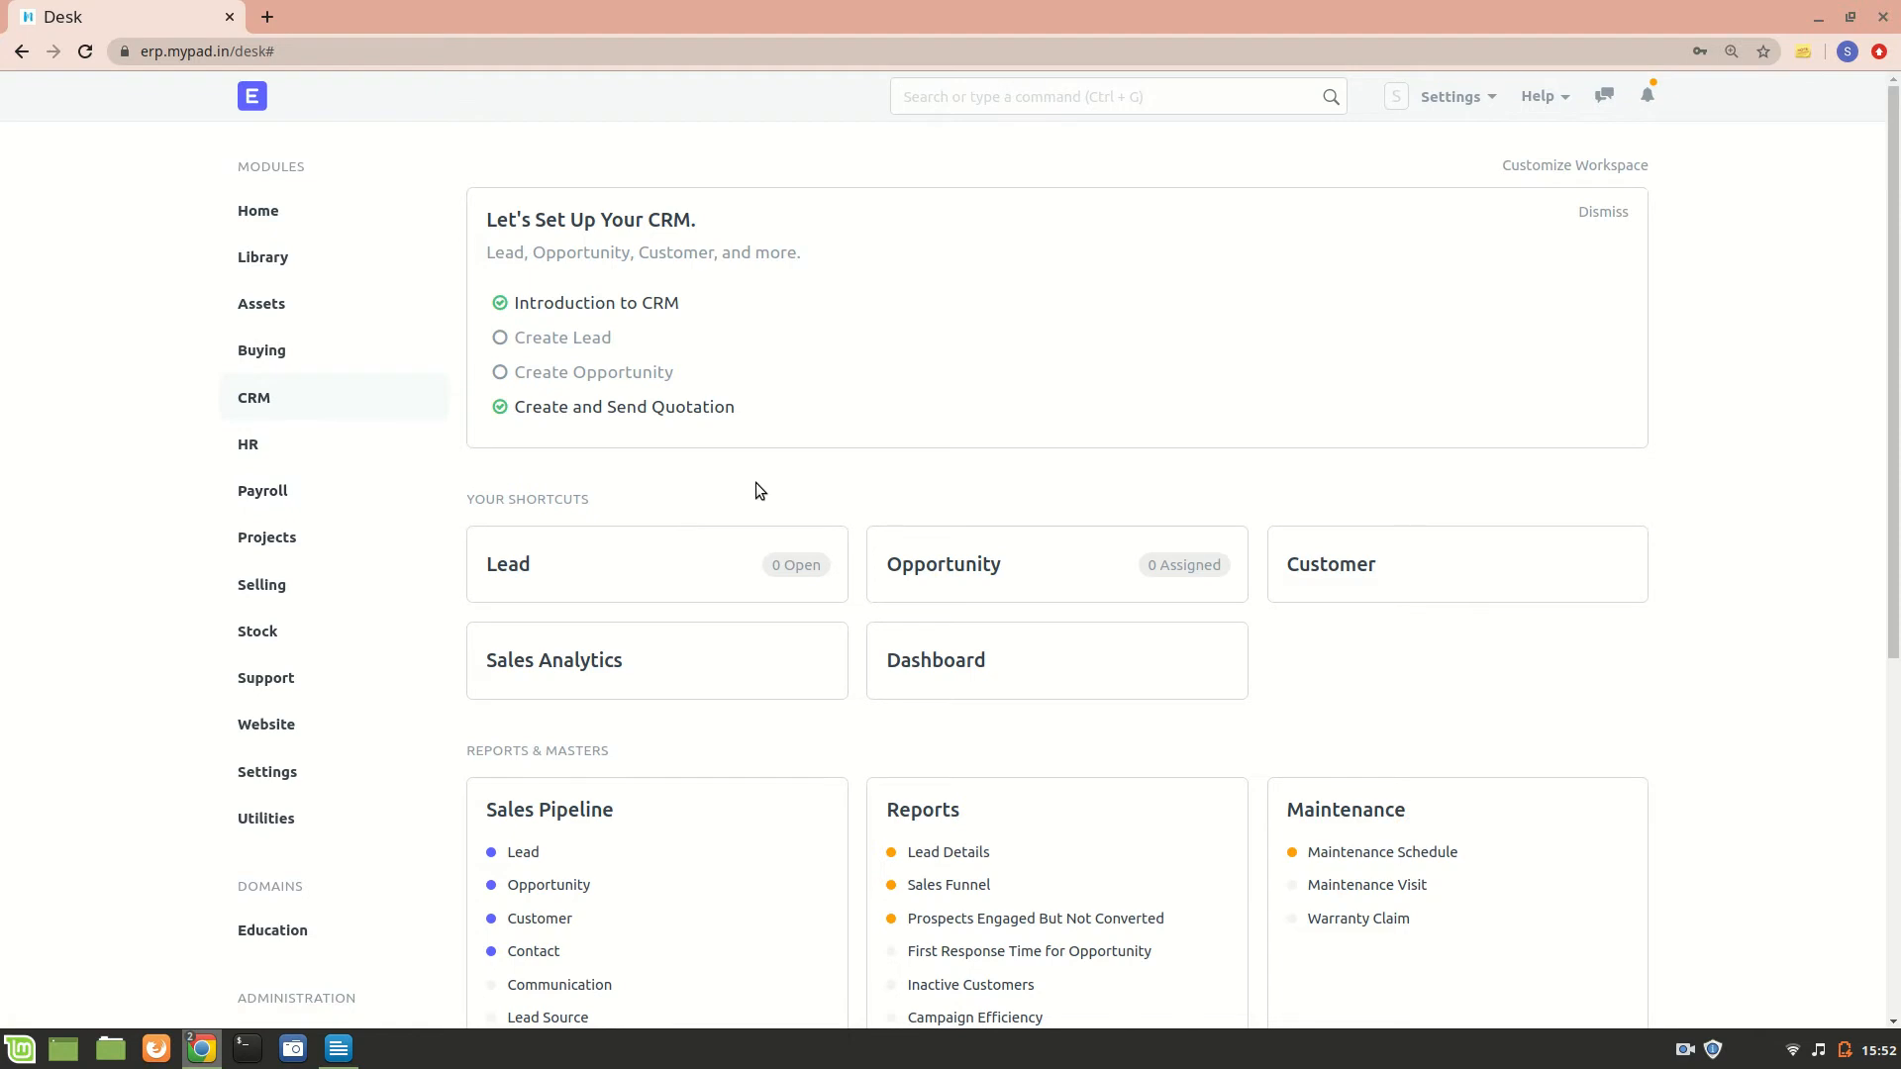
mouse_move(539, 804)
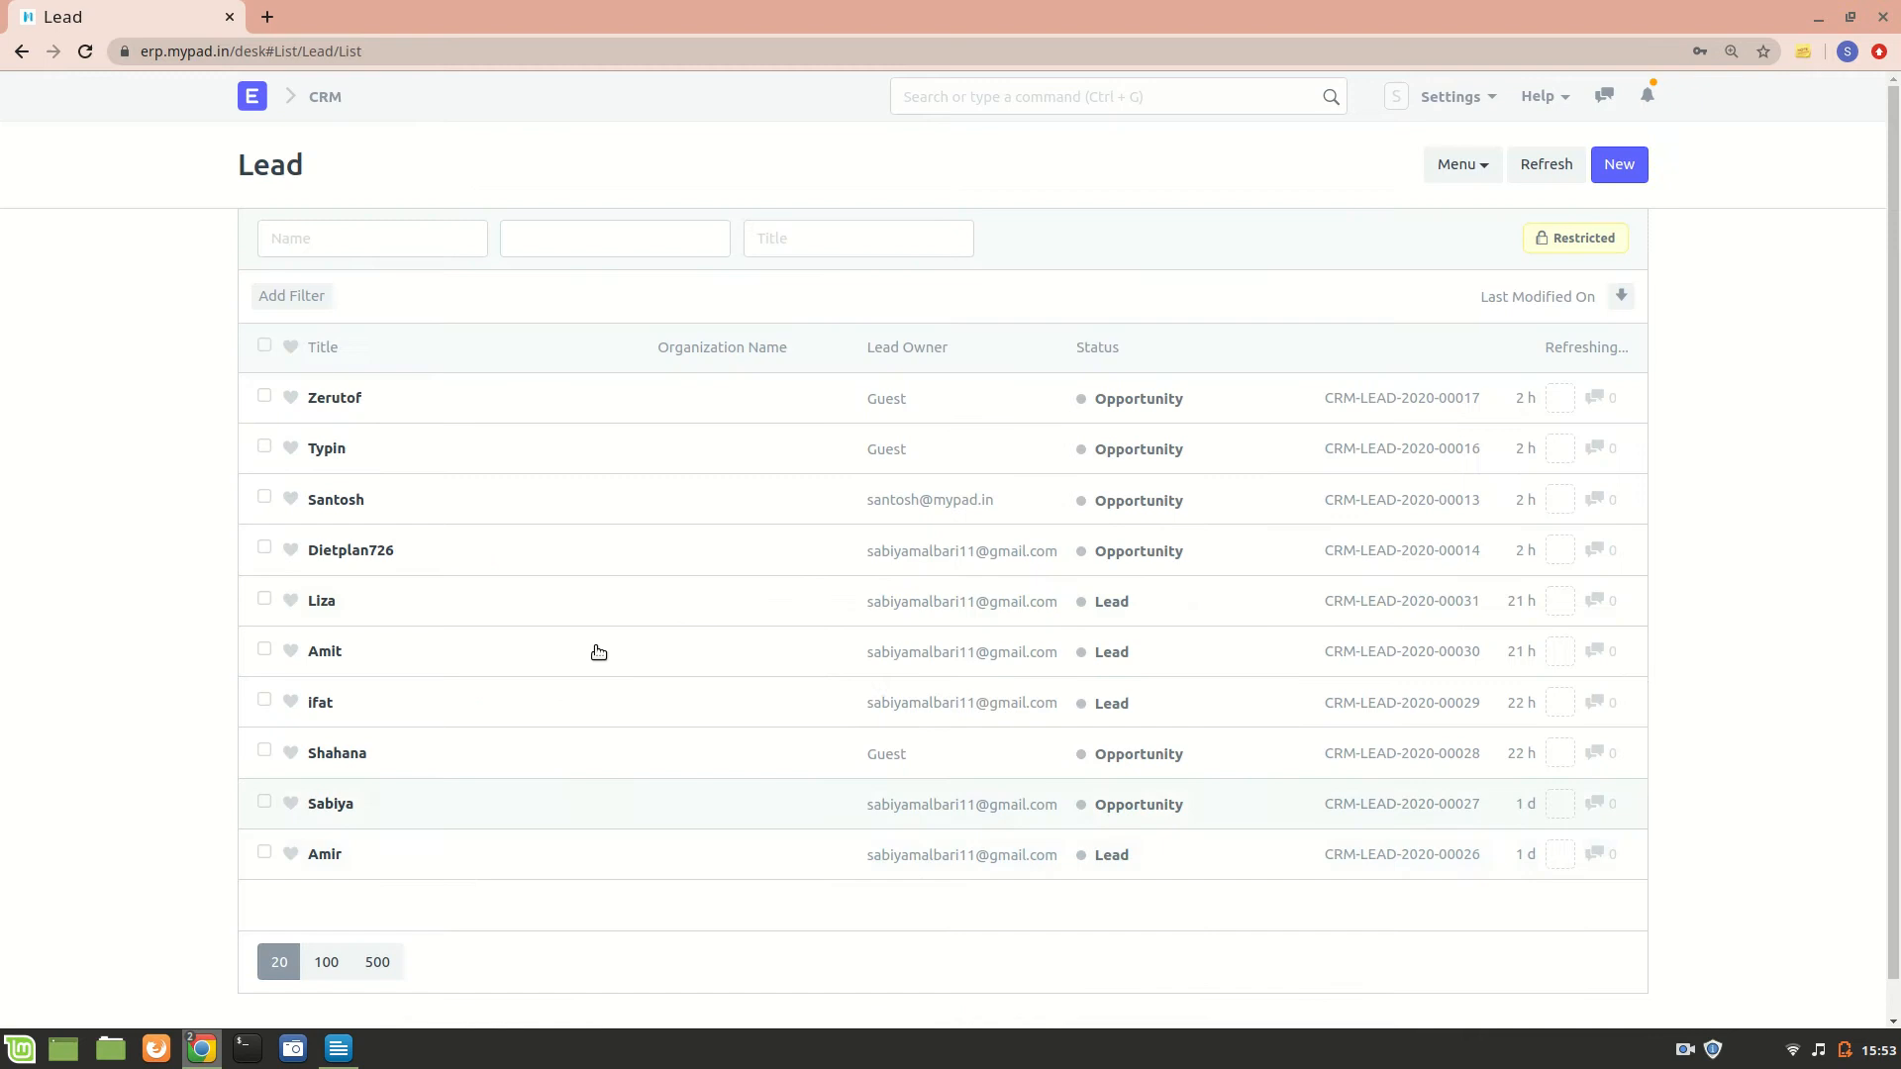
Step: Bring up Customize Form for Lead and scroll to its fields table with the Department link field
left_click(1459, 165)
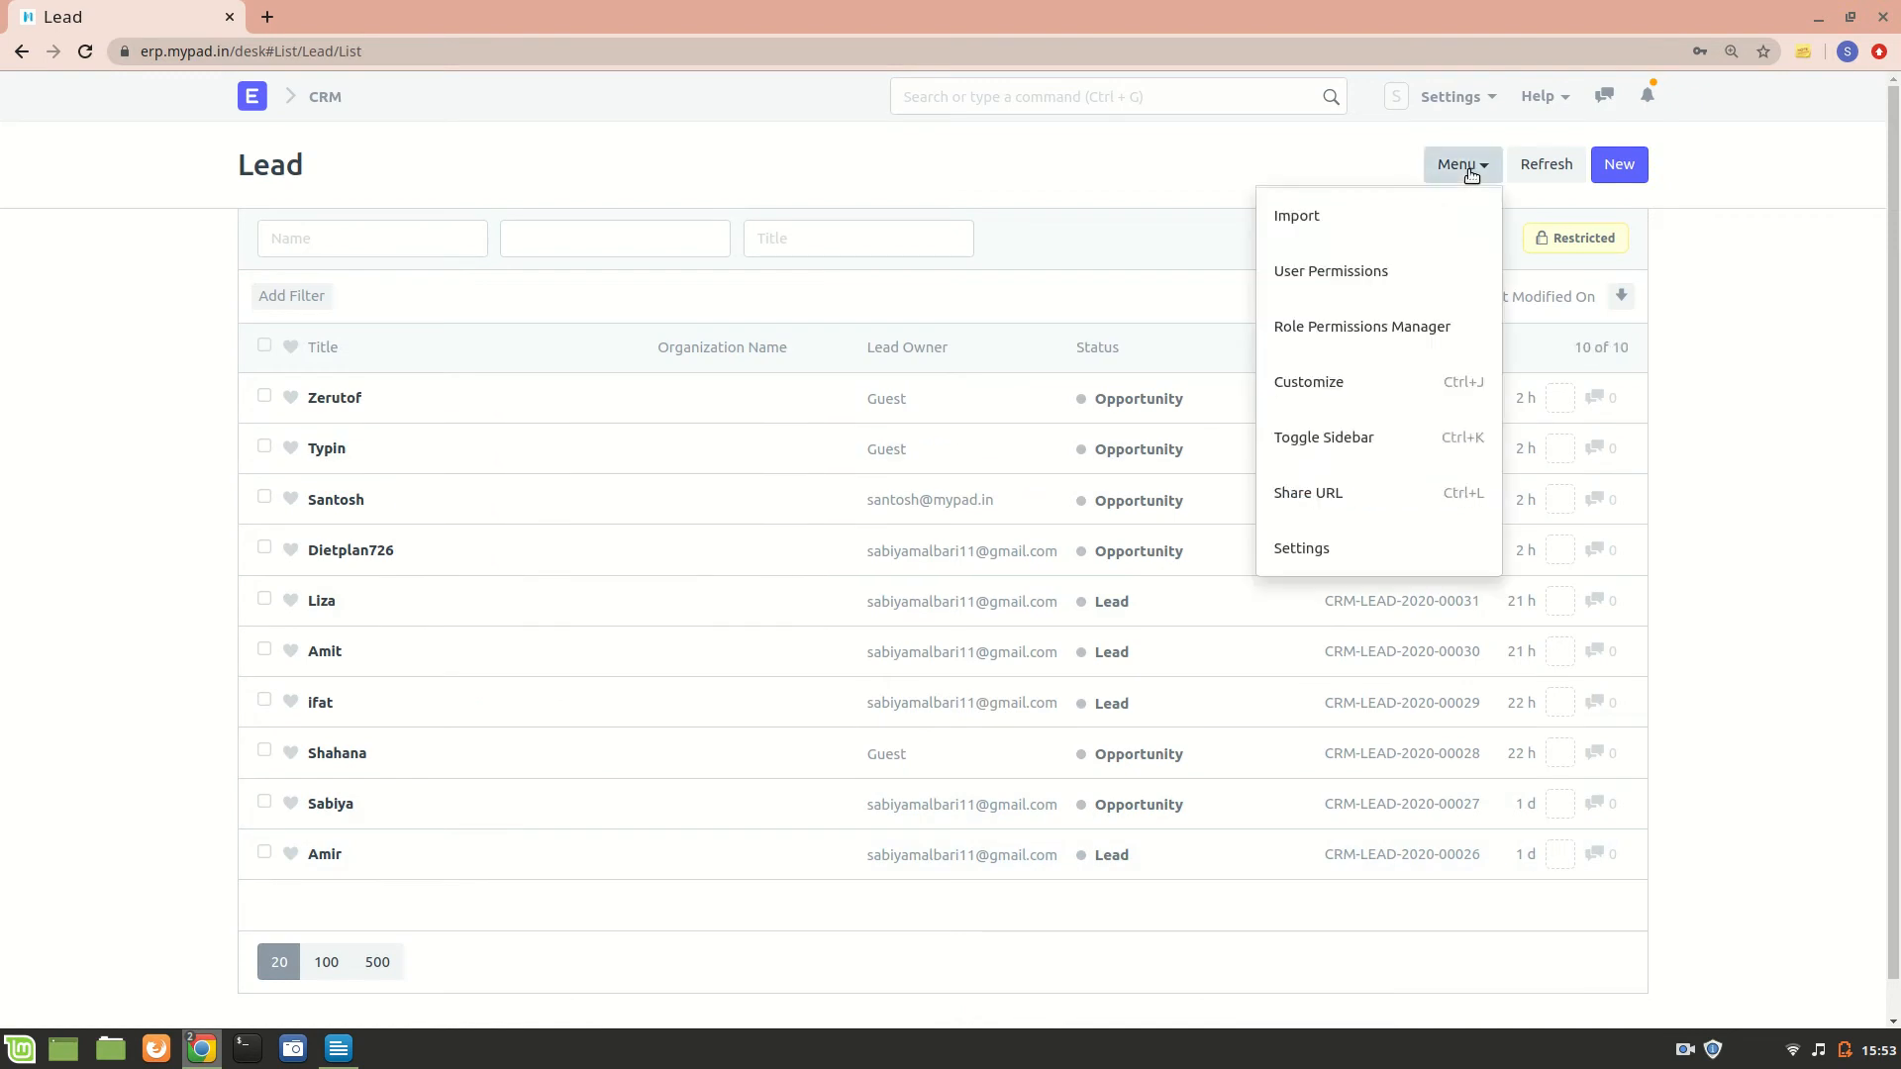
left_click(1307, 382)
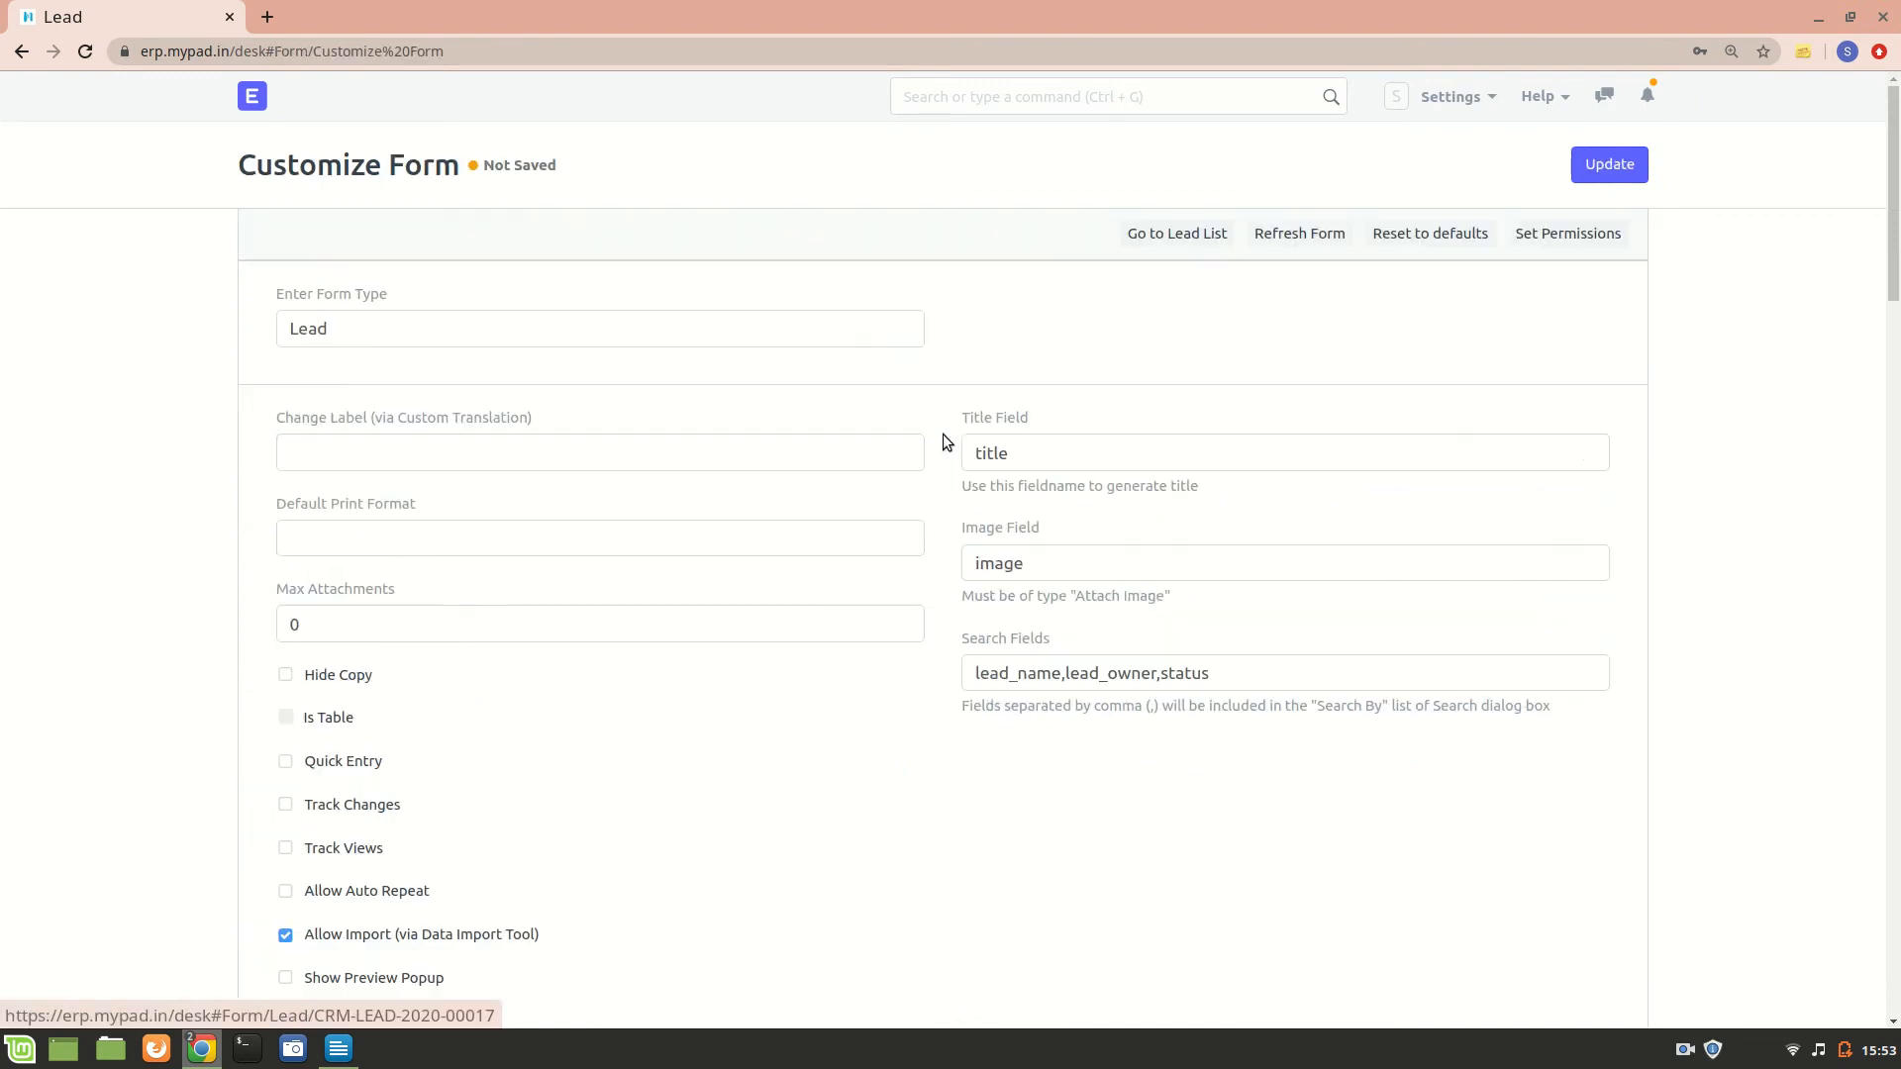
scroll("down", 3)
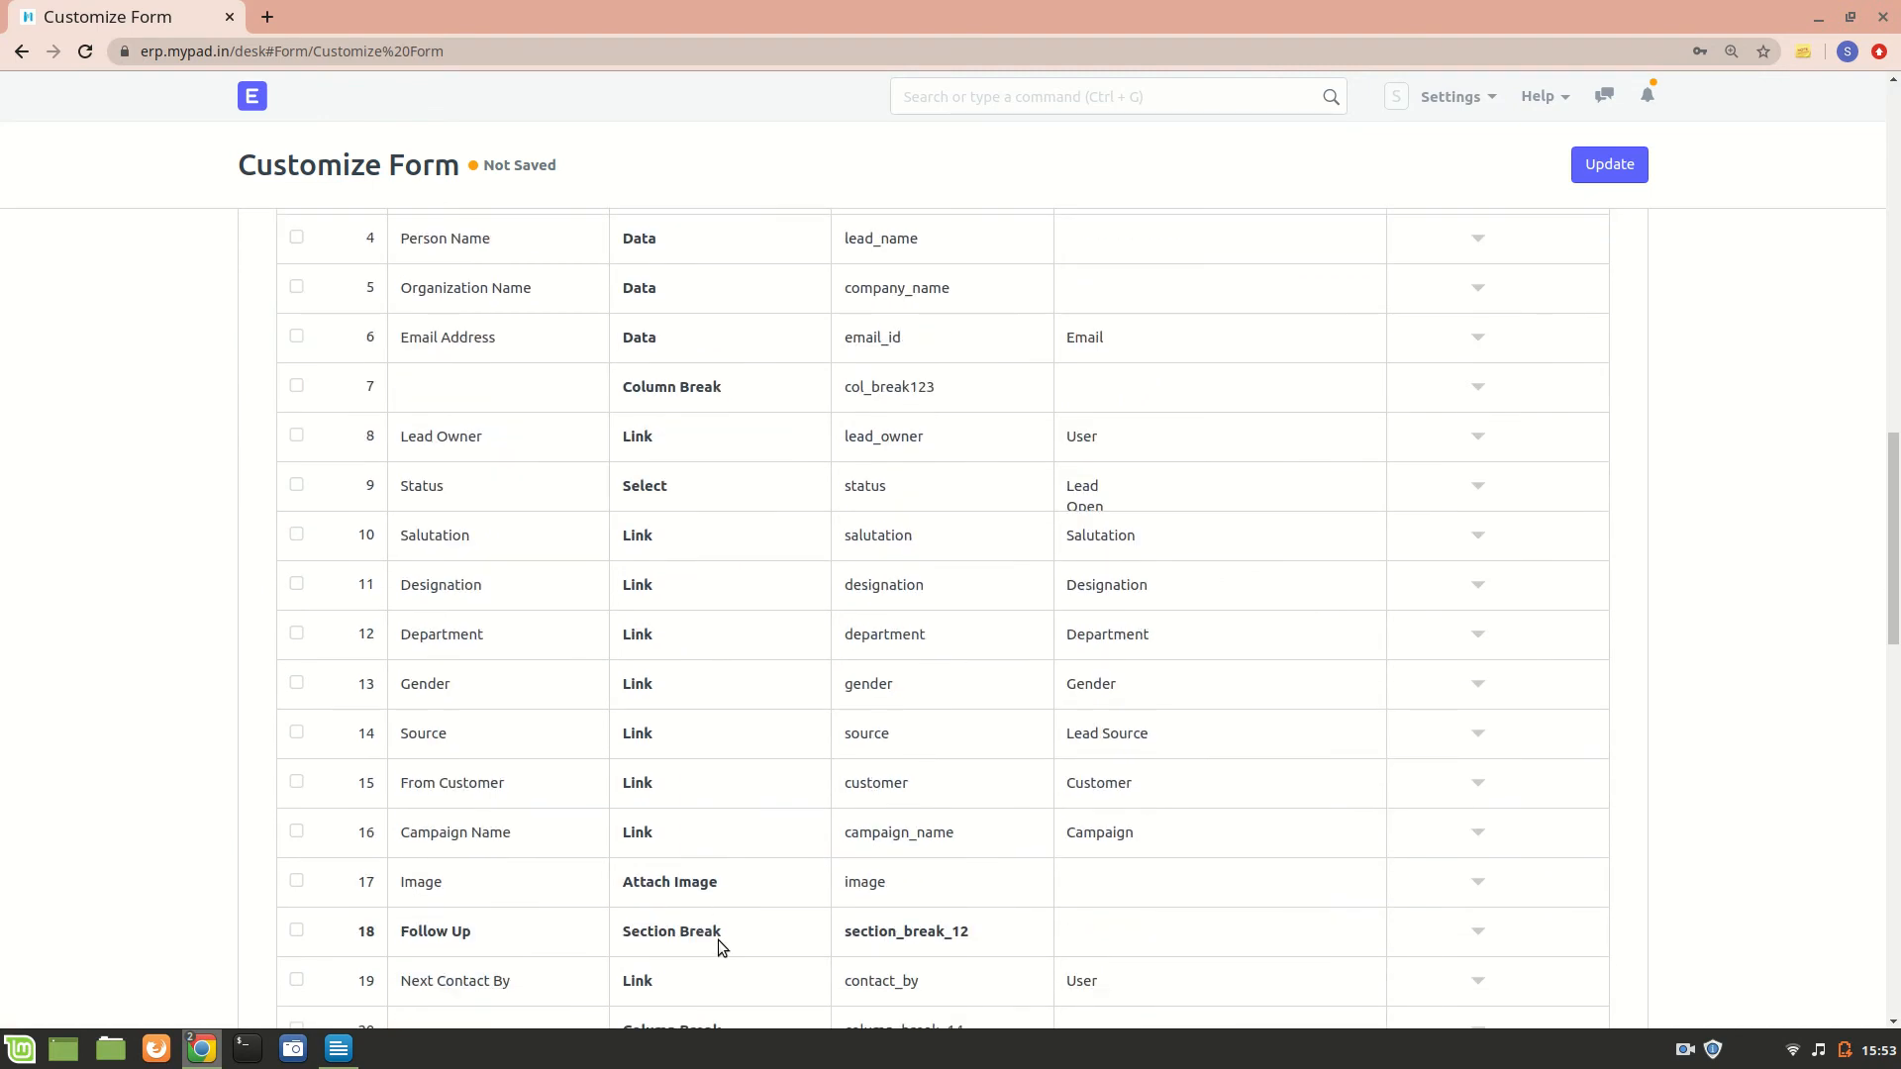
mouse_move(536, 642)
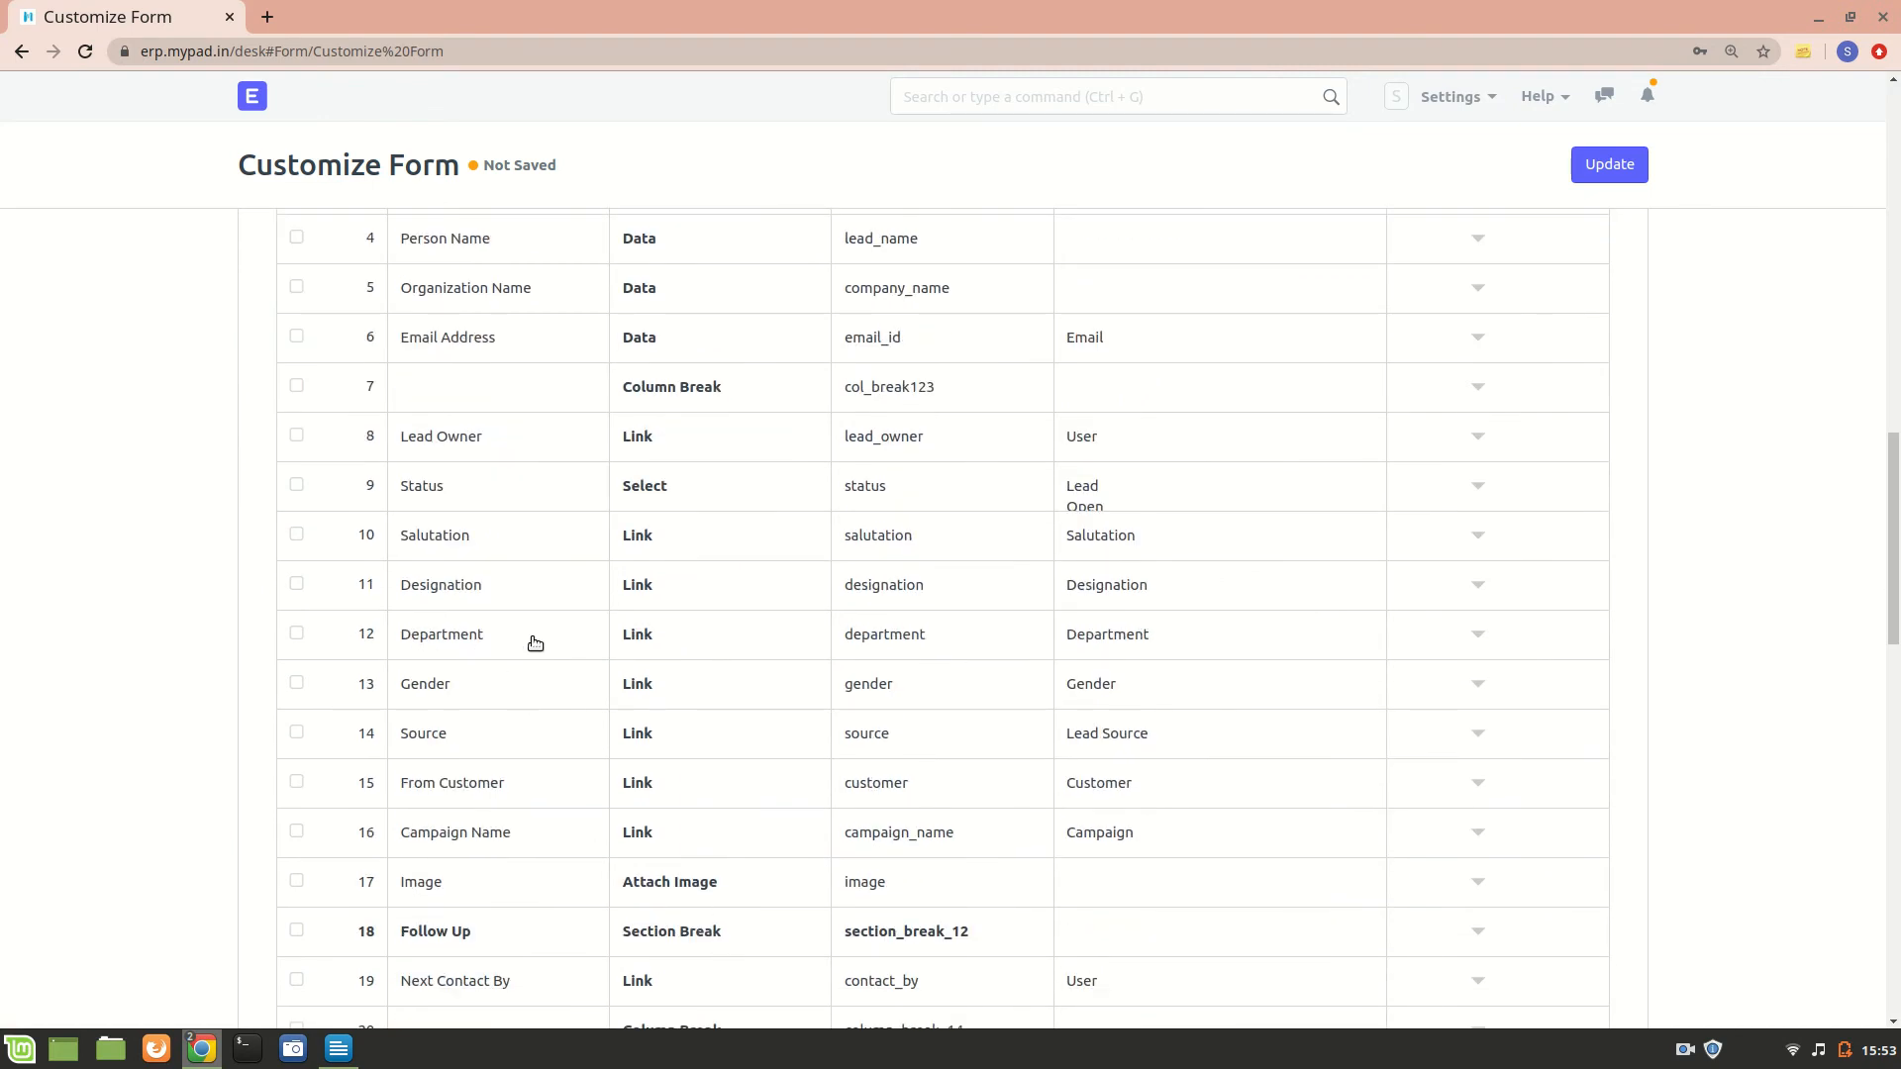
mouse_move(1053, 641)
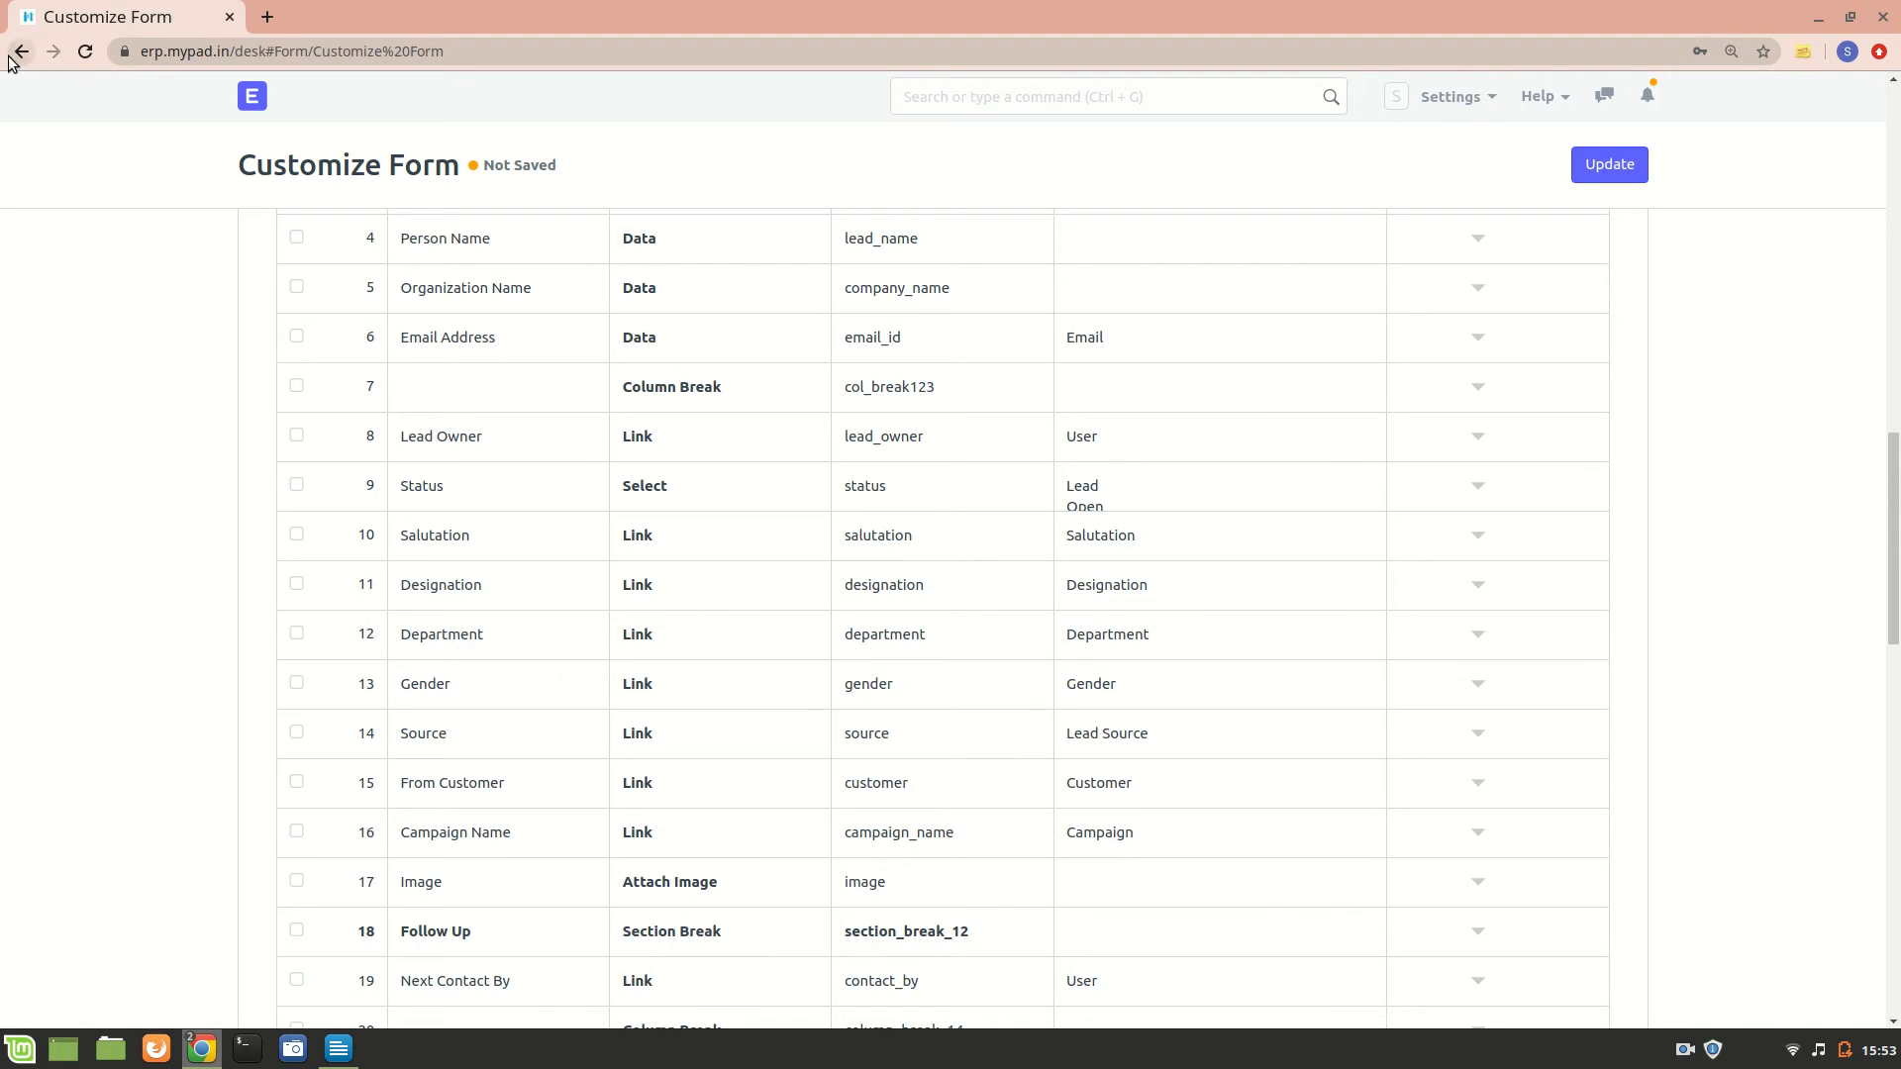
Step: Start a new lead from the Lead list and review the Department options offered
left_click(19, 51)
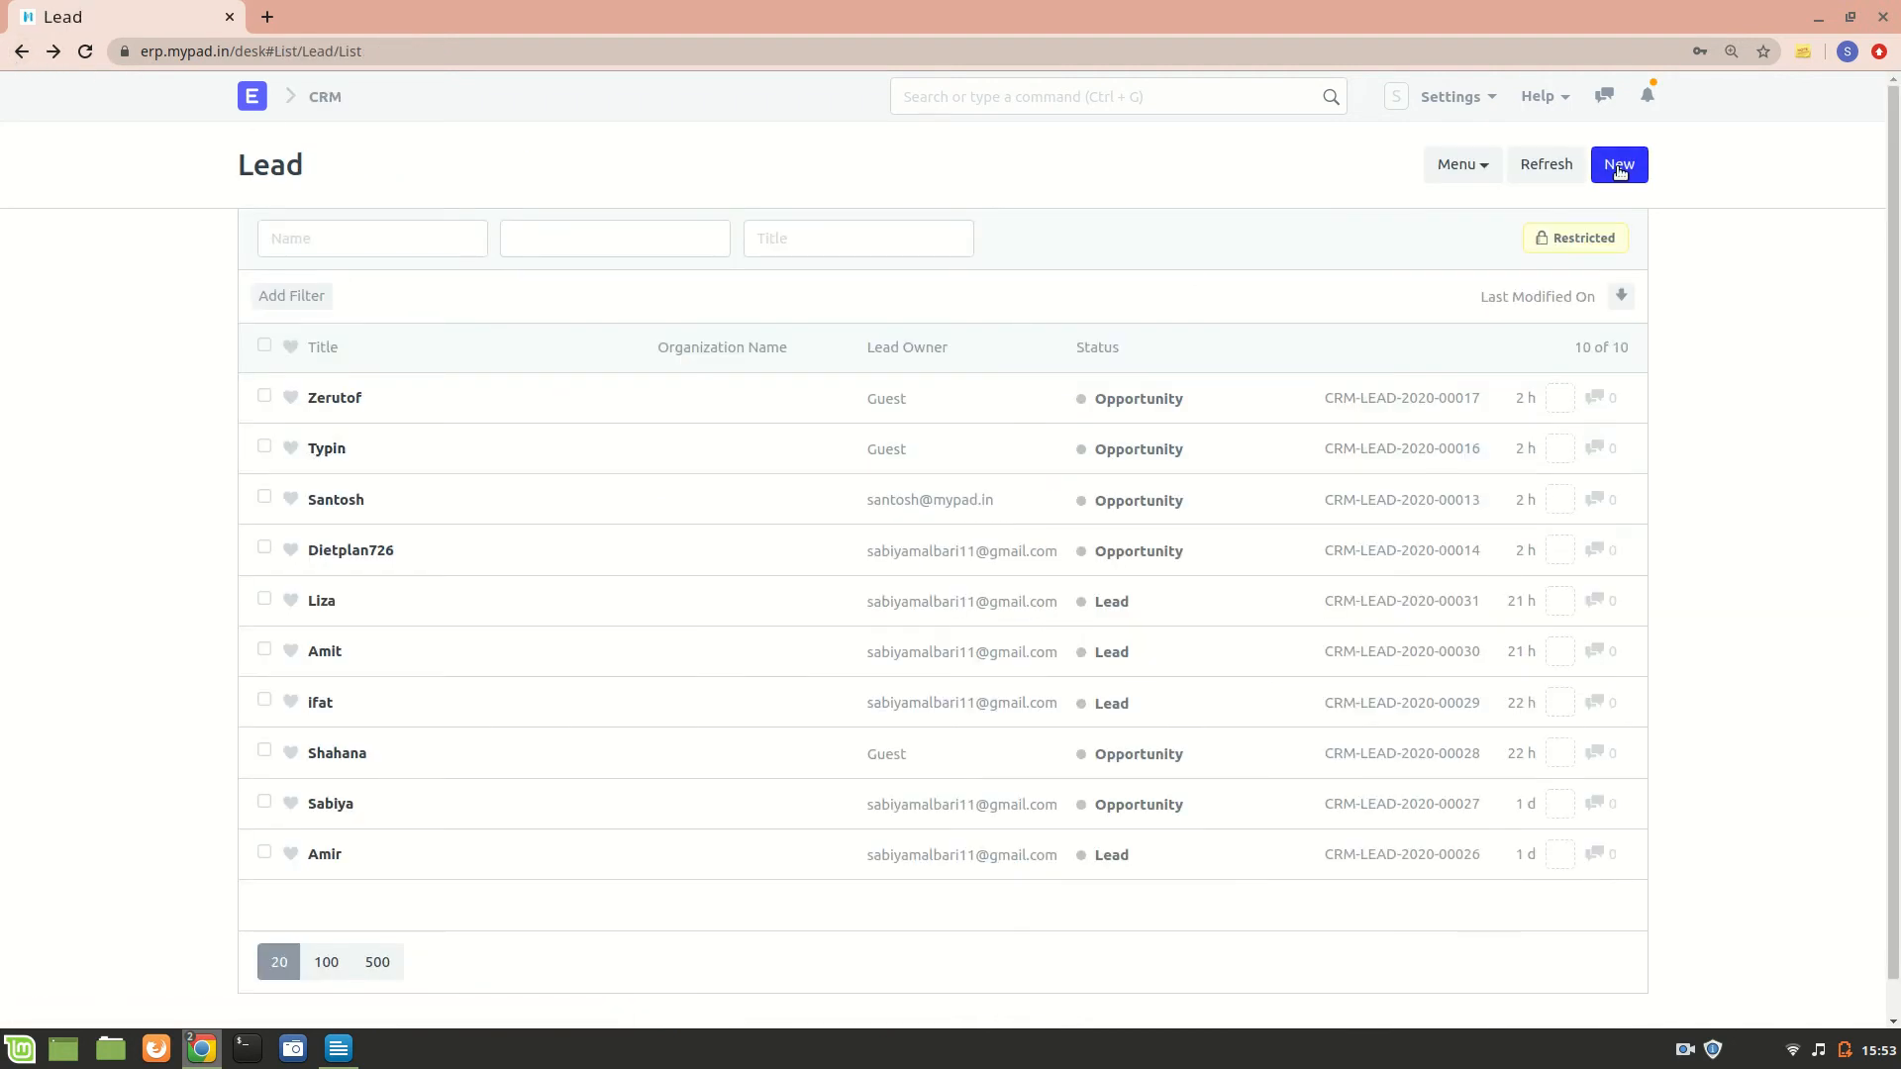
left_click(1618, 164)
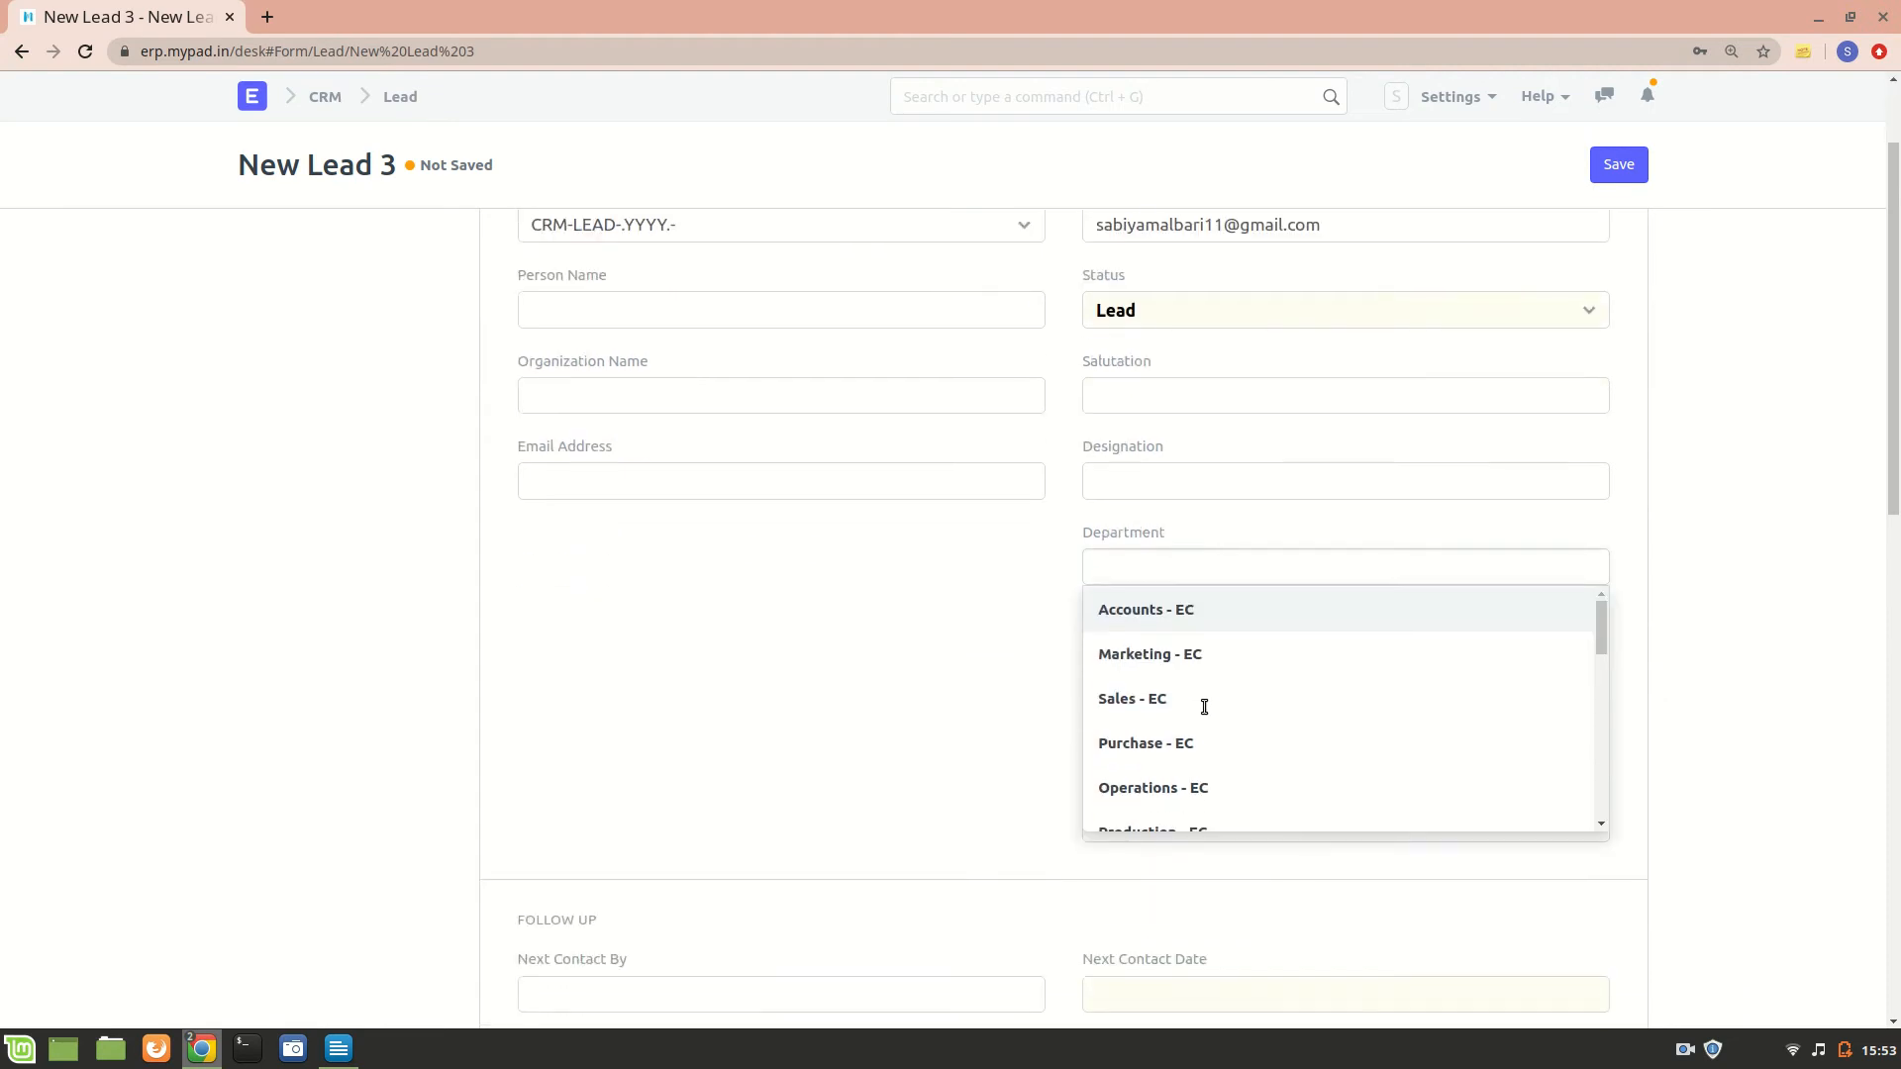
scroll("down", 3)
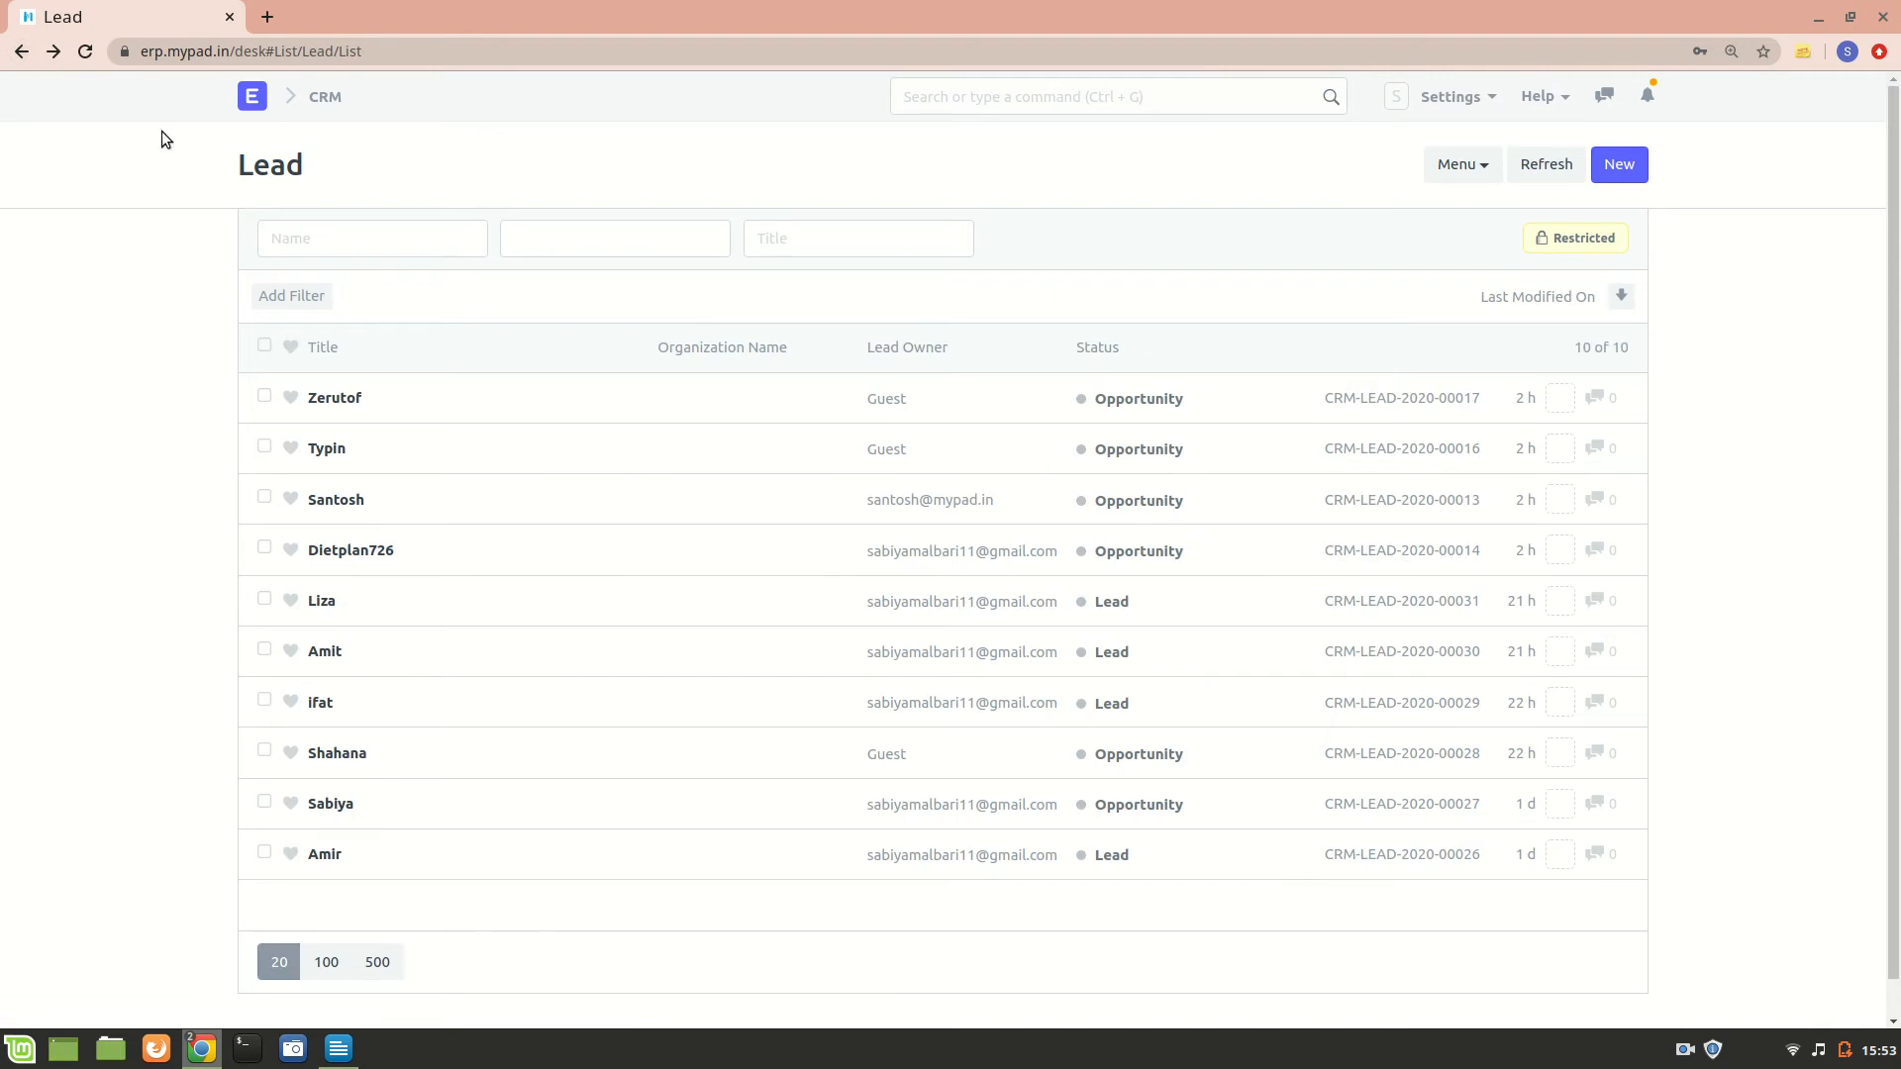
mouse_move(234, 255)
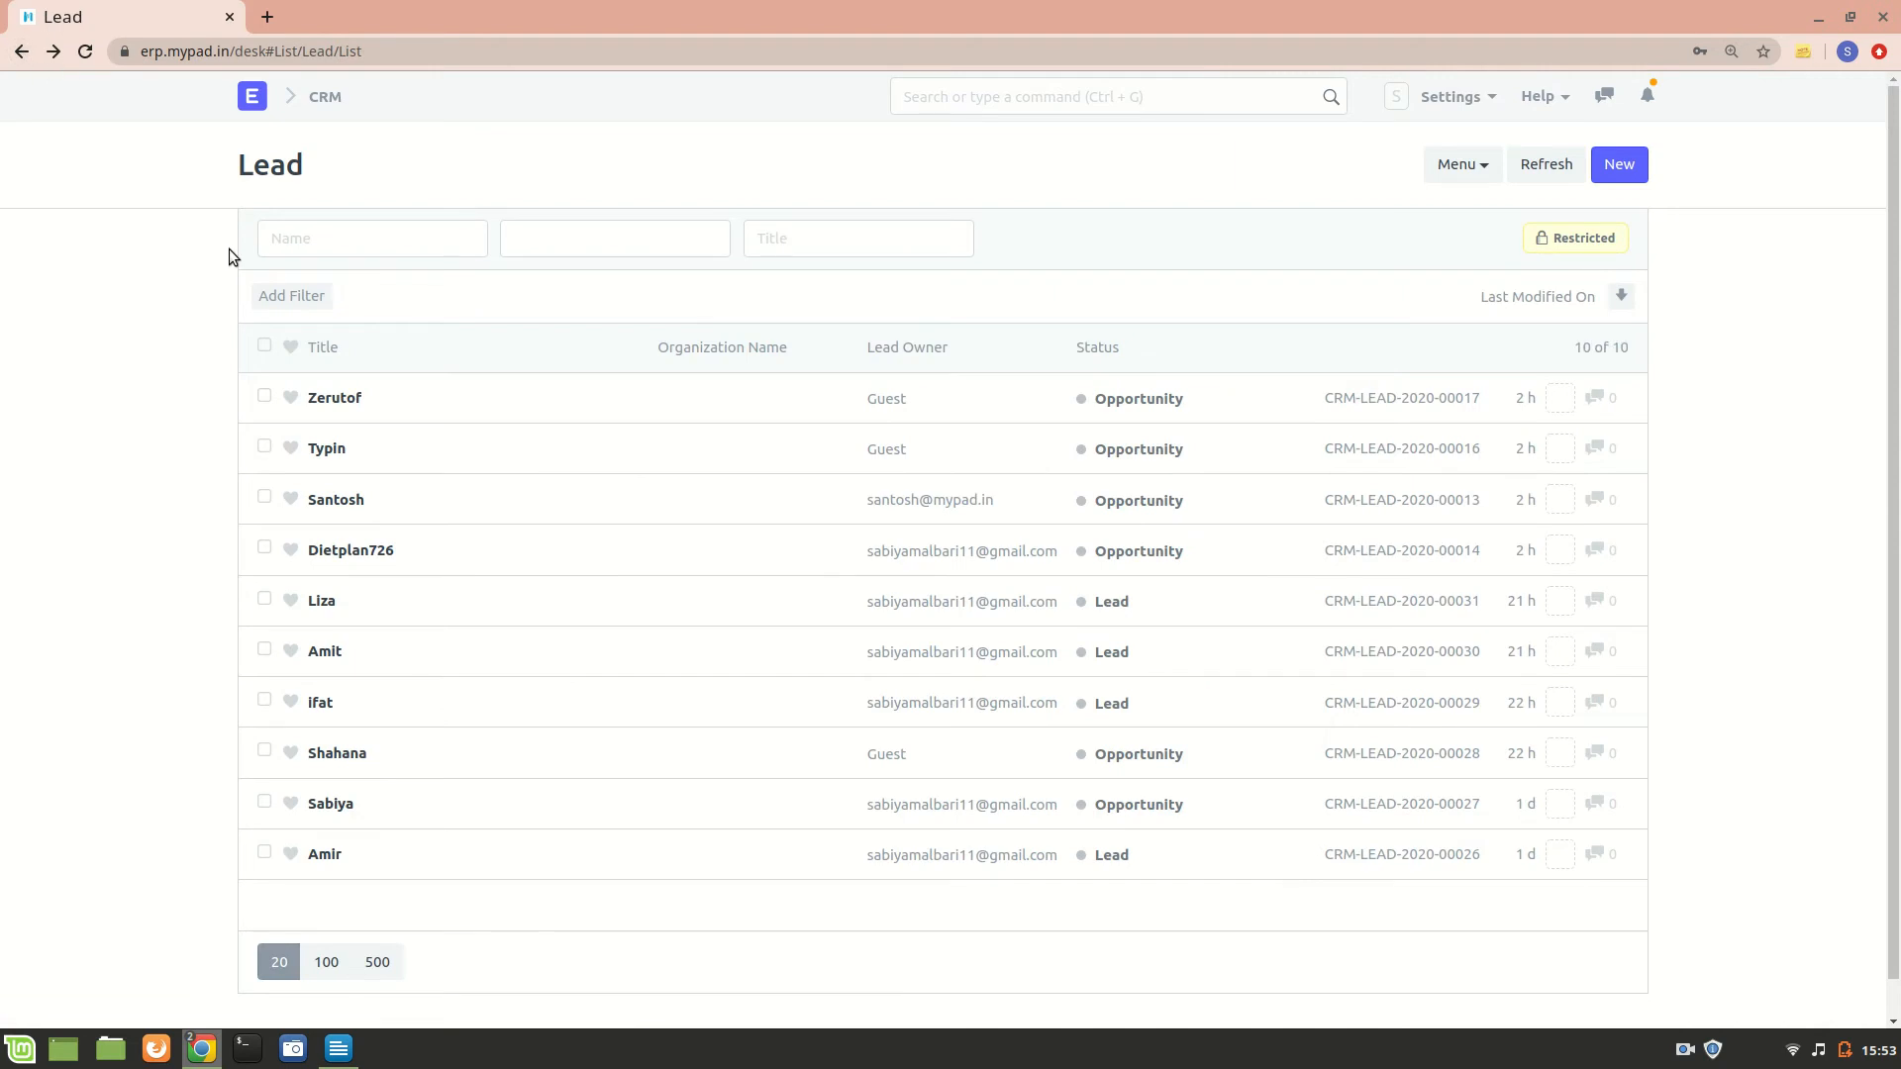
mouse_move(457, 277)
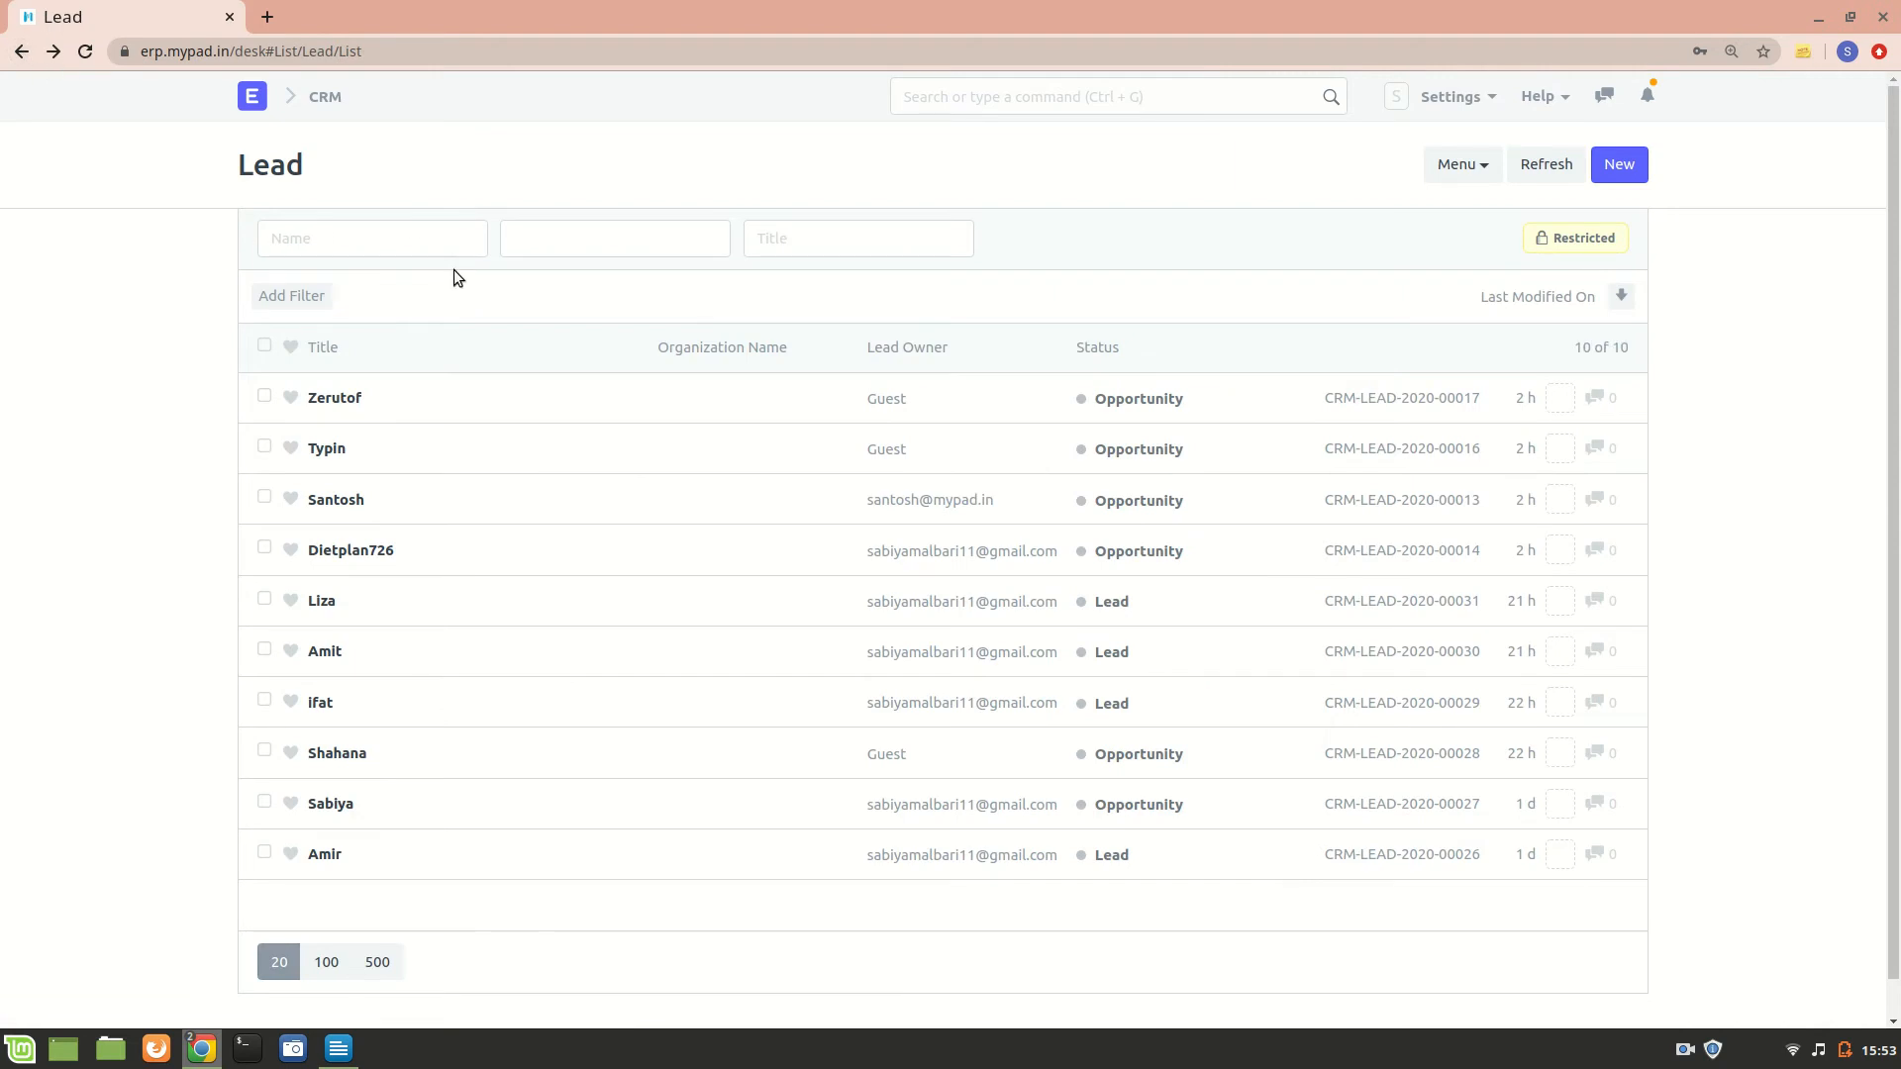
mouse_move(469, 531)
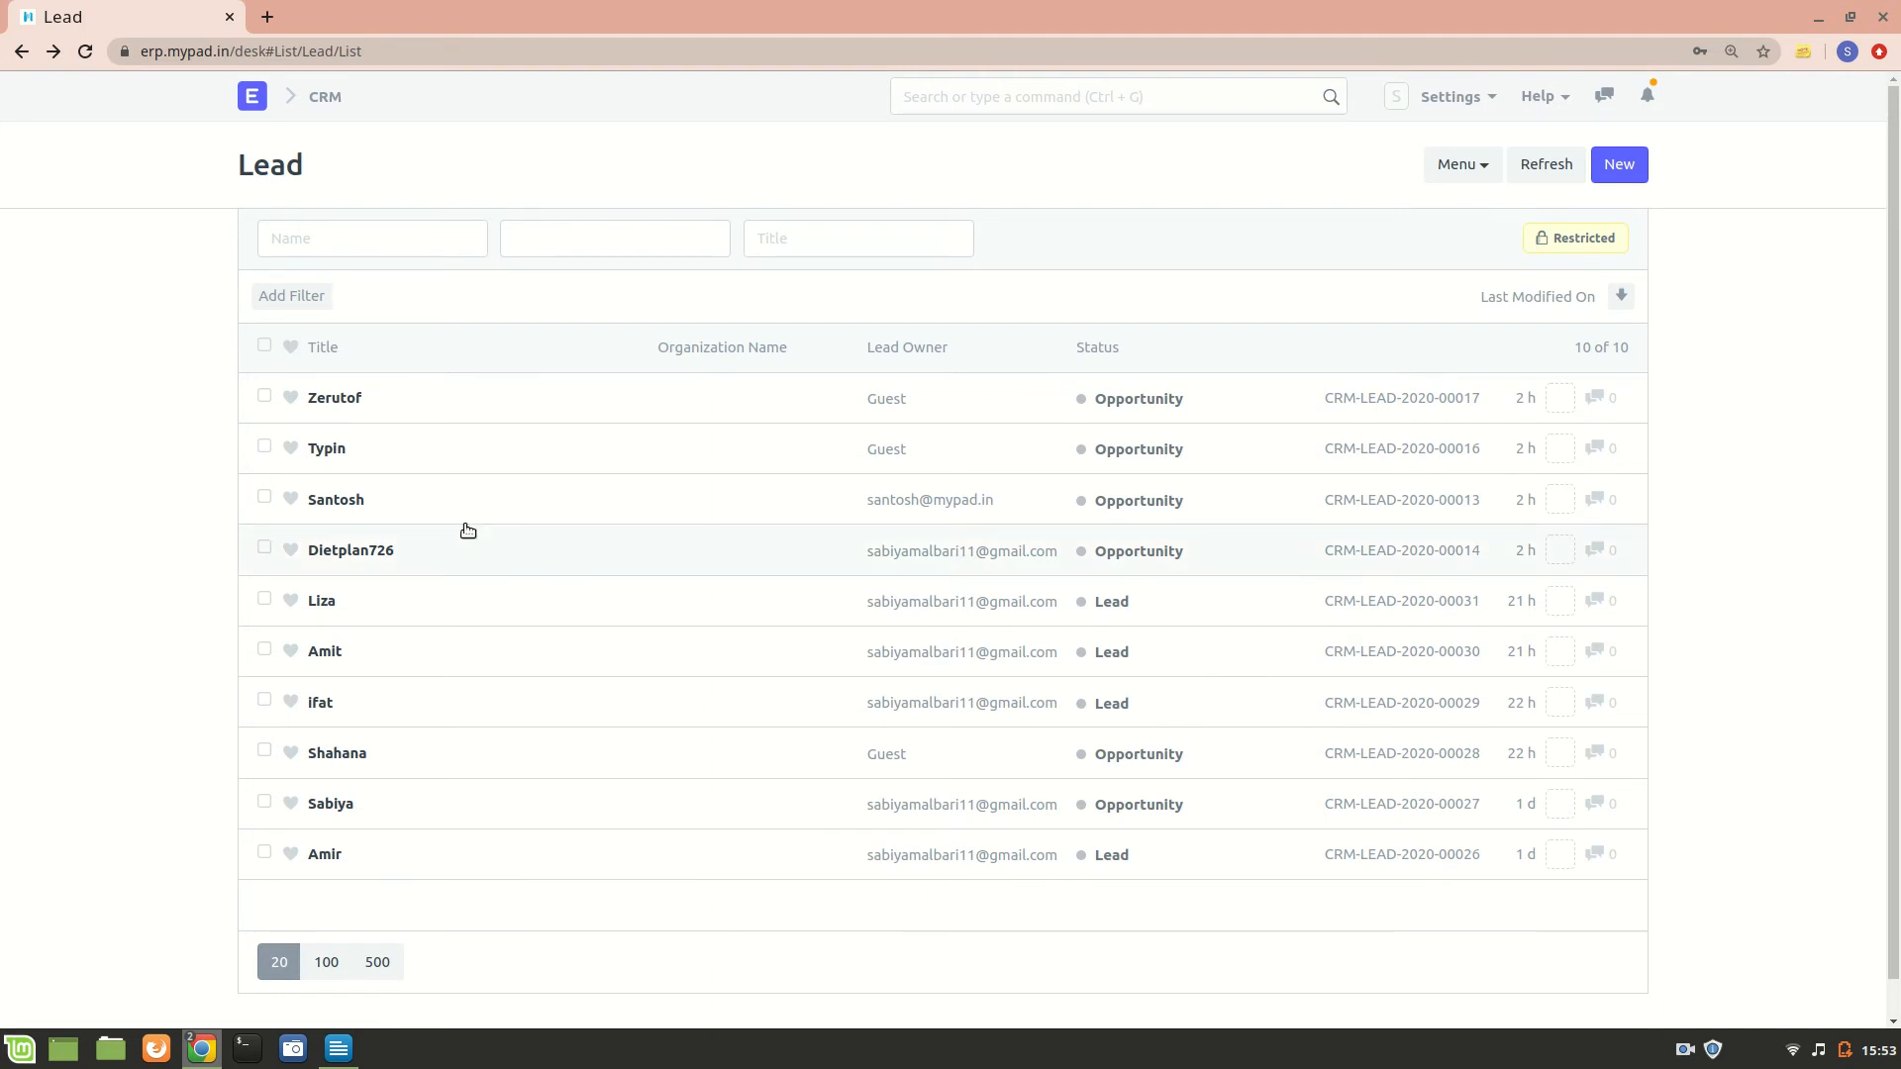
mouse_move(1077, 111)
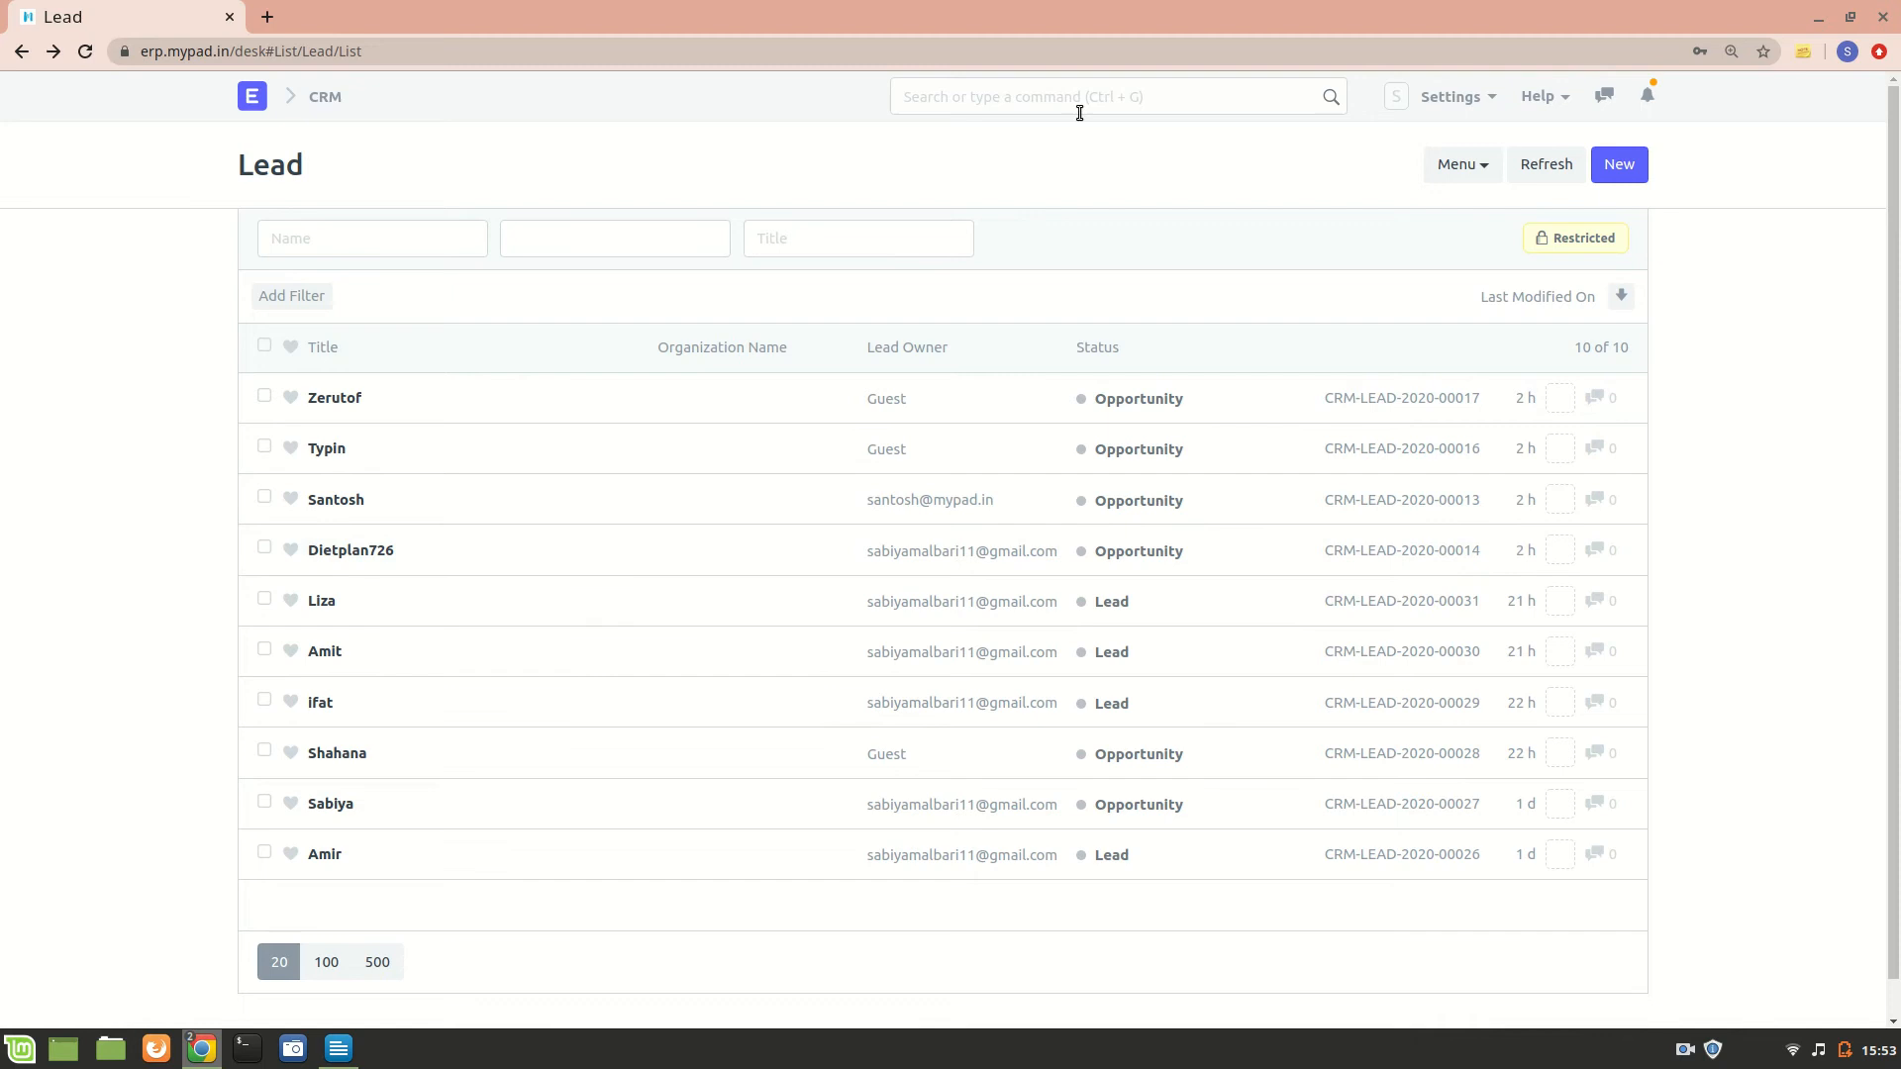
mouse_move(563, 414)
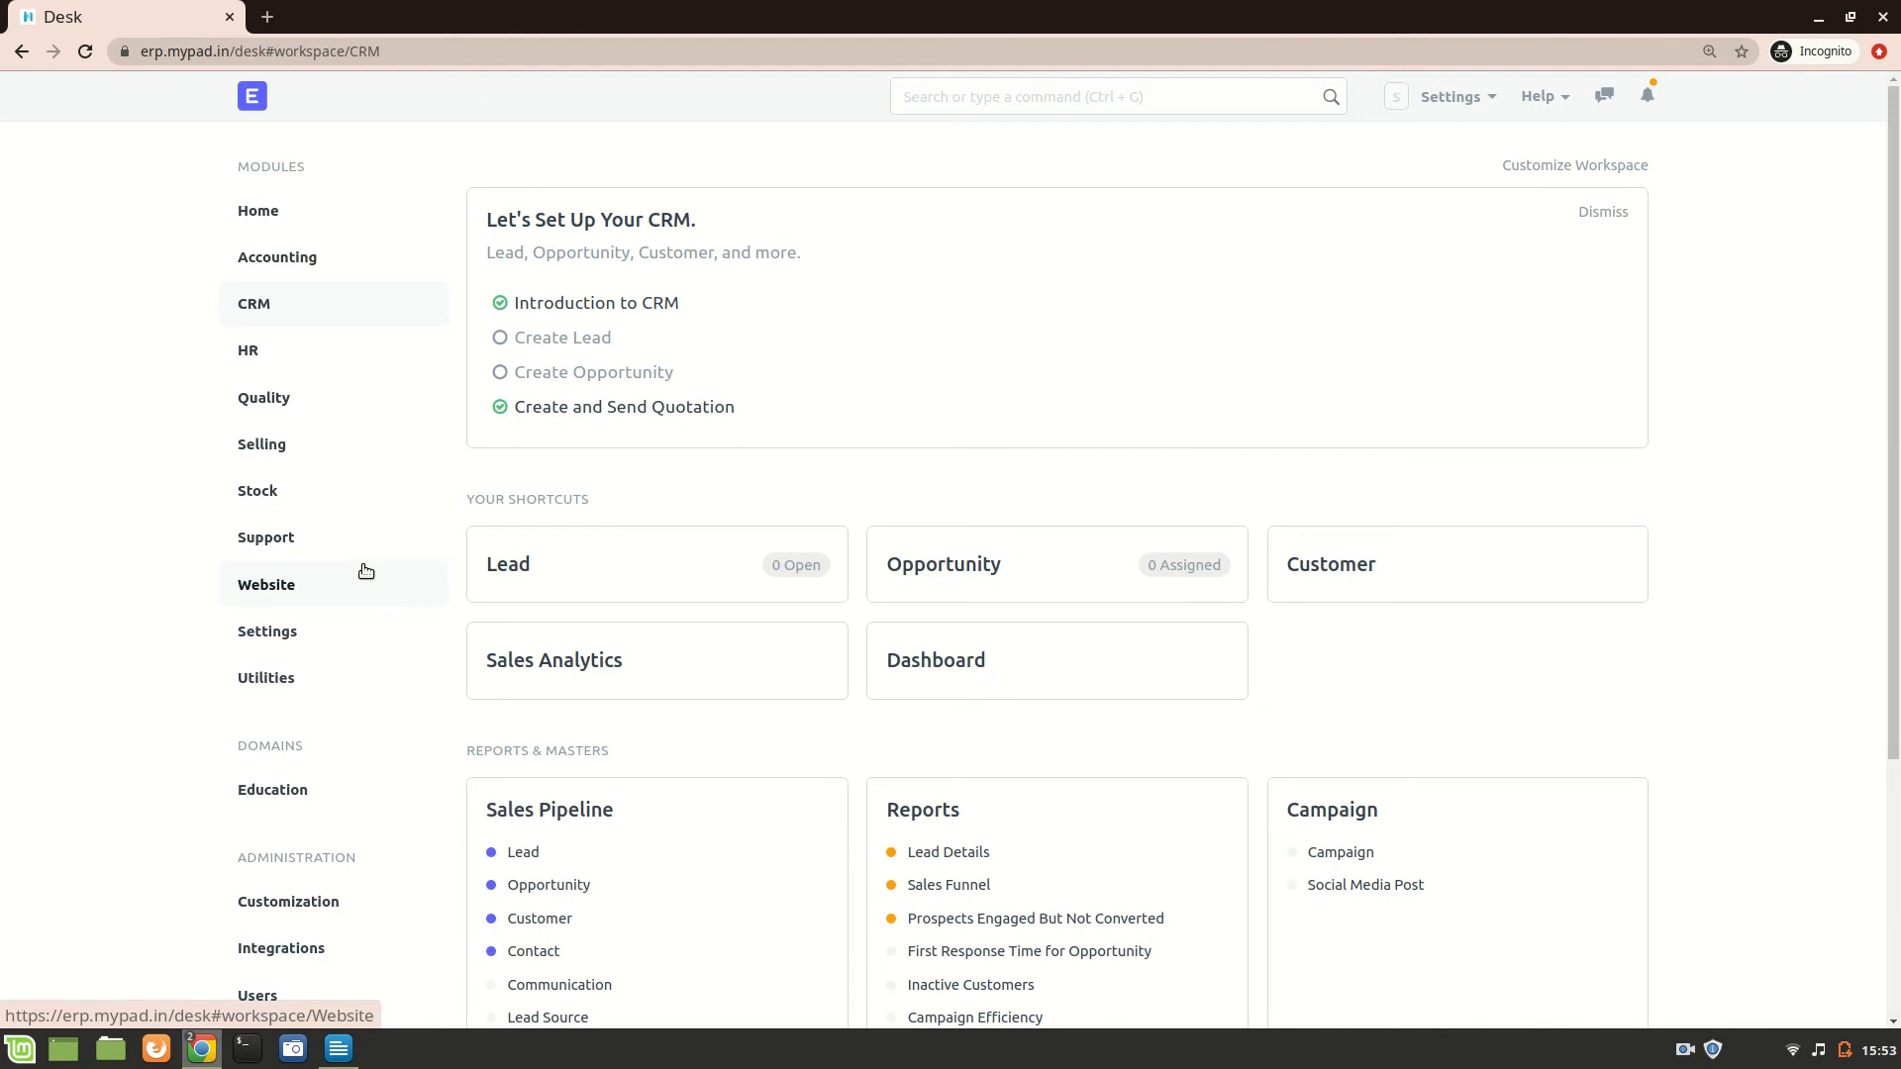
mouse_move(430, 627)
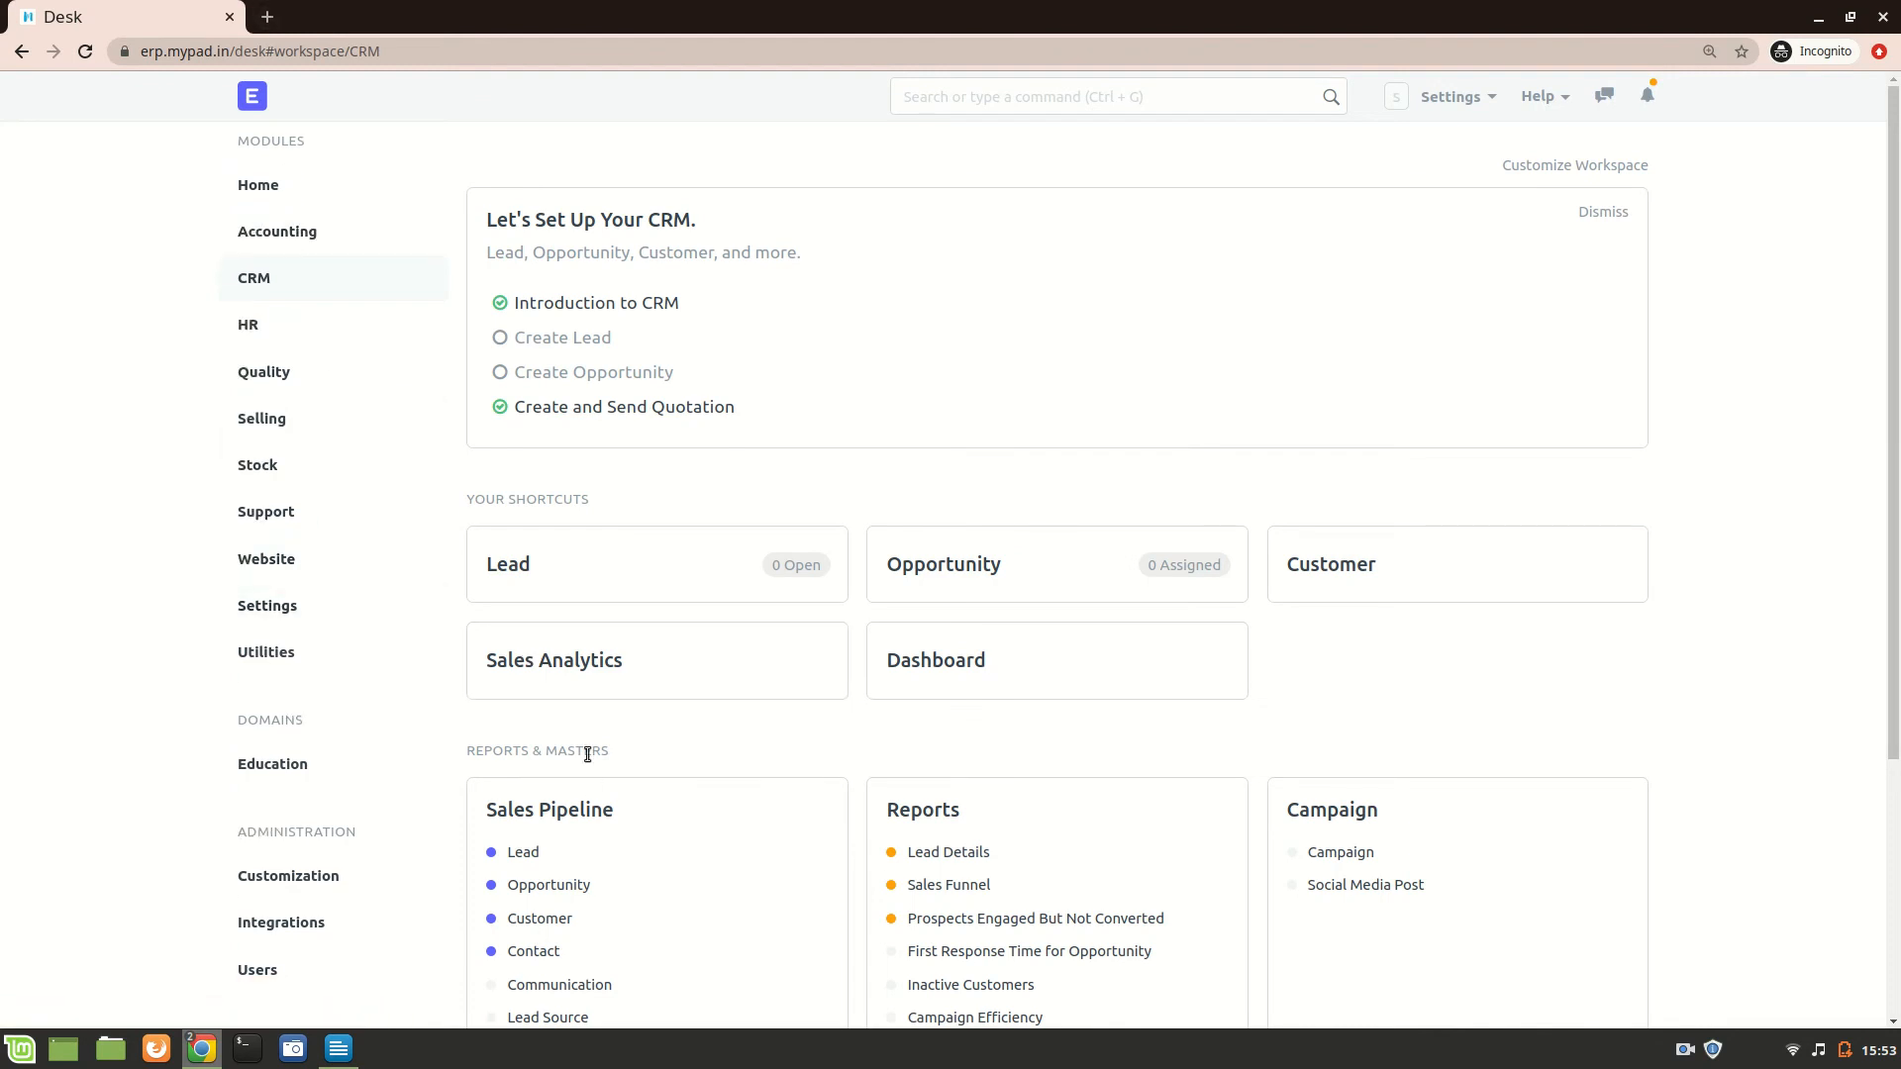
Step: In the incognito session, reach the Lead list via Sales Pipeline on the CRM workspace
scroll("down", 3)
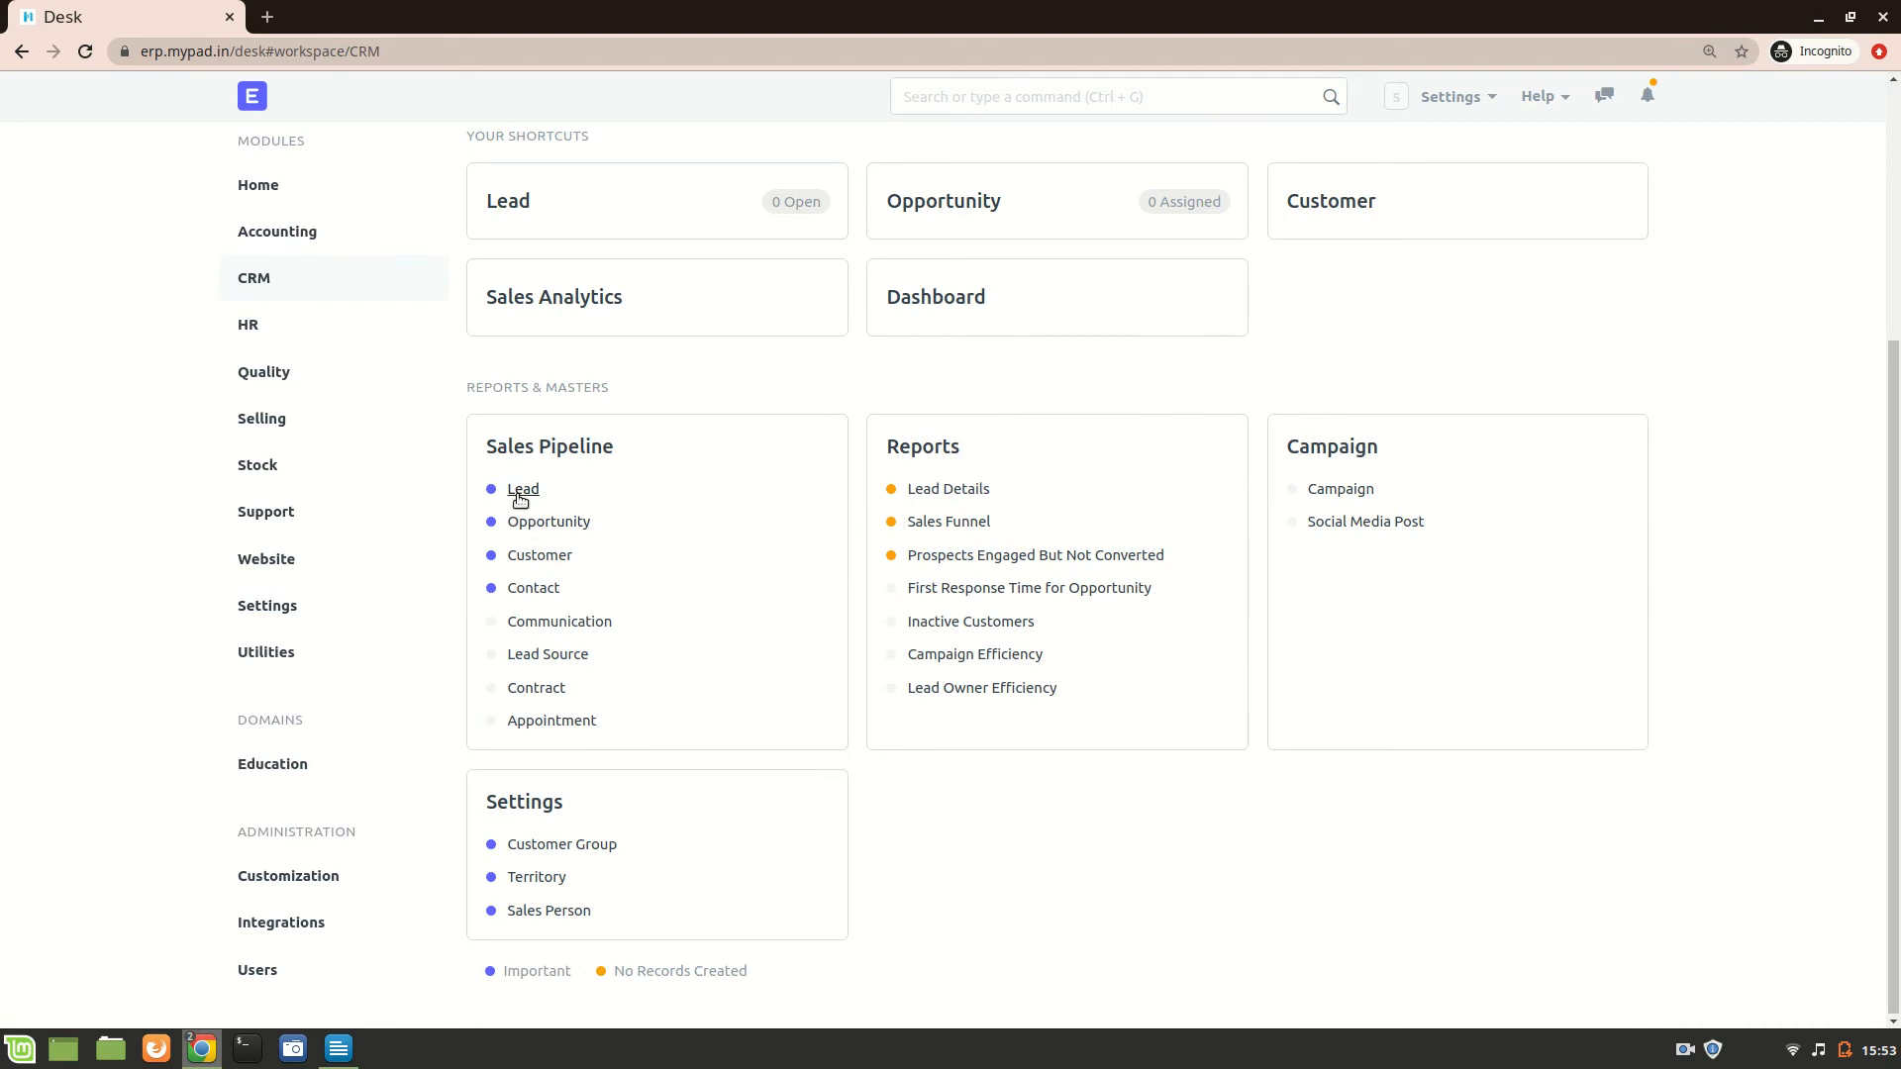
left_click(522, 490)
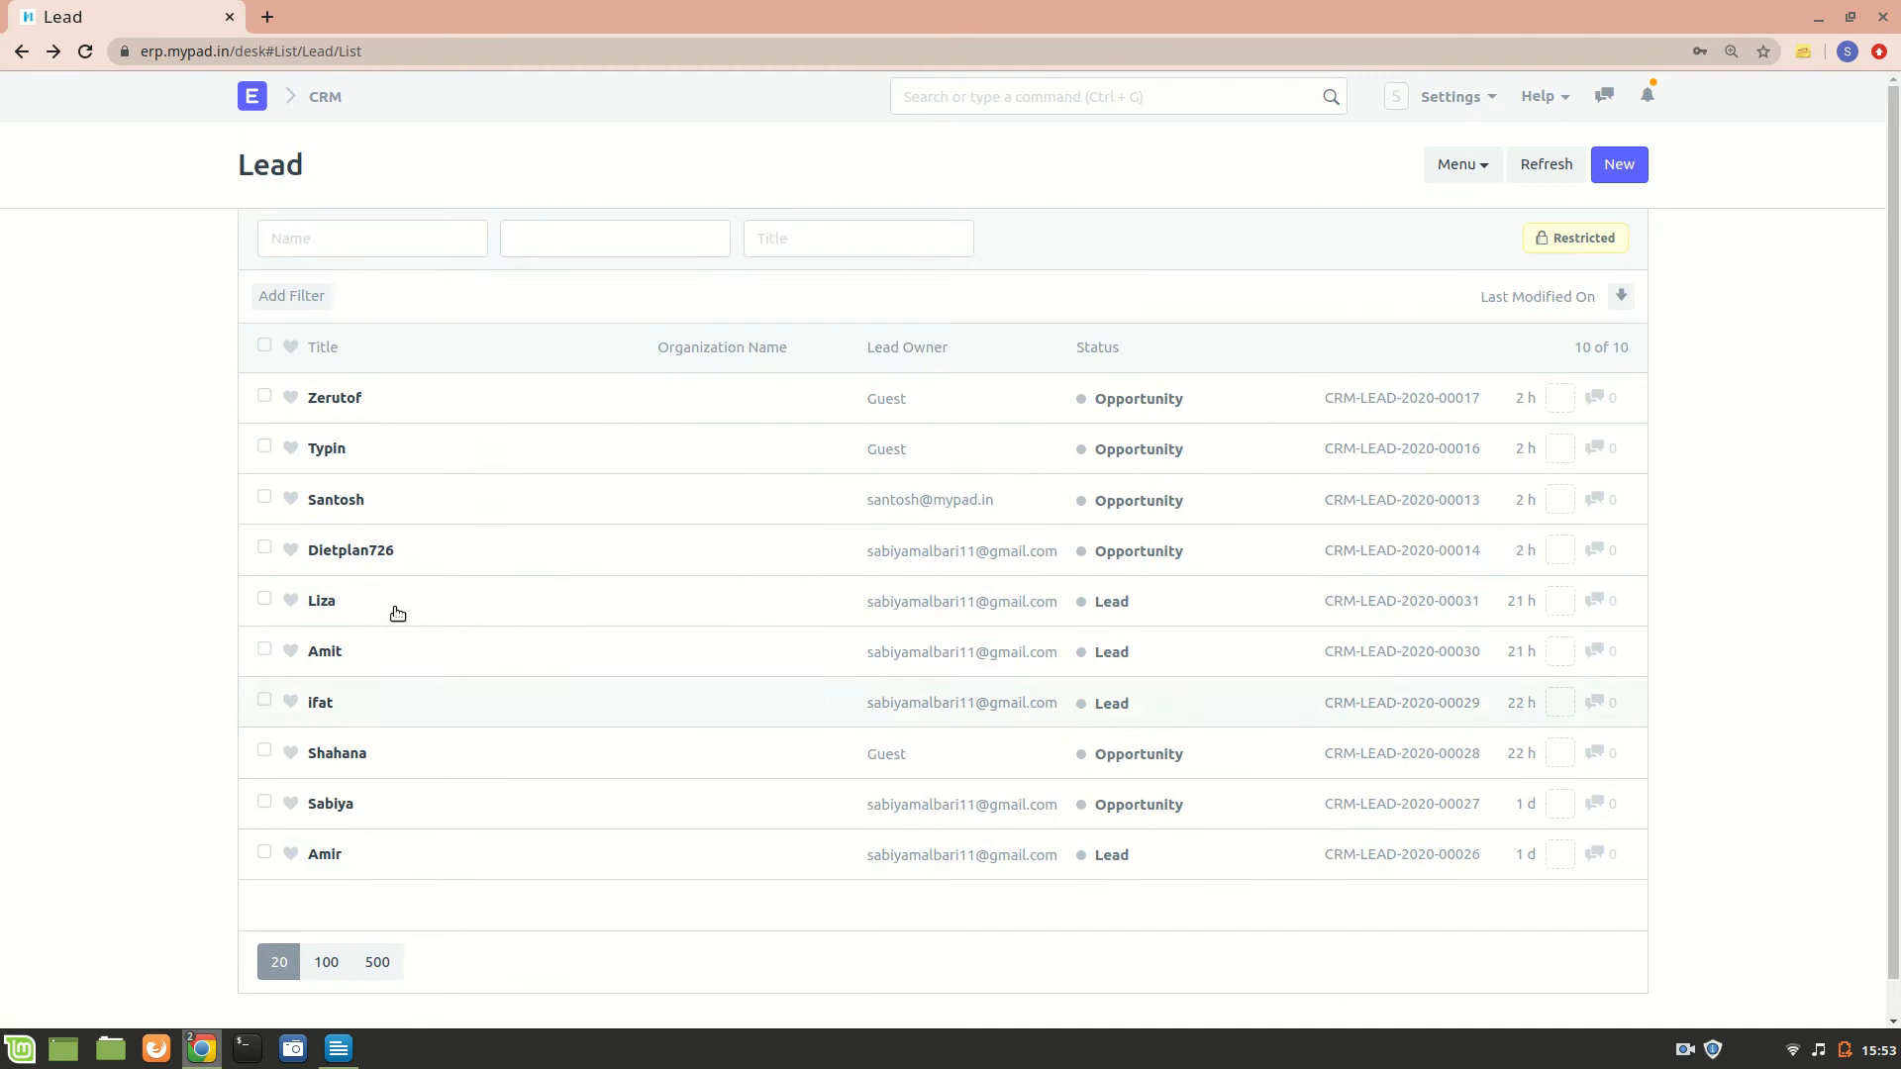
mouse_move(334, 499)
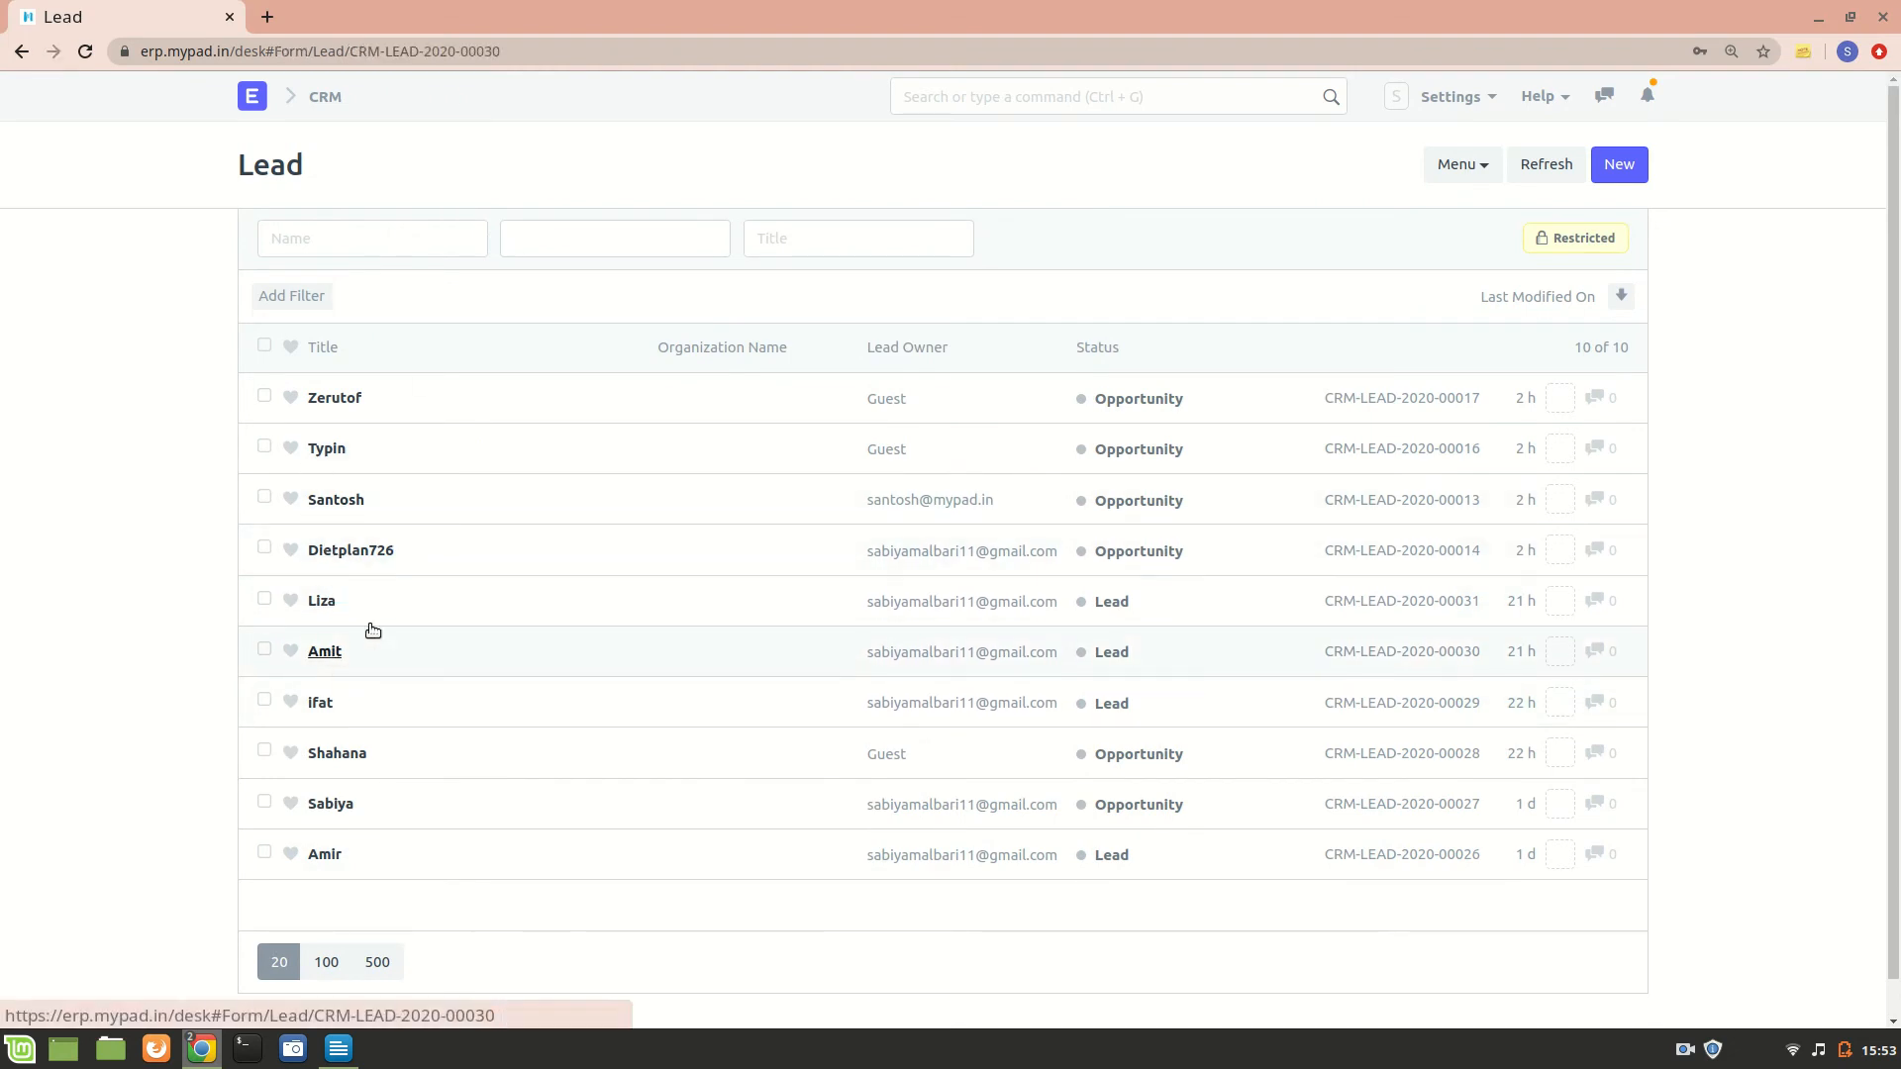
left_click(325, 651)
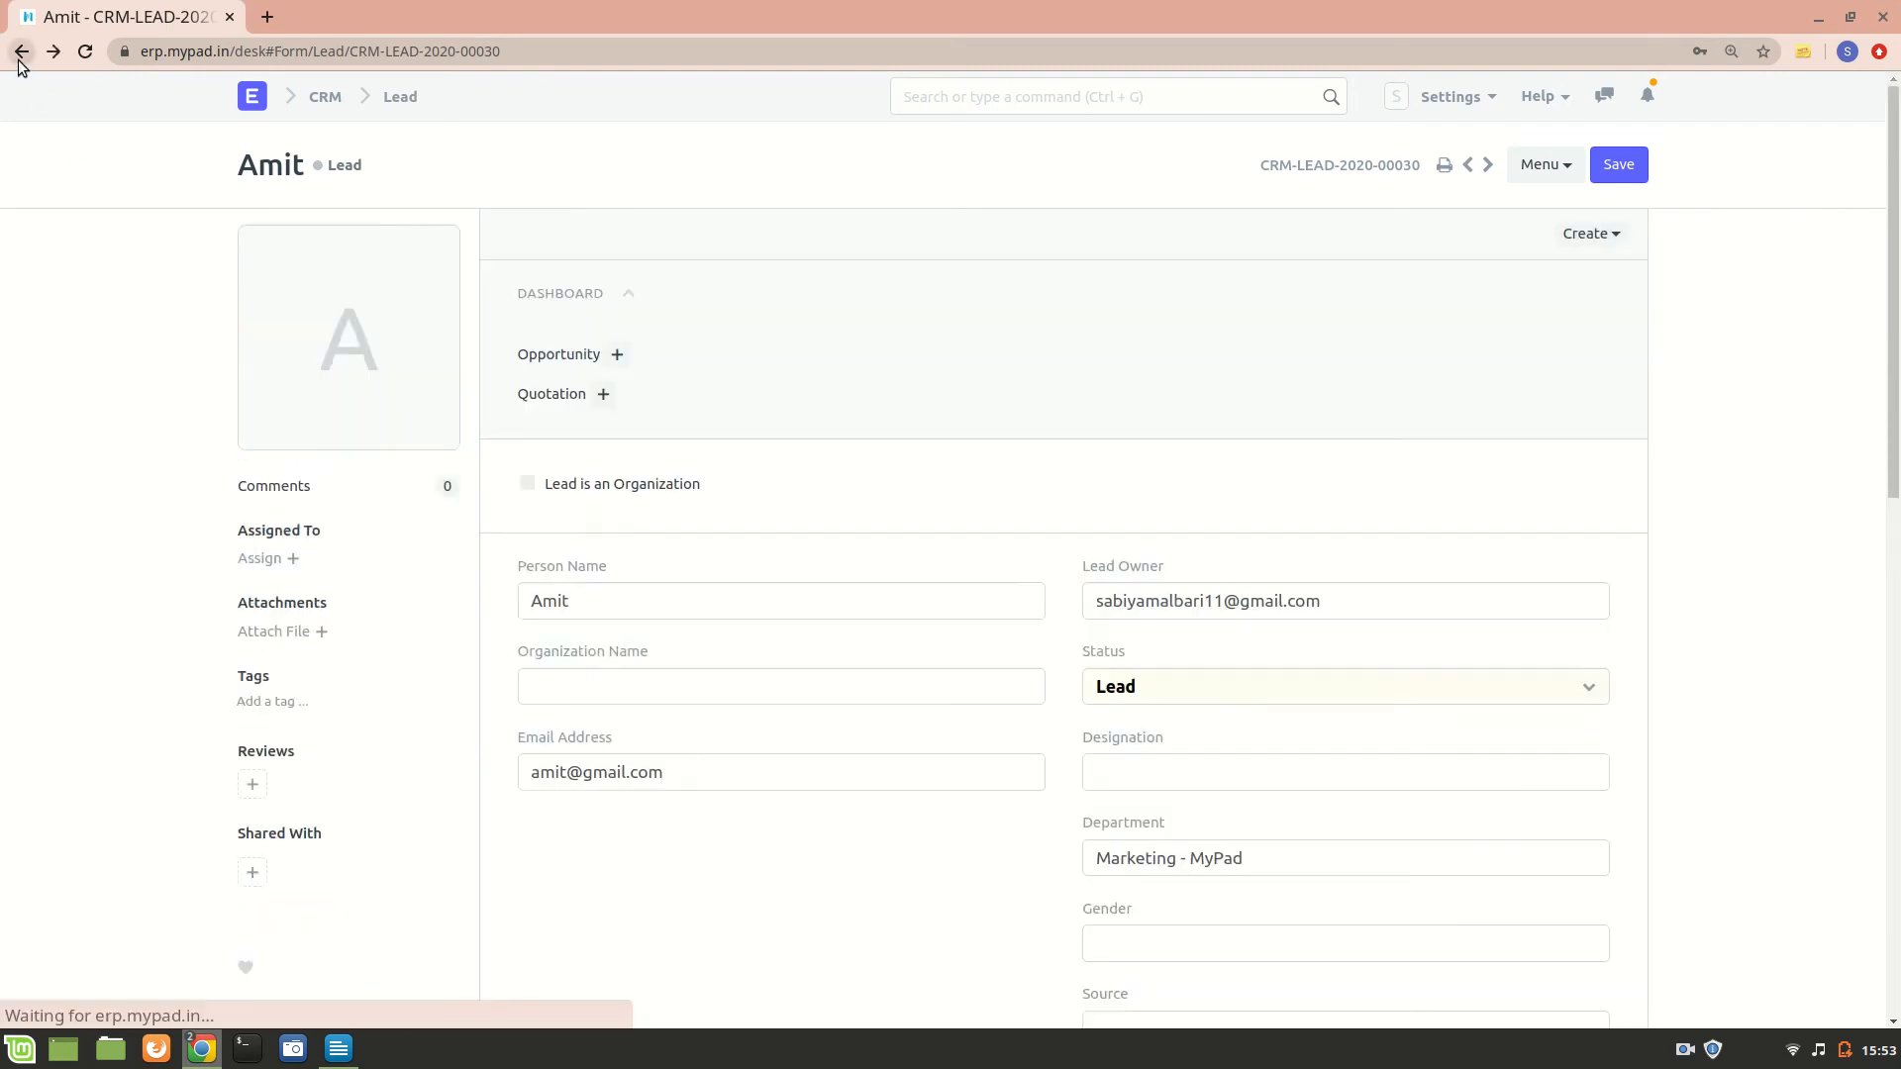
left_click(20, 52)
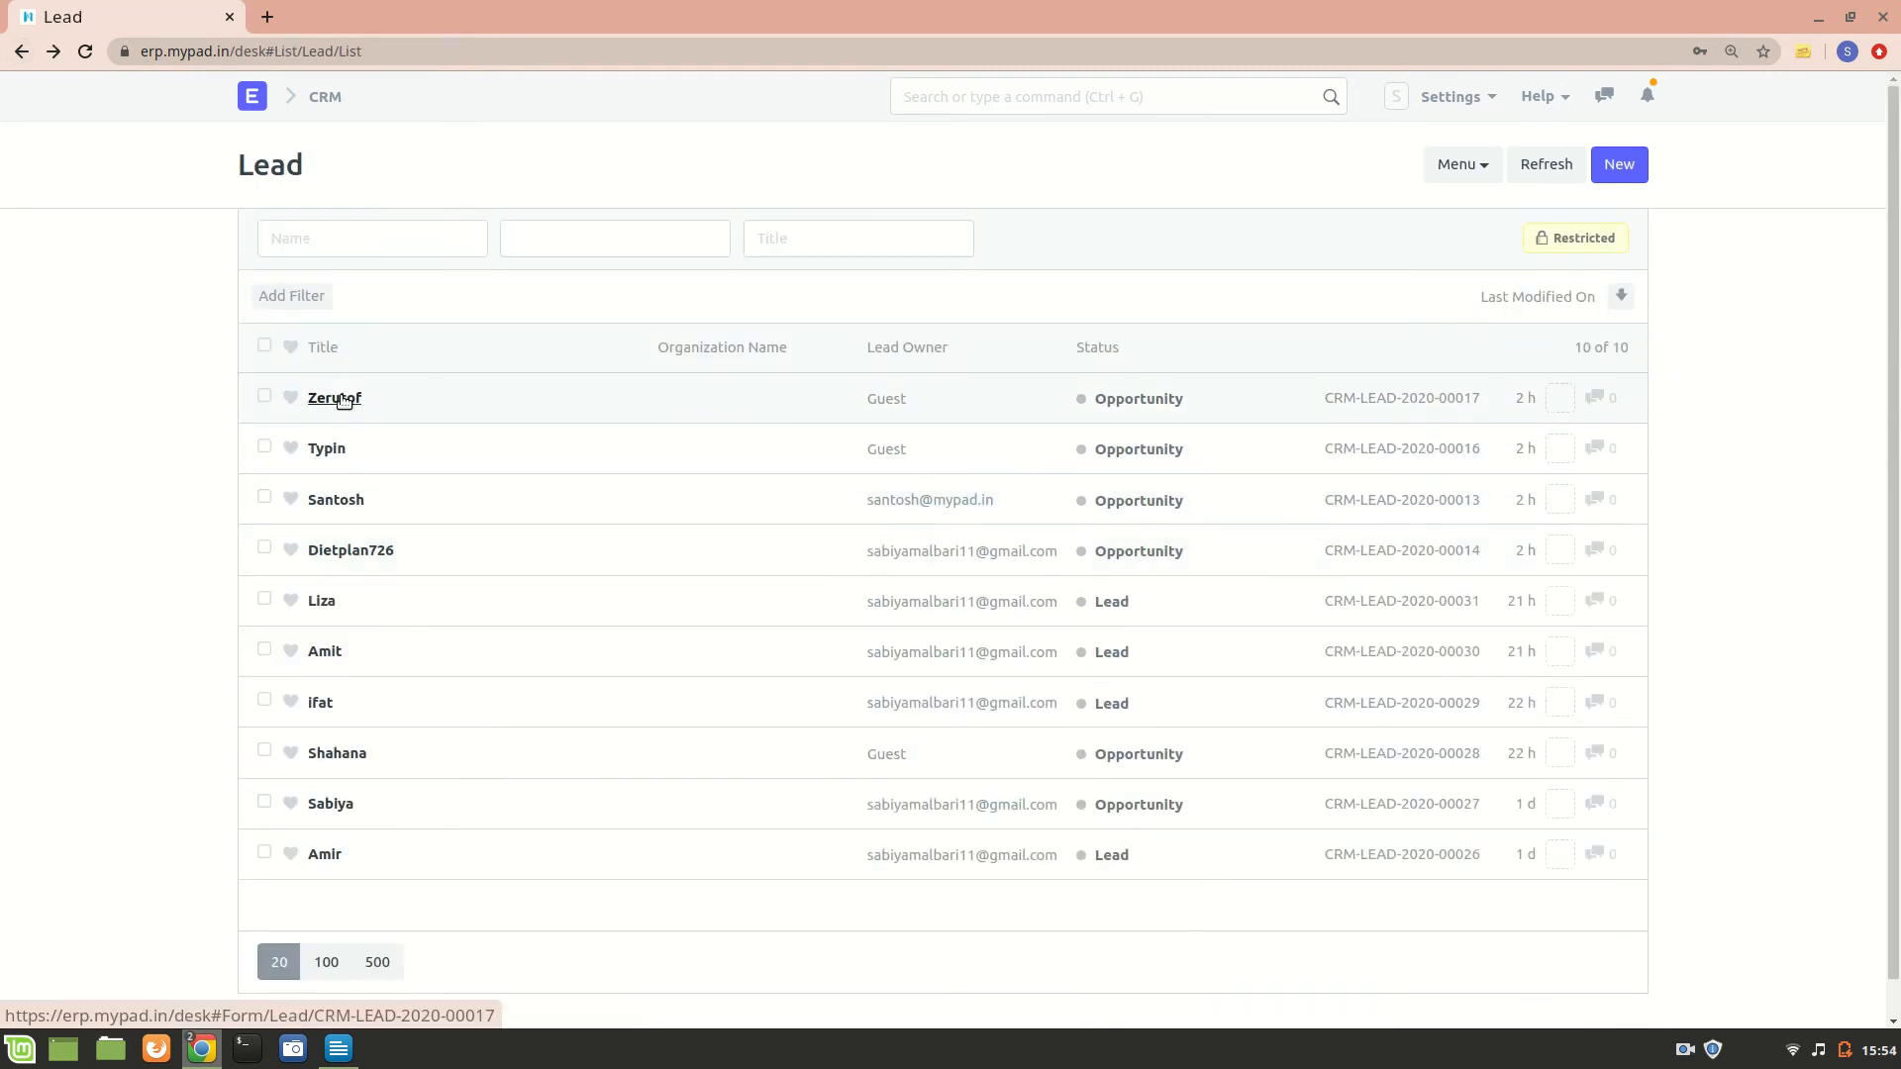
left_click(334, 398)
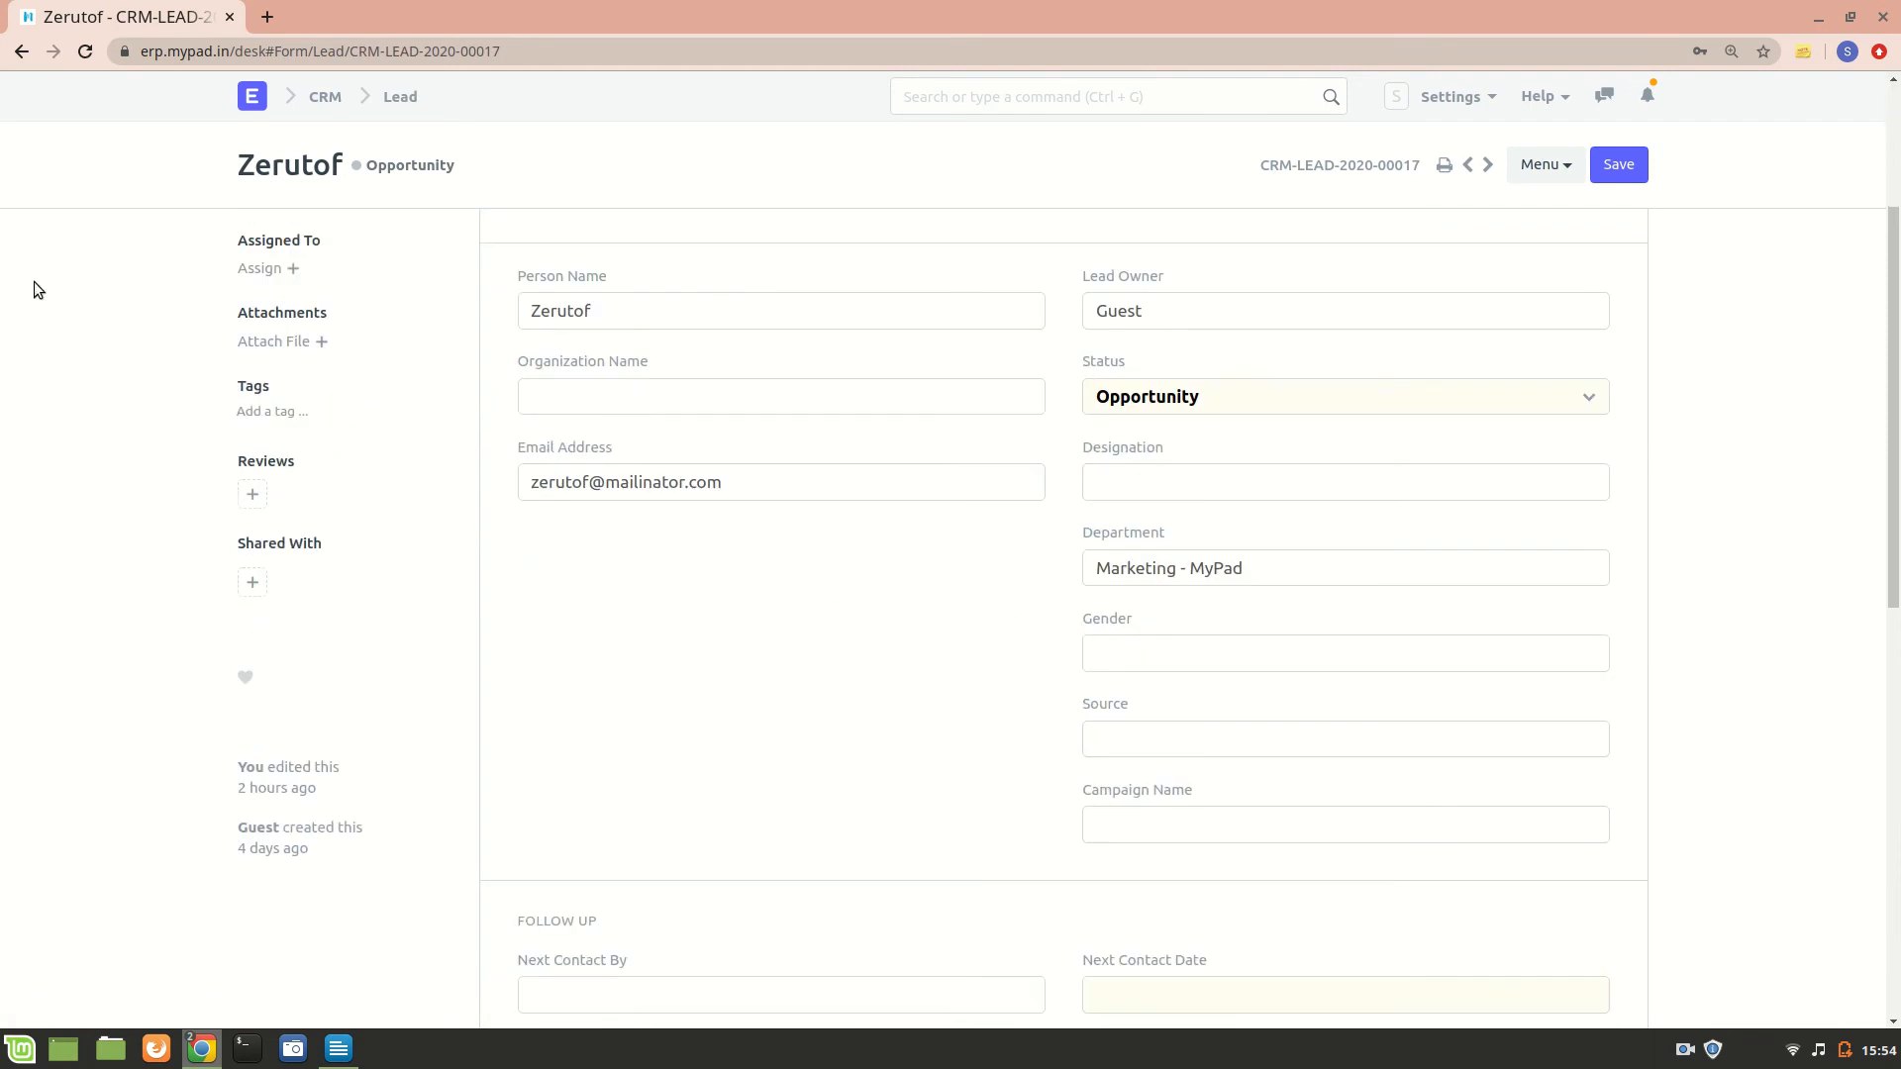
Step: Inspect the Liza lead with department Sales - MyPad from the Lead list
left_click(398, 95)
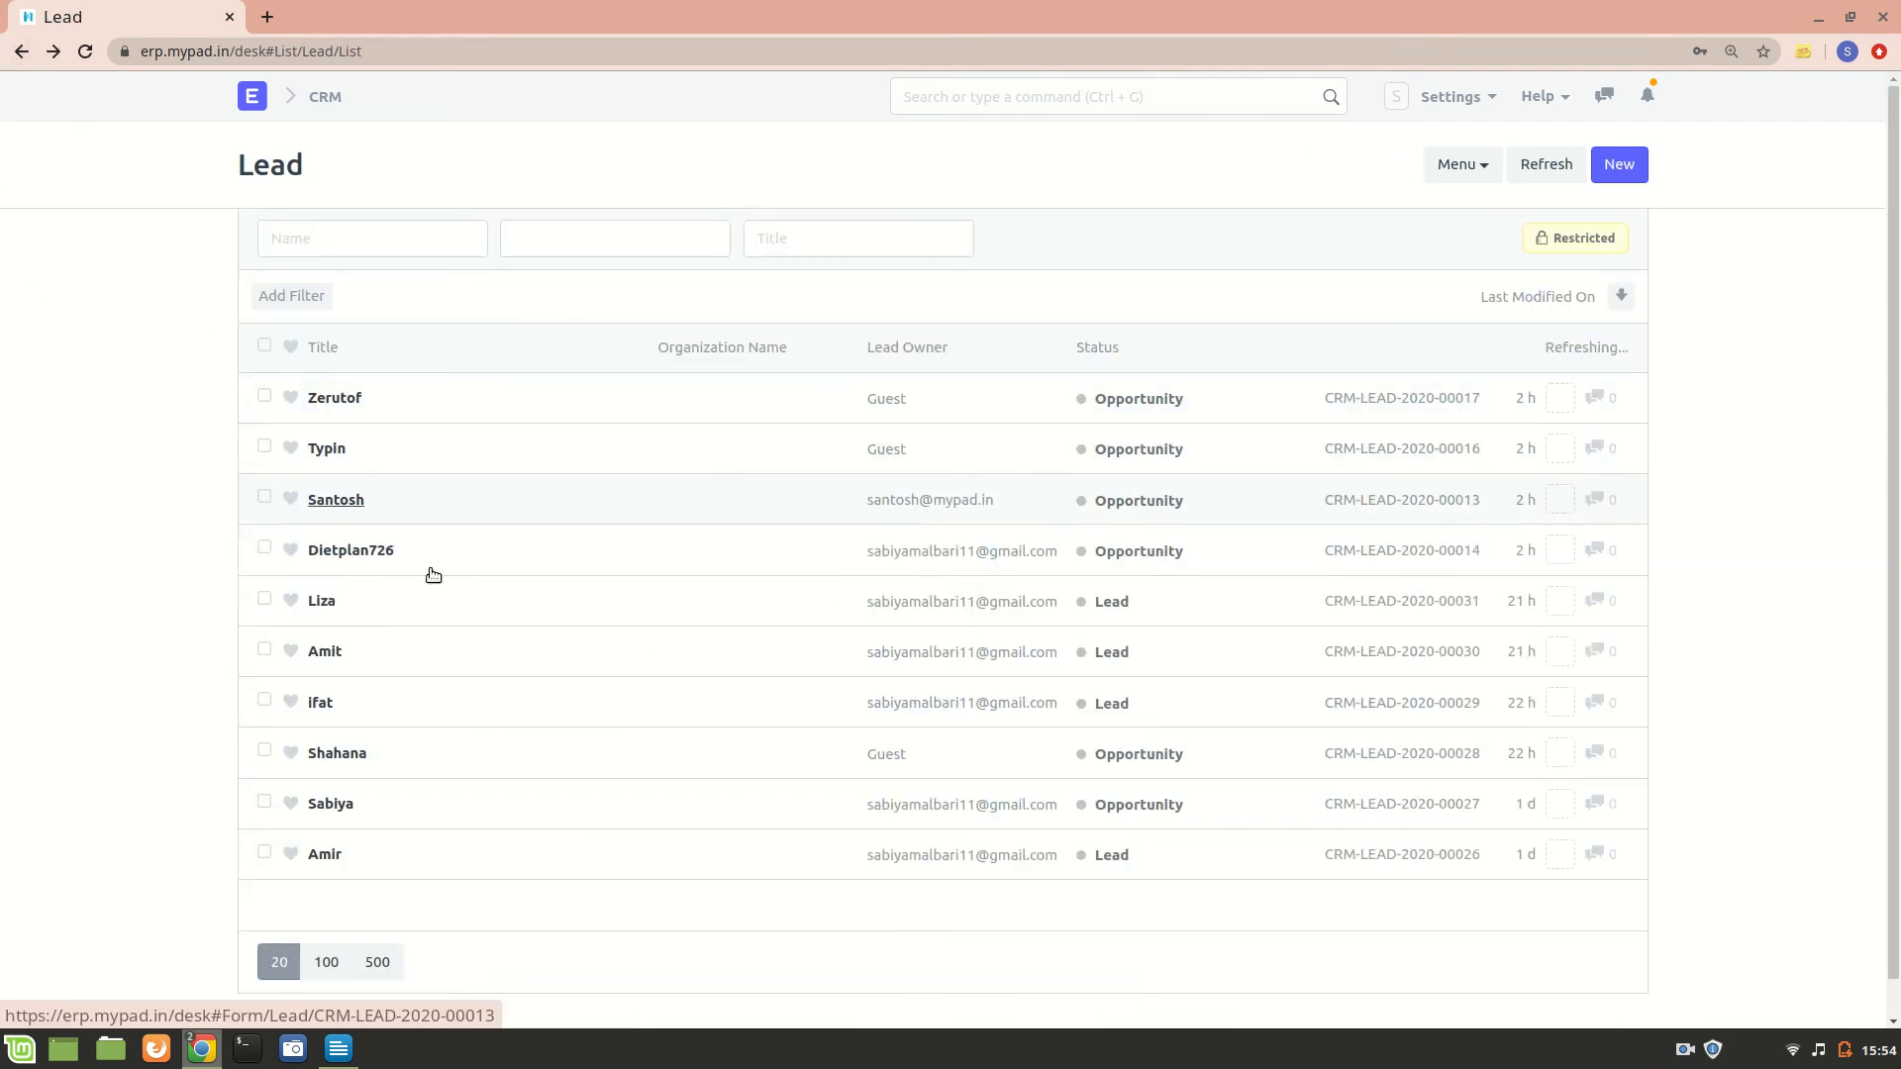
left_click(320, 601)
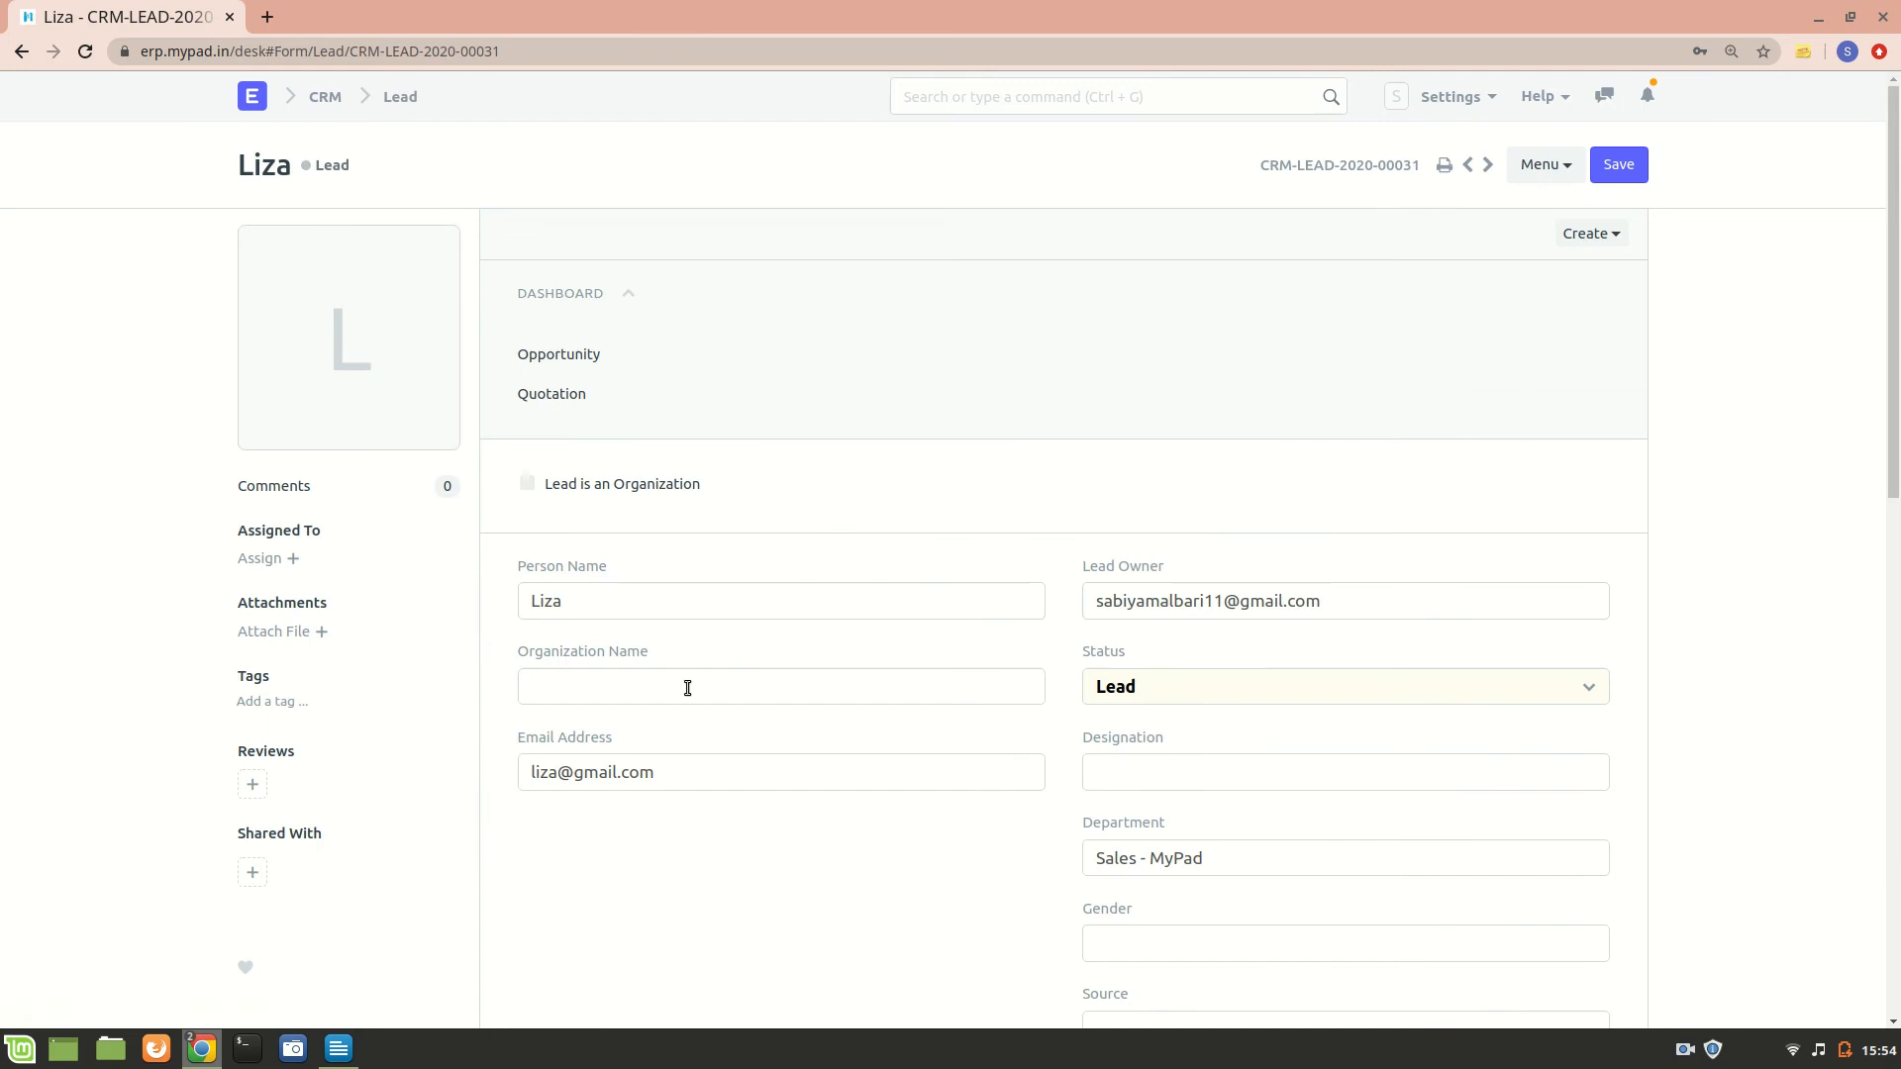
scroll("down", 3)
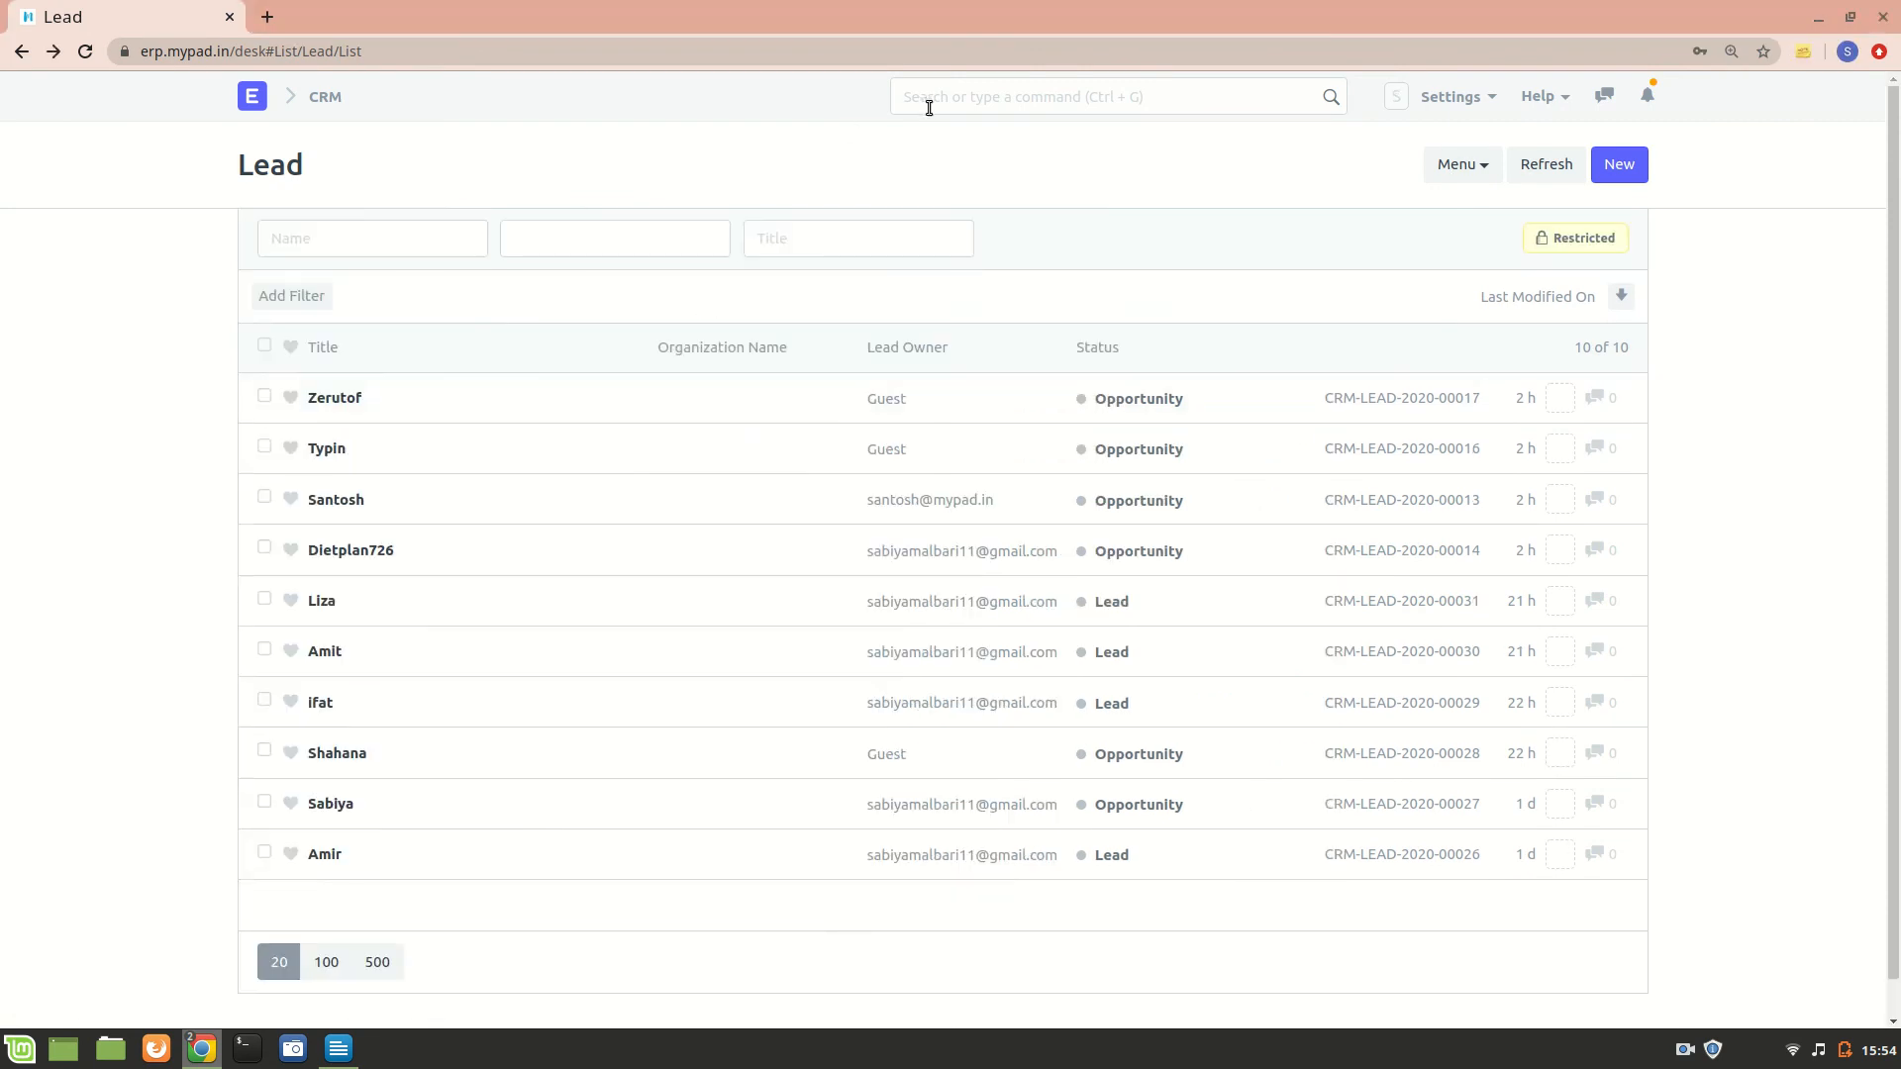
Step: Find 'user' in the awesome bar and open saniya's record from the User list
type("user")
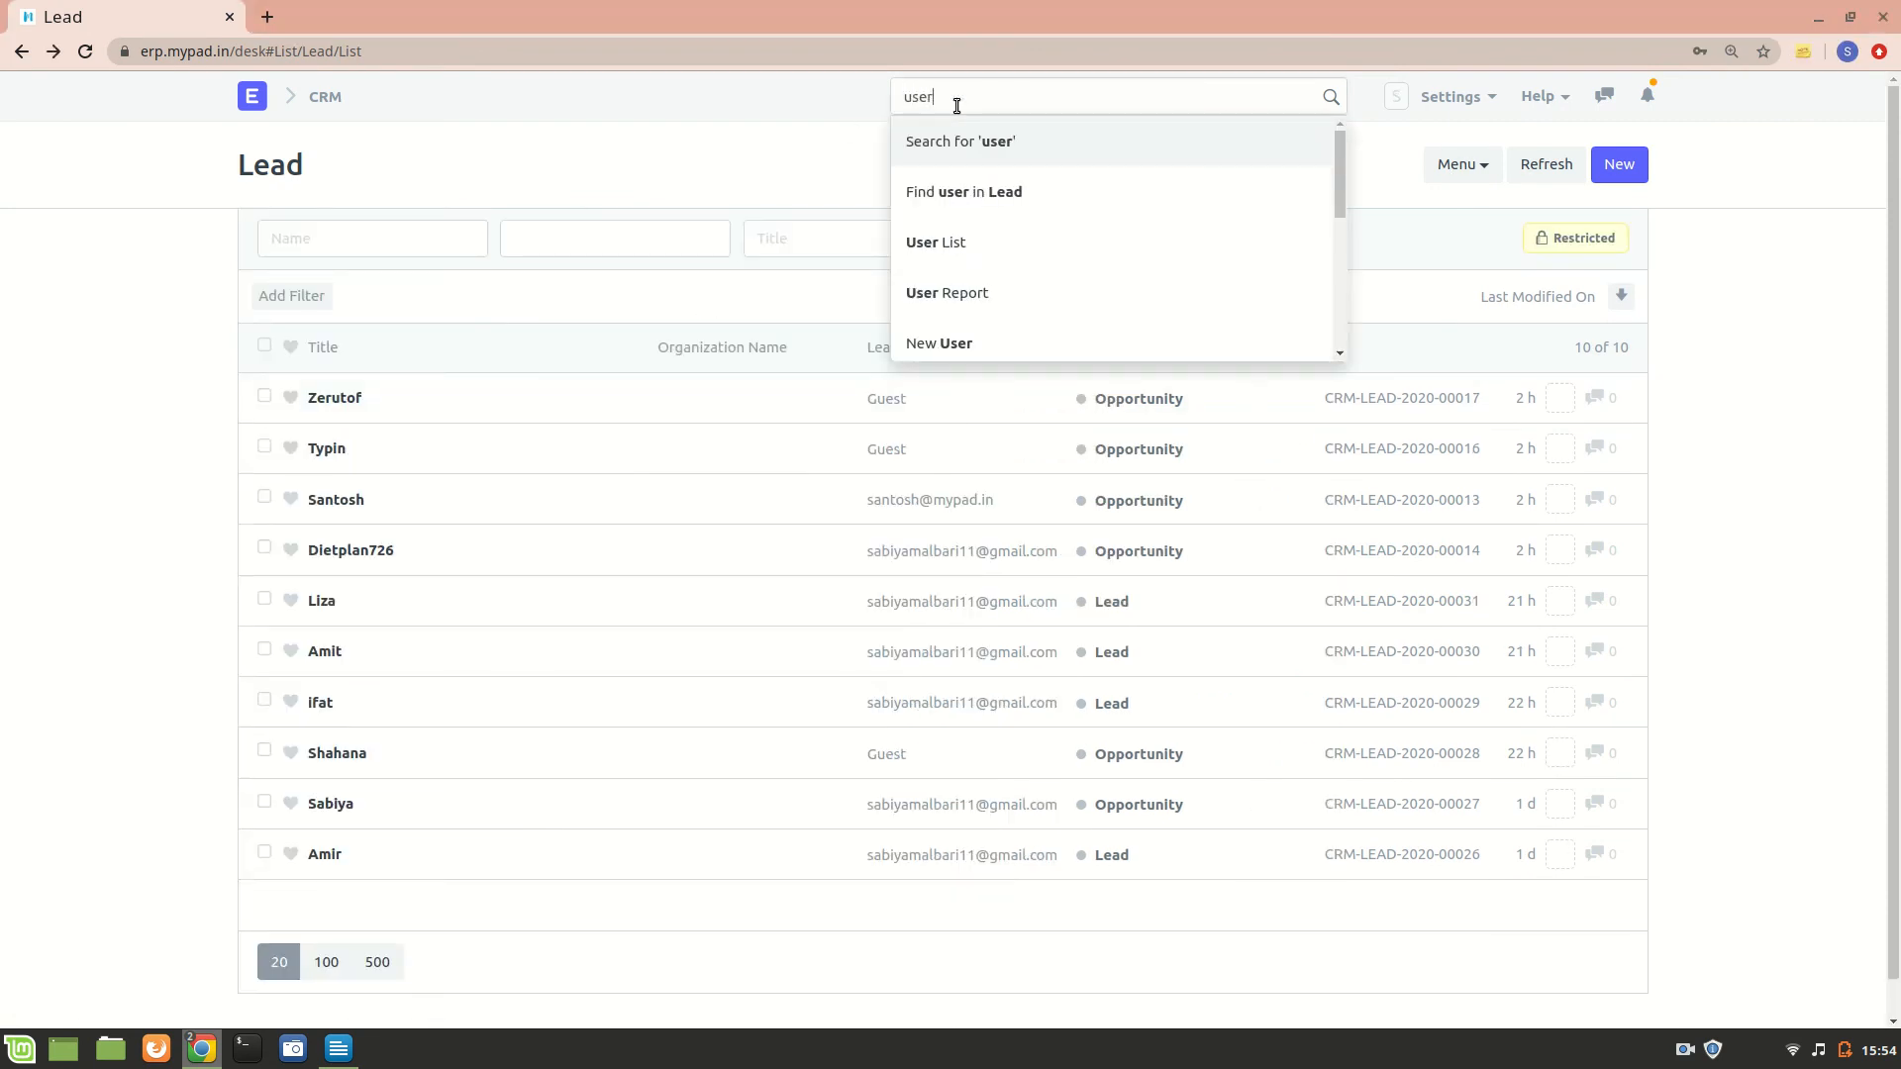
left_click(934, 242)
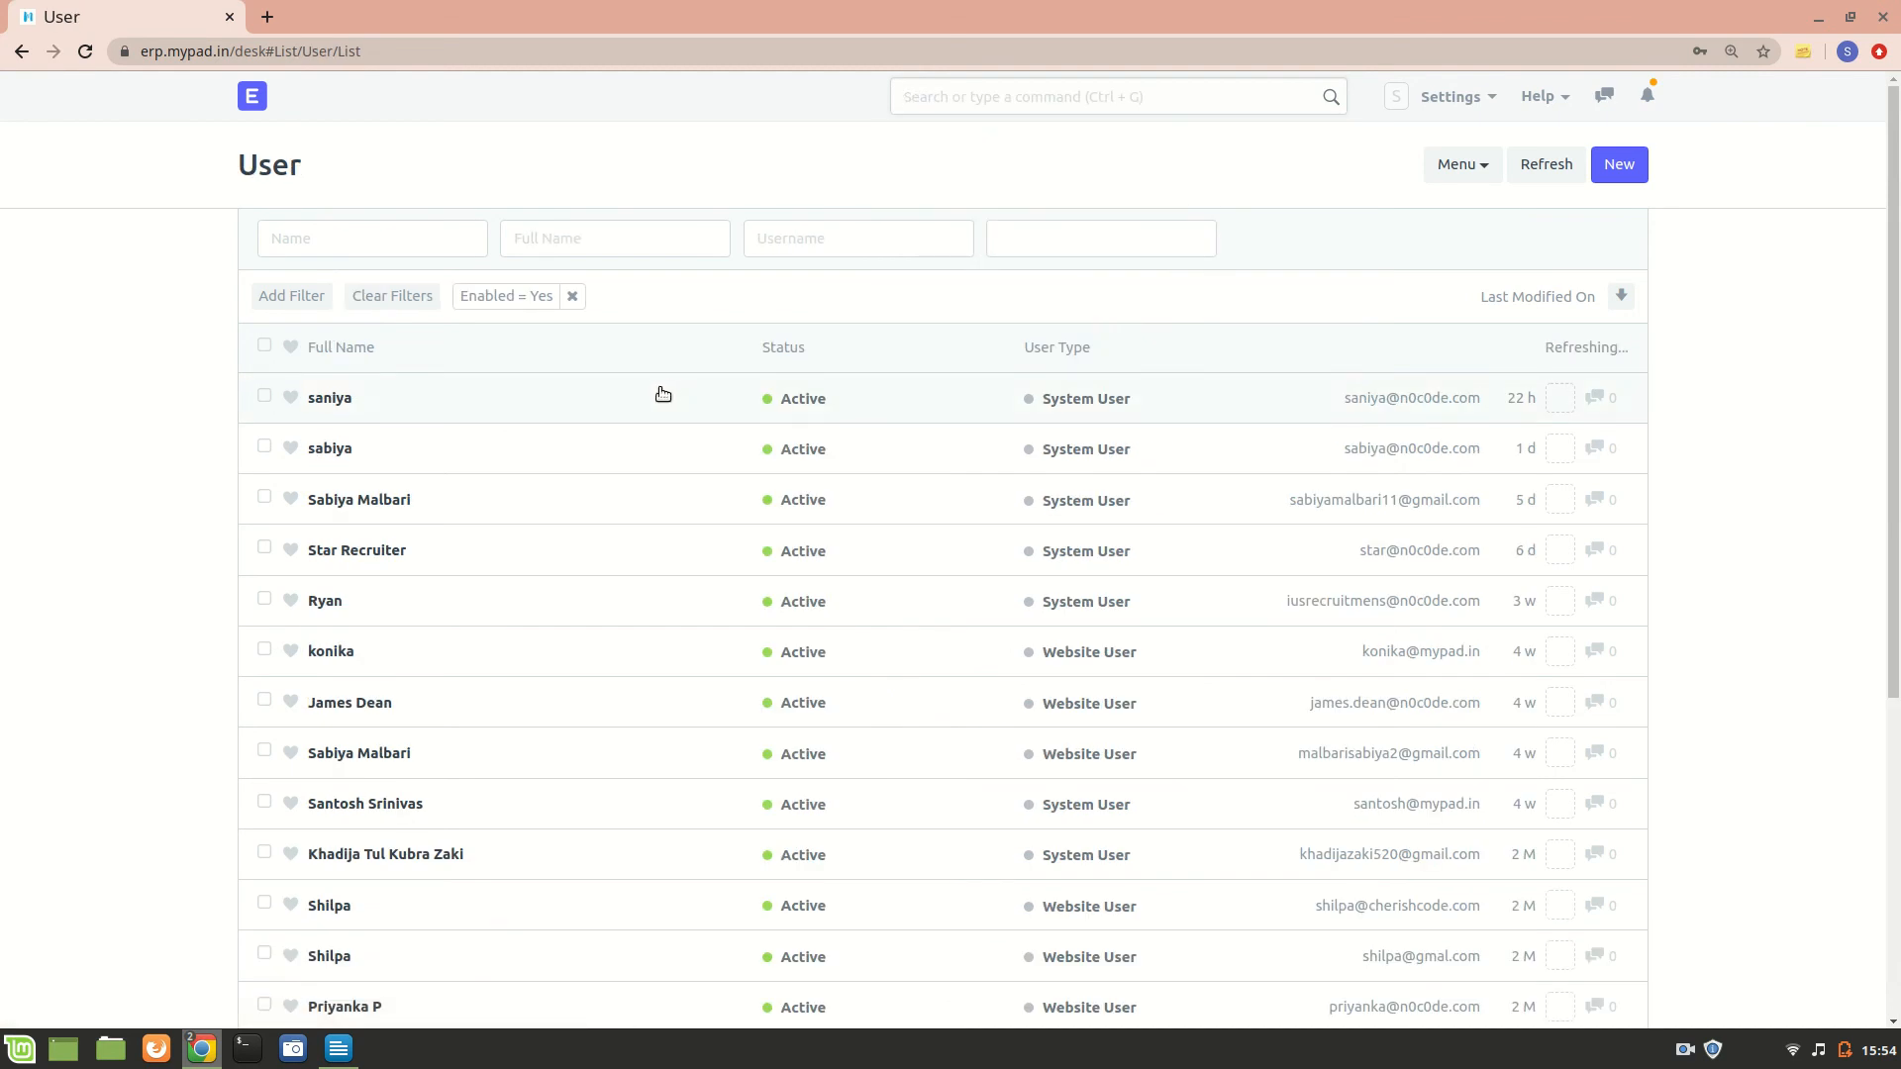
left_click(331, 398)
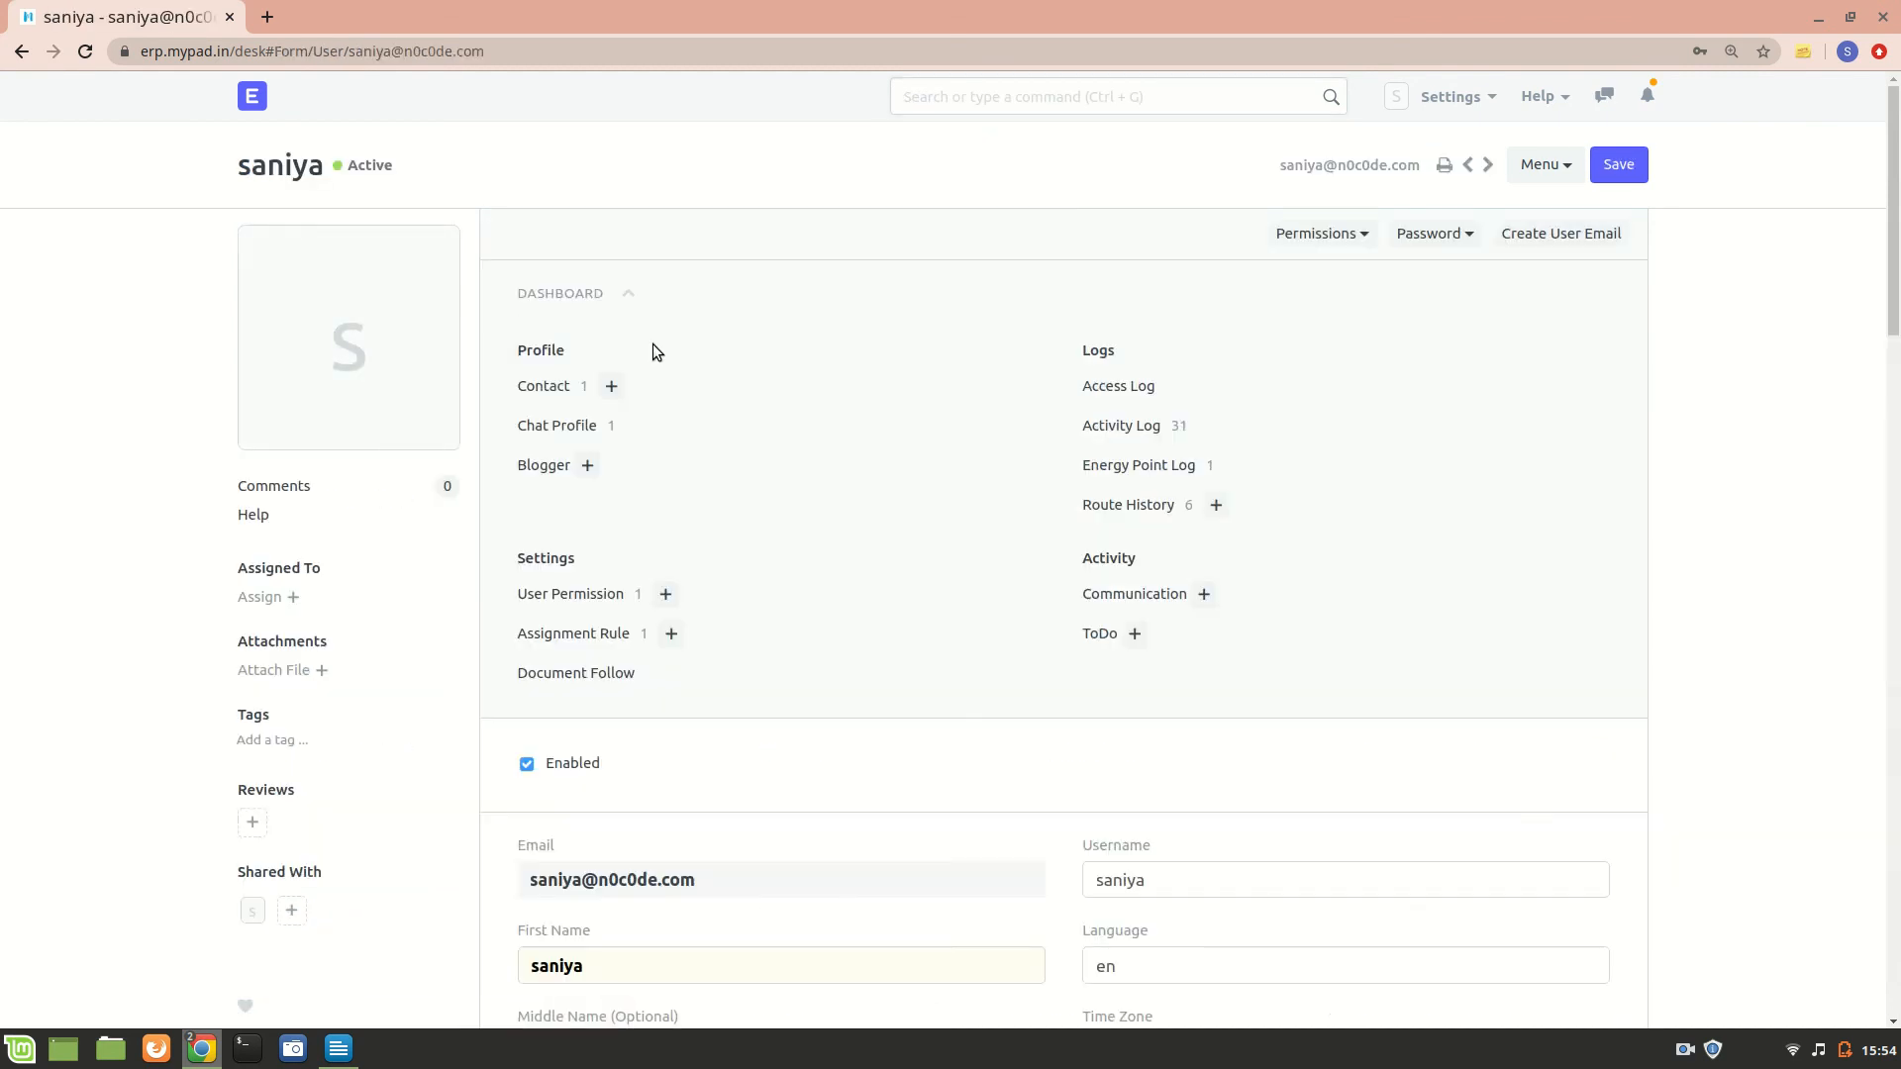
mouse_move(1011, 389)
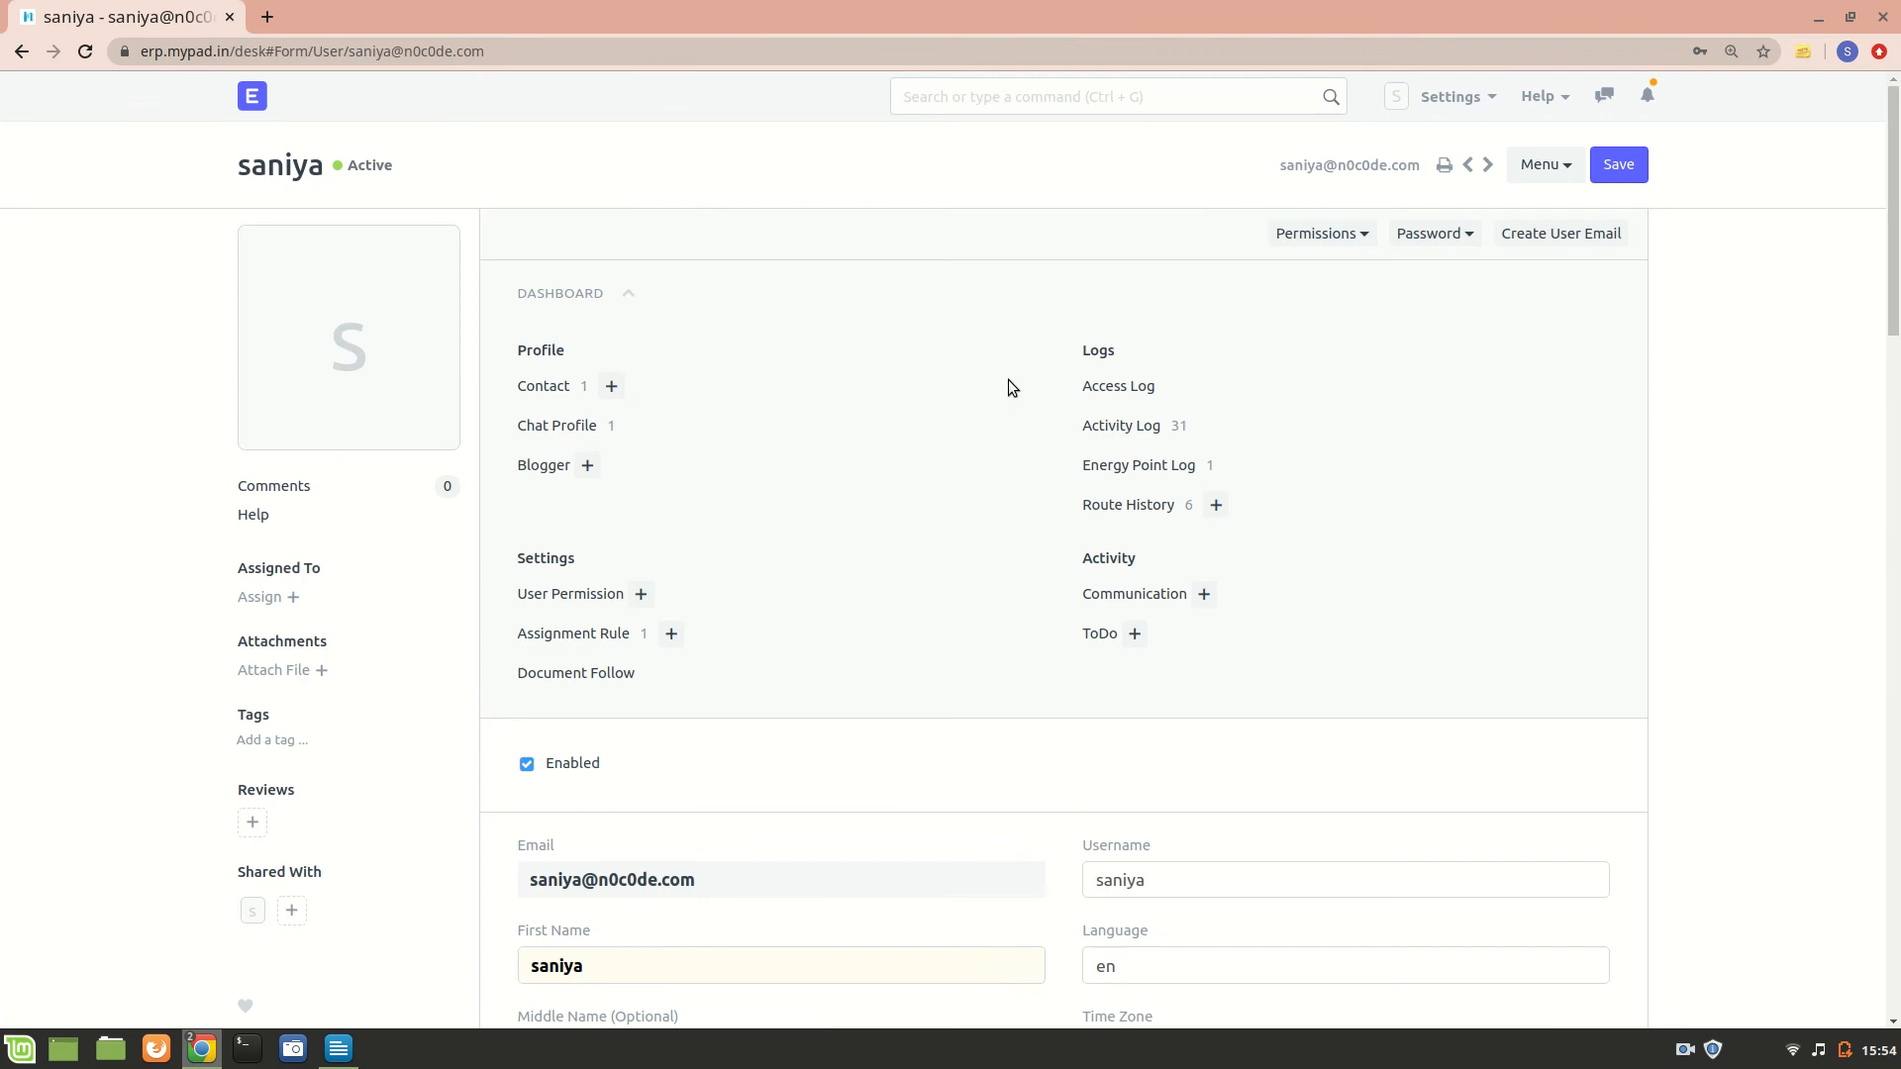
left_click(1321, 234)
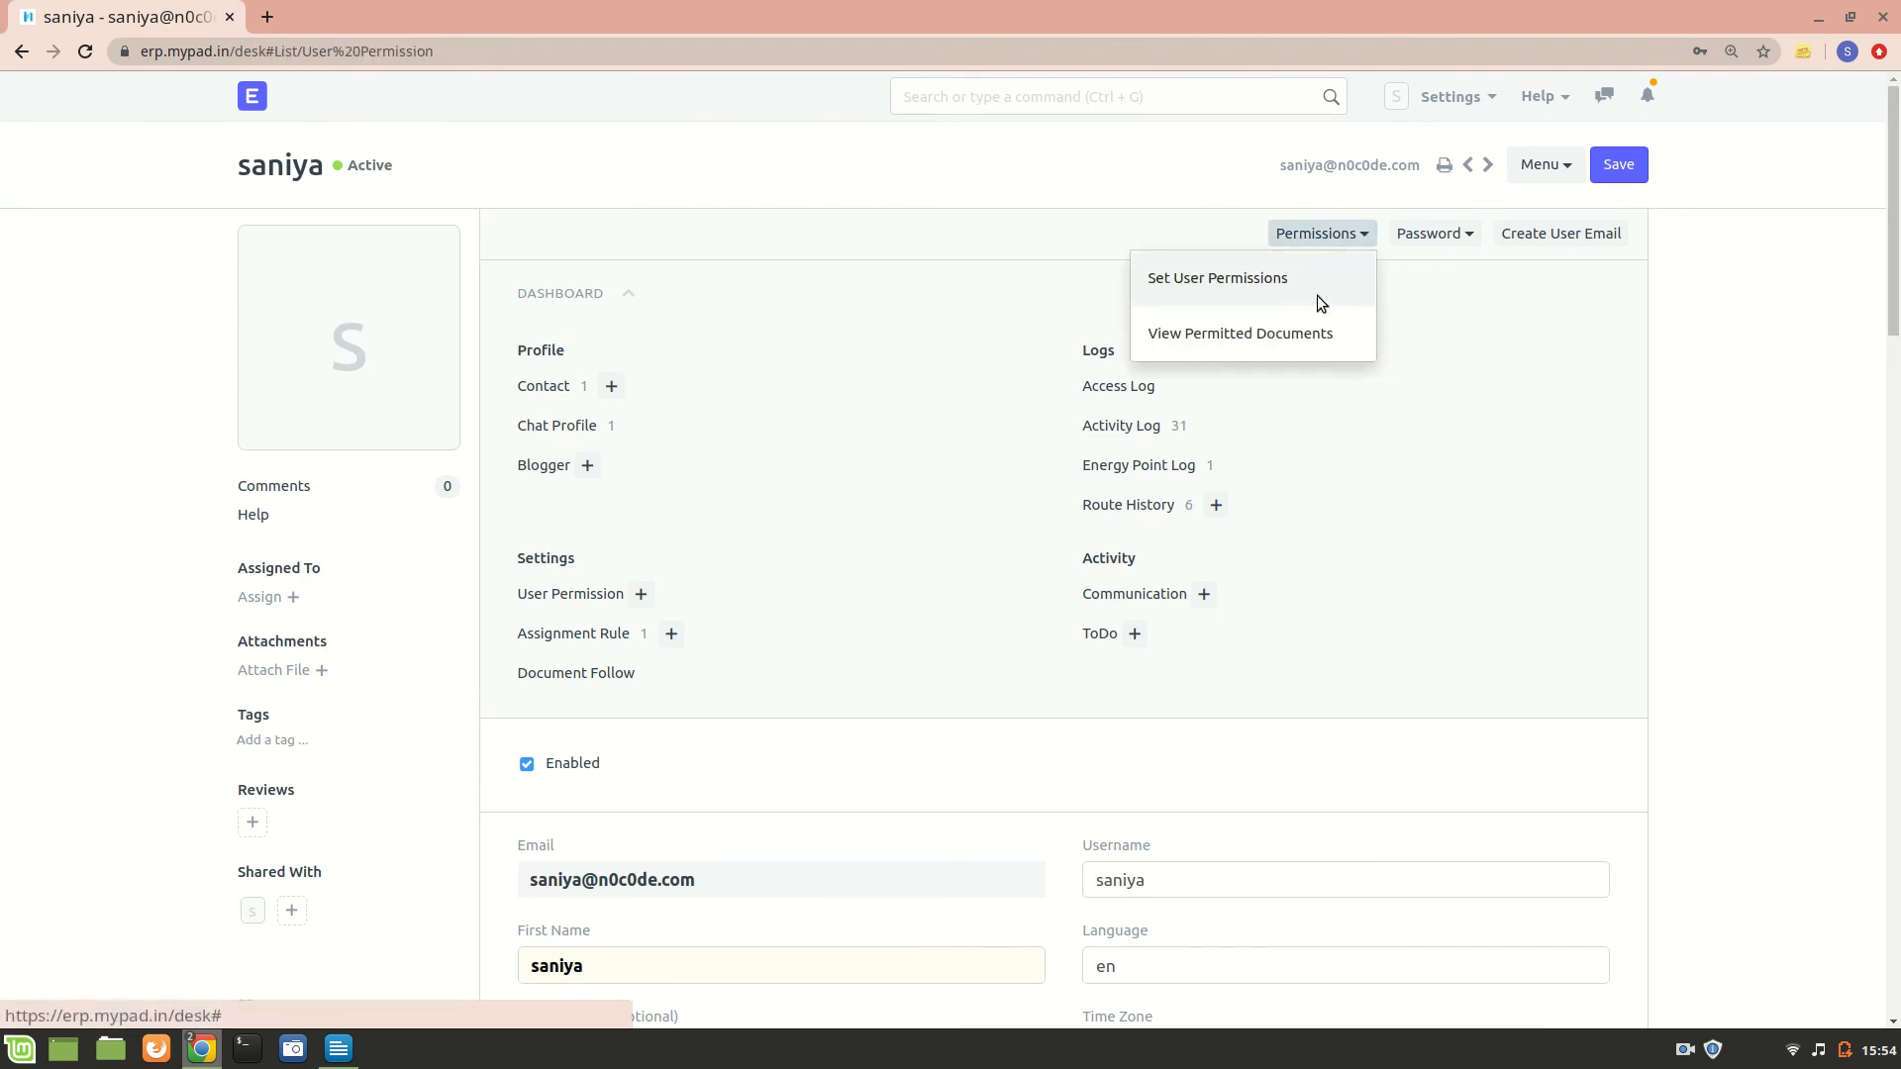
left_click(1215, 277)
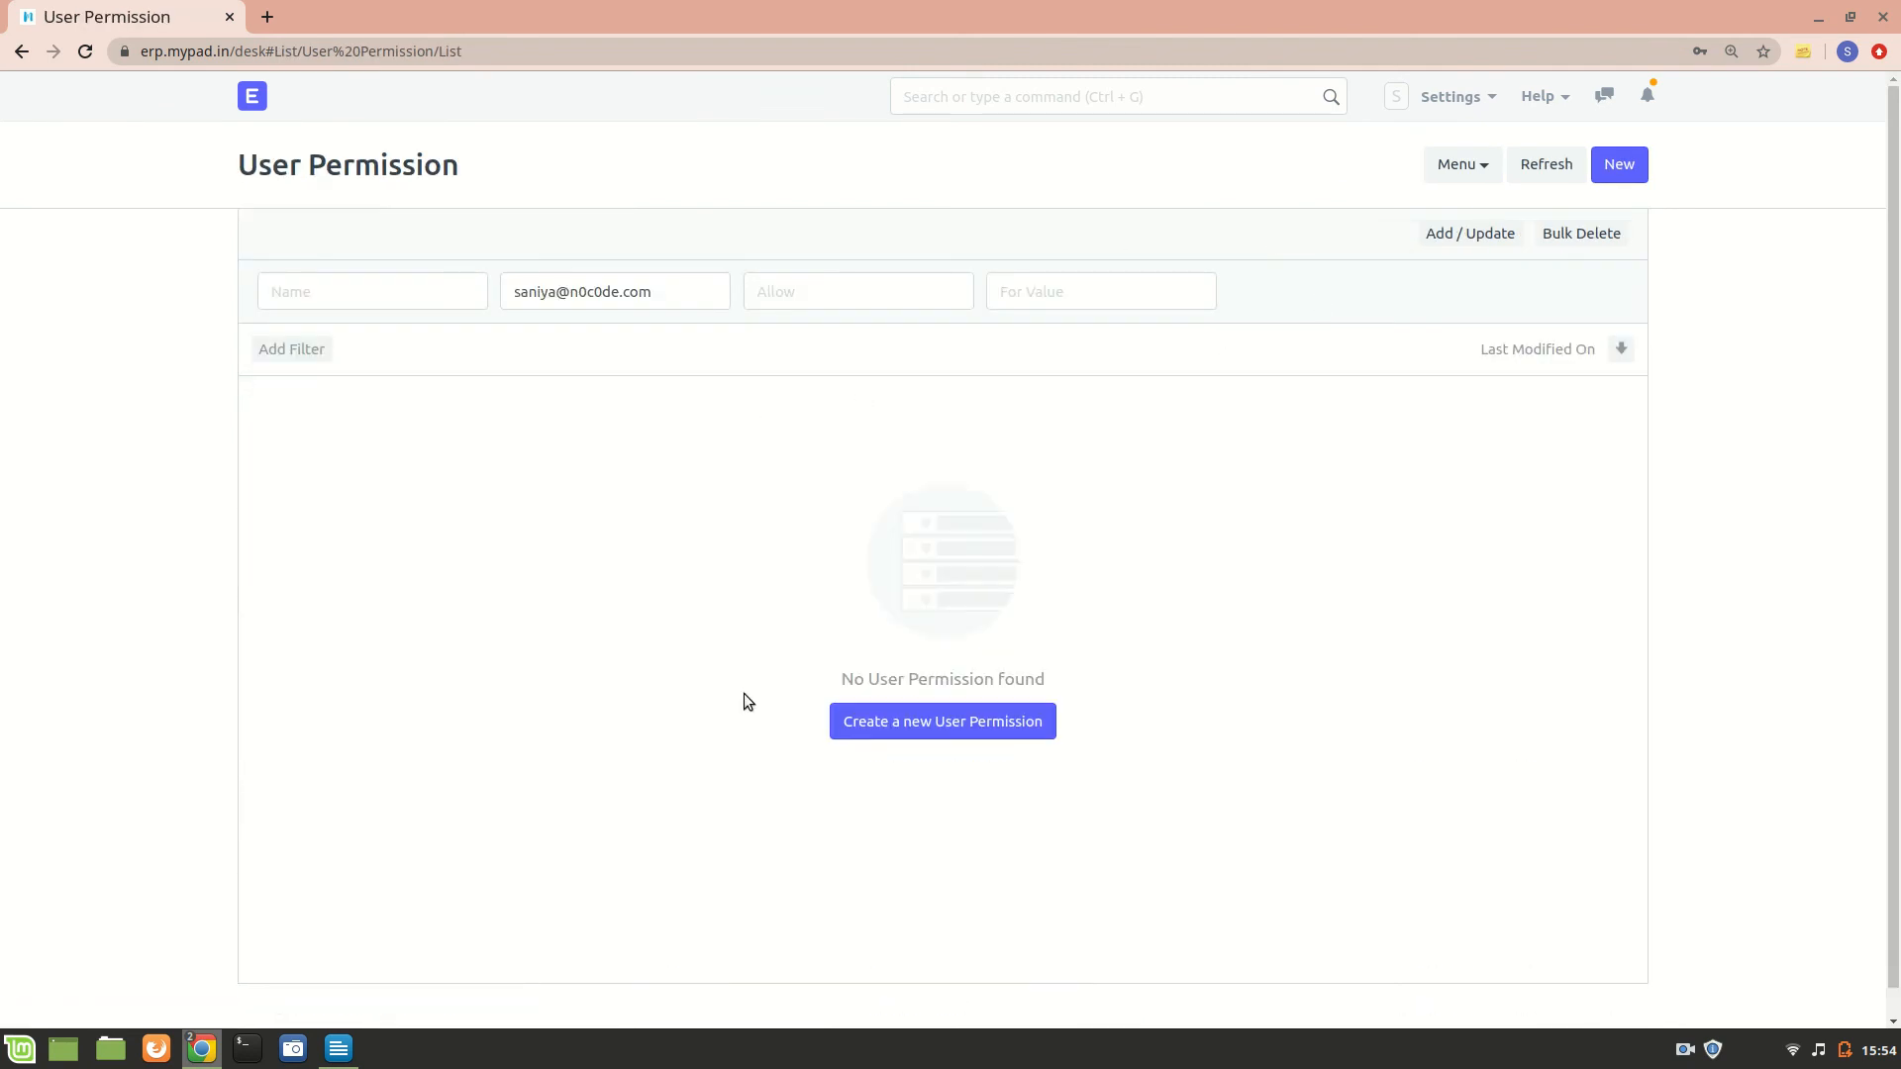
left_click(942, 721)
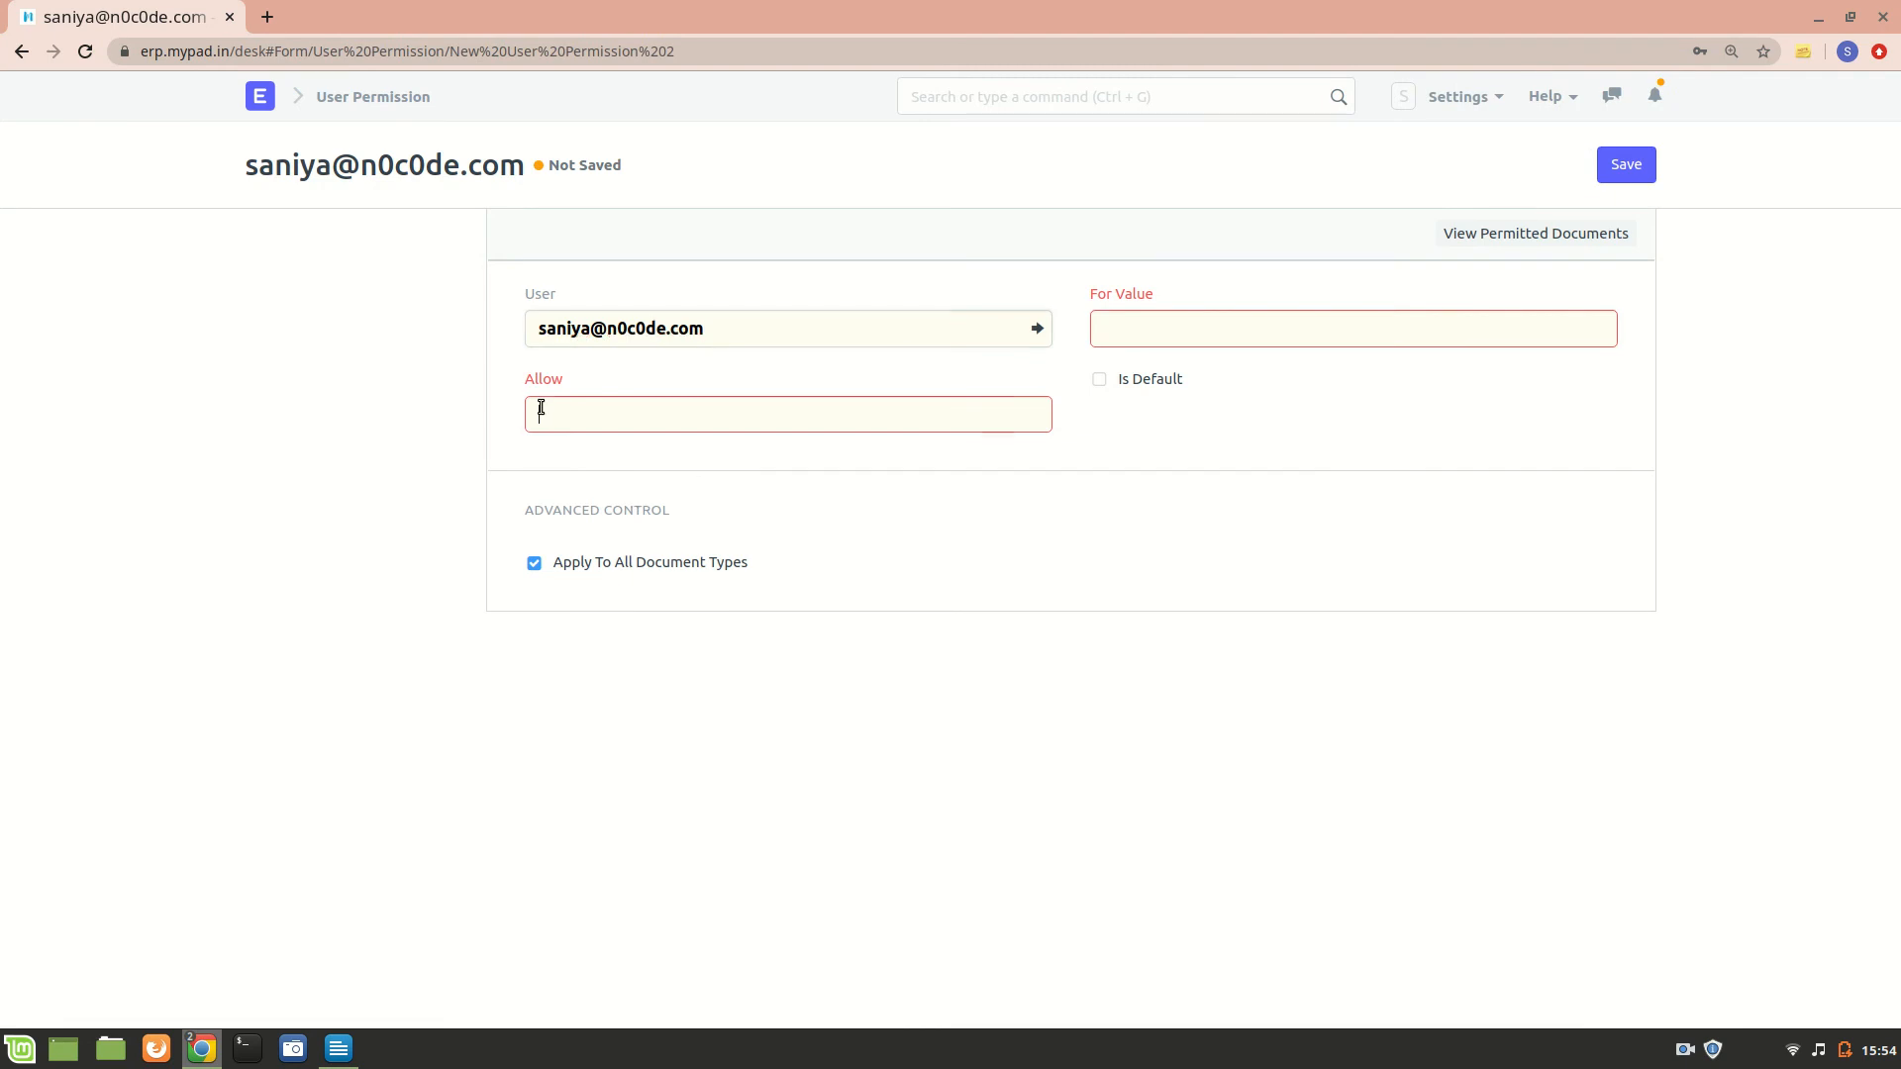
type("depart")
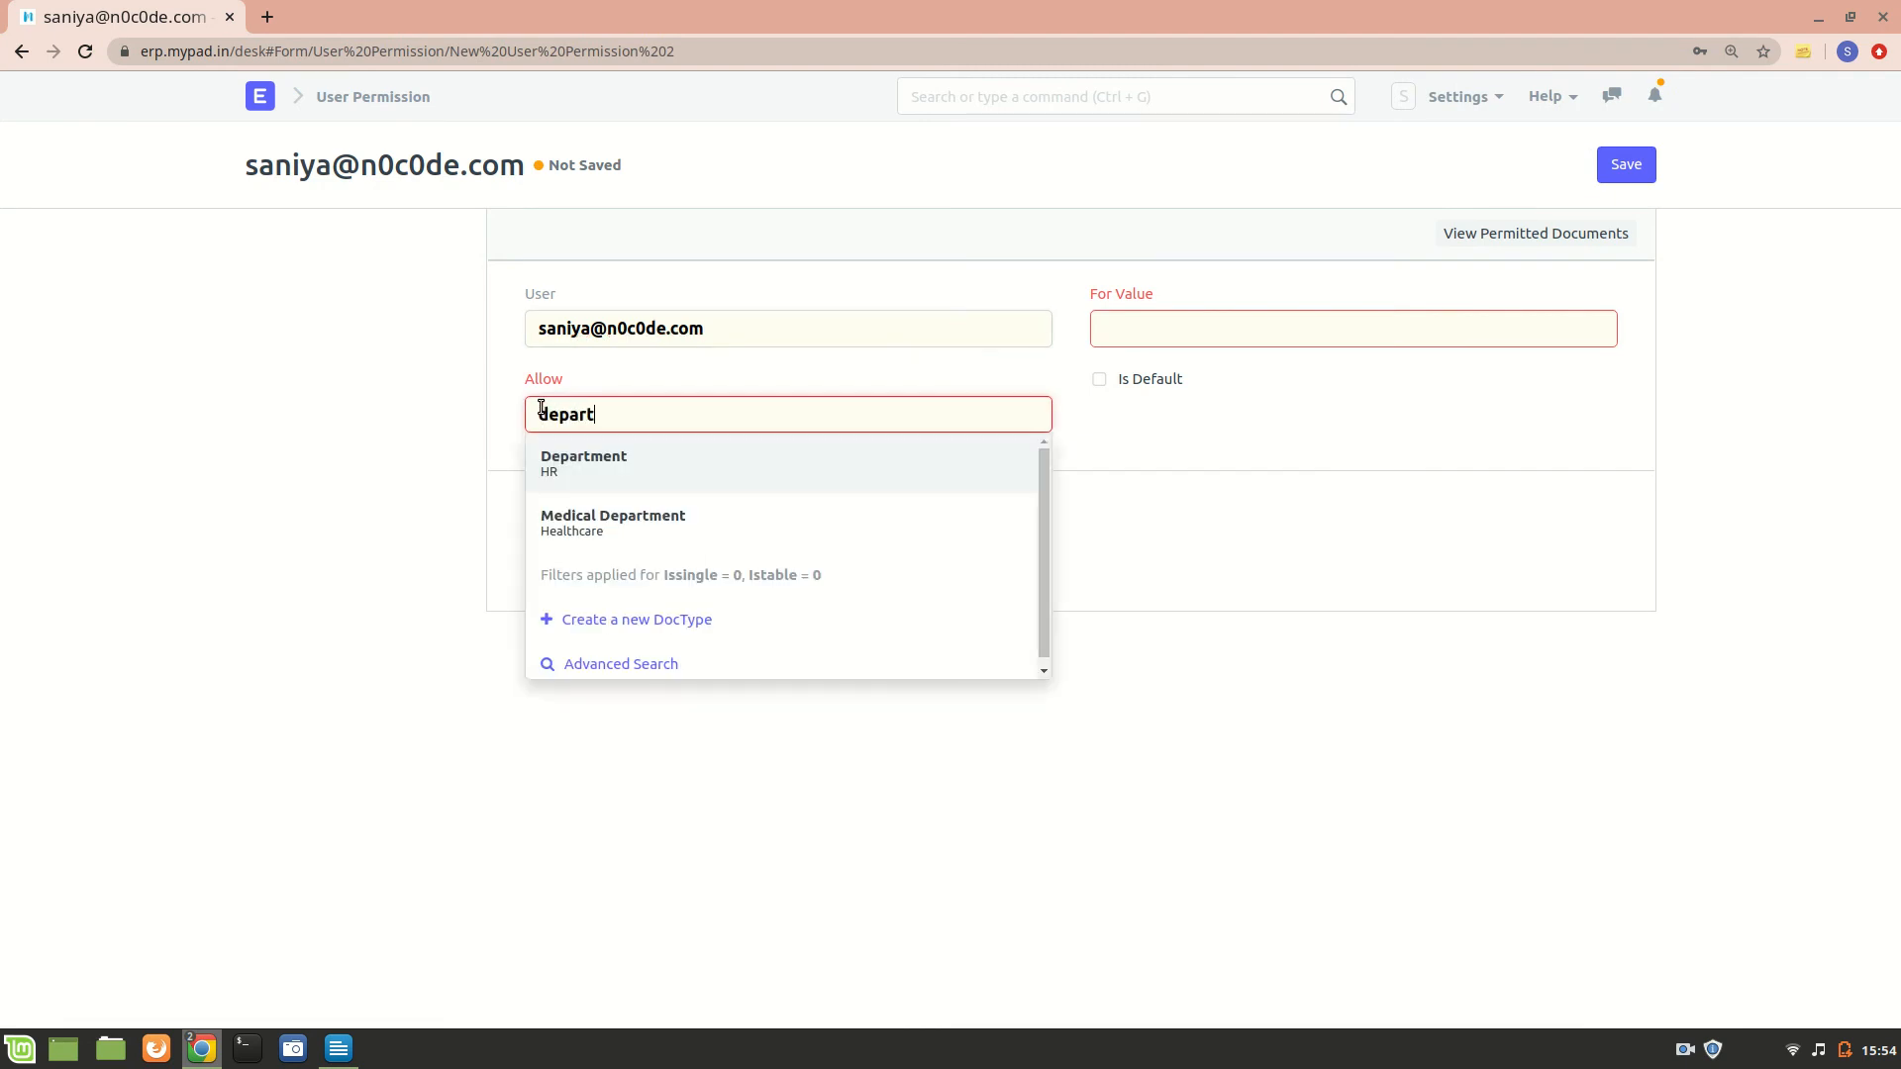
left_click(582, 464)
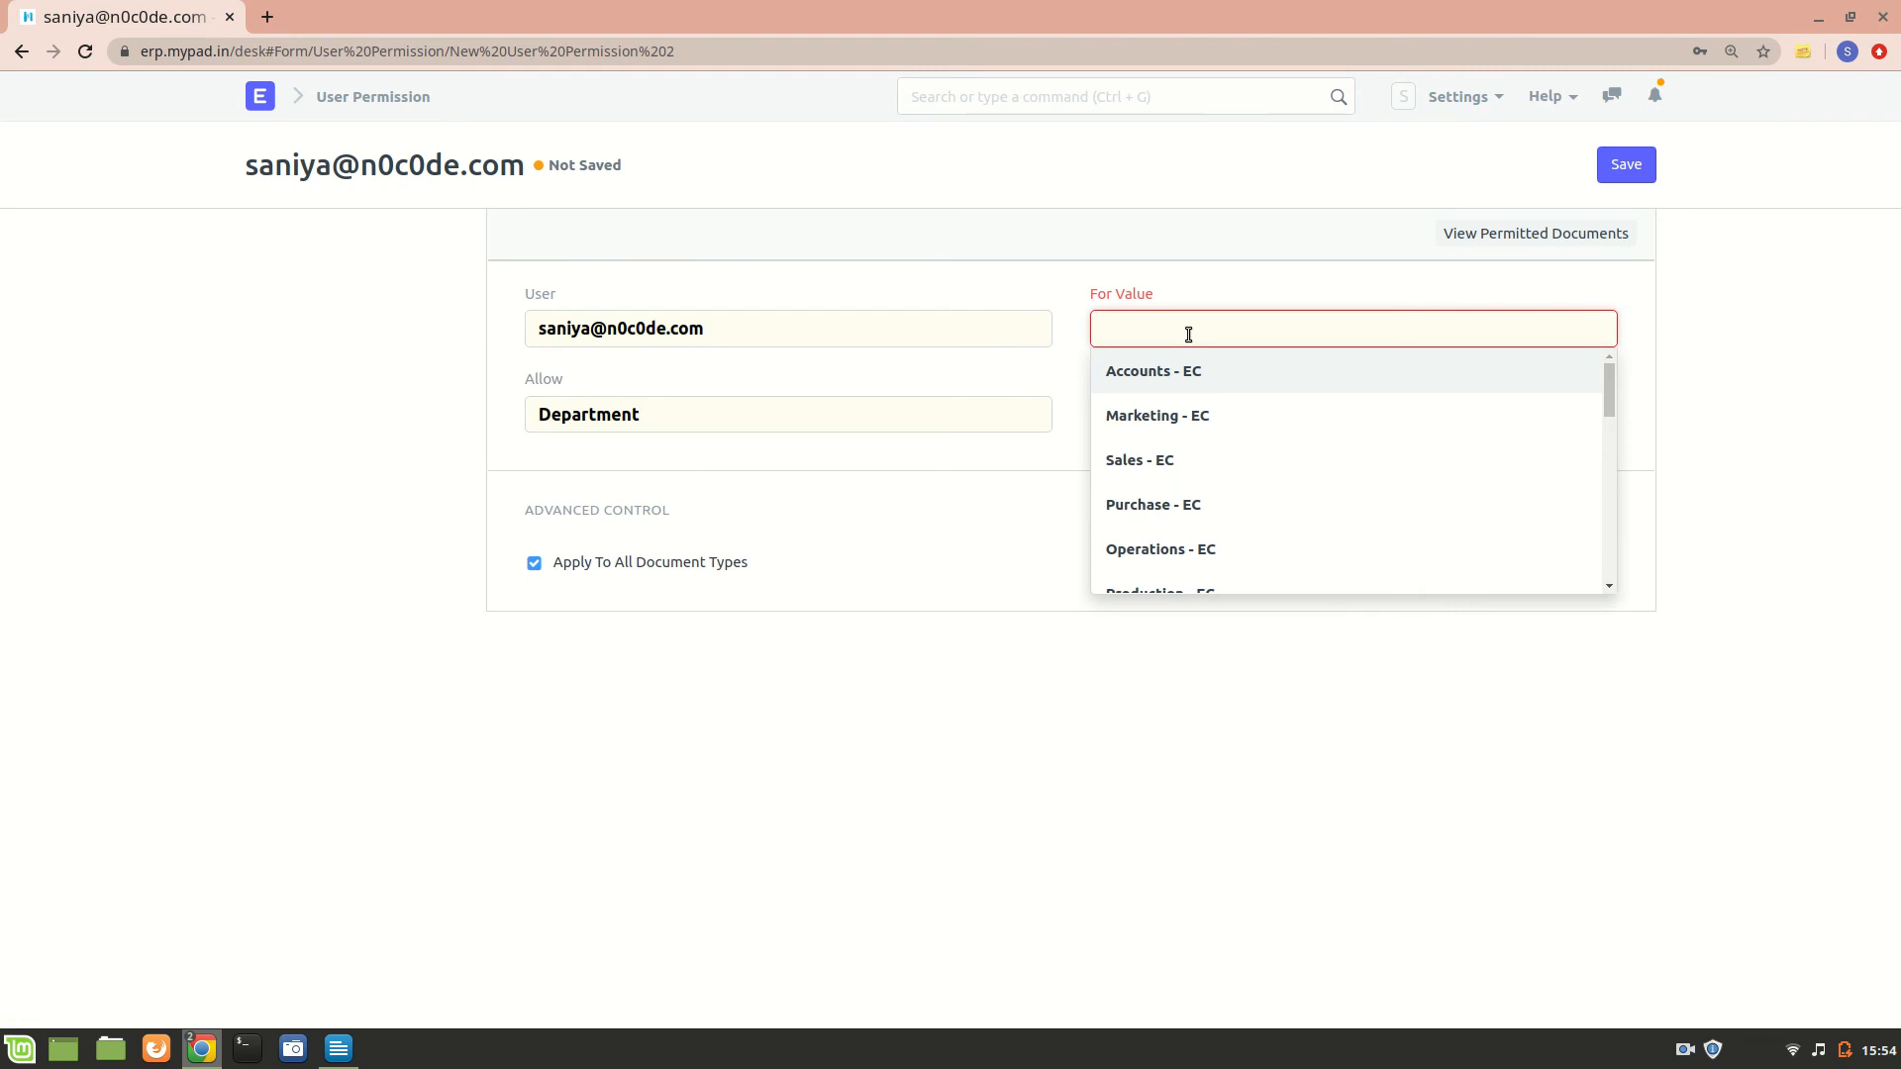
type("sales")
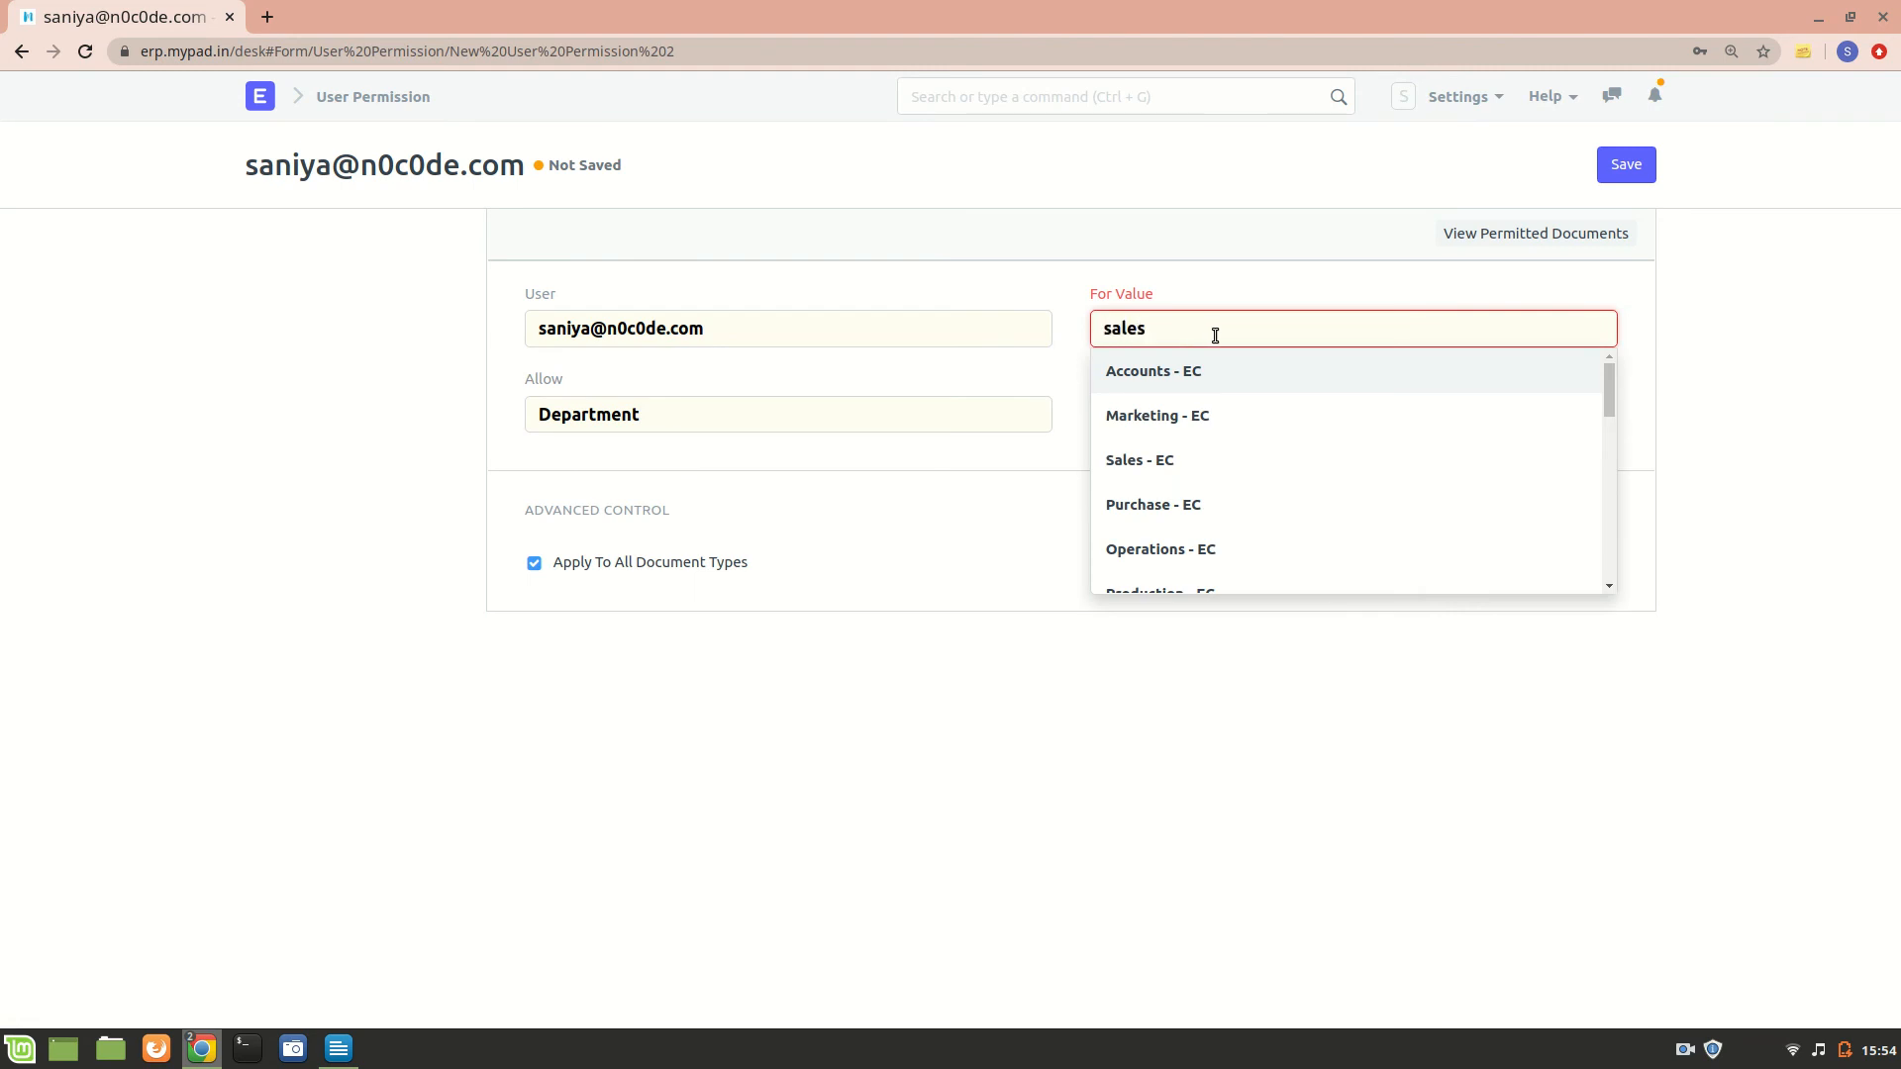
left_click(1138, 460)
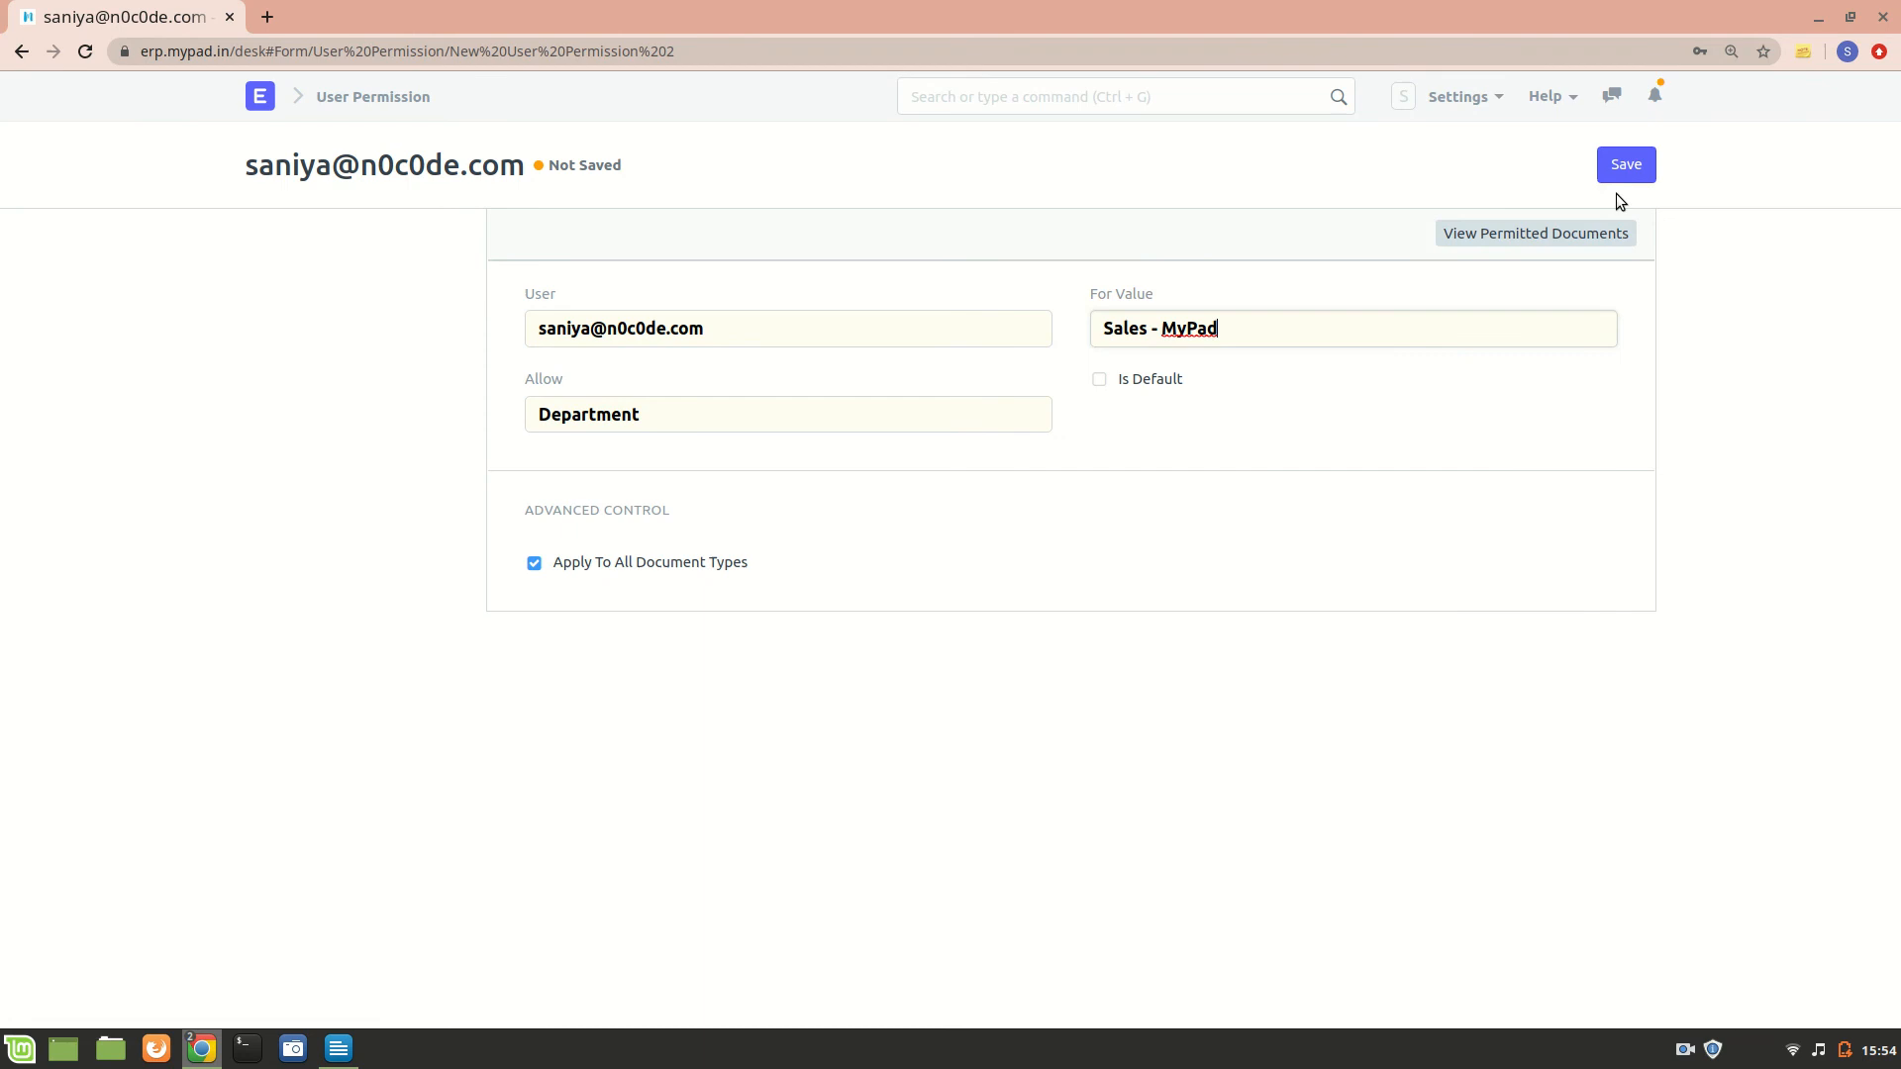
left_click(1626, 165)
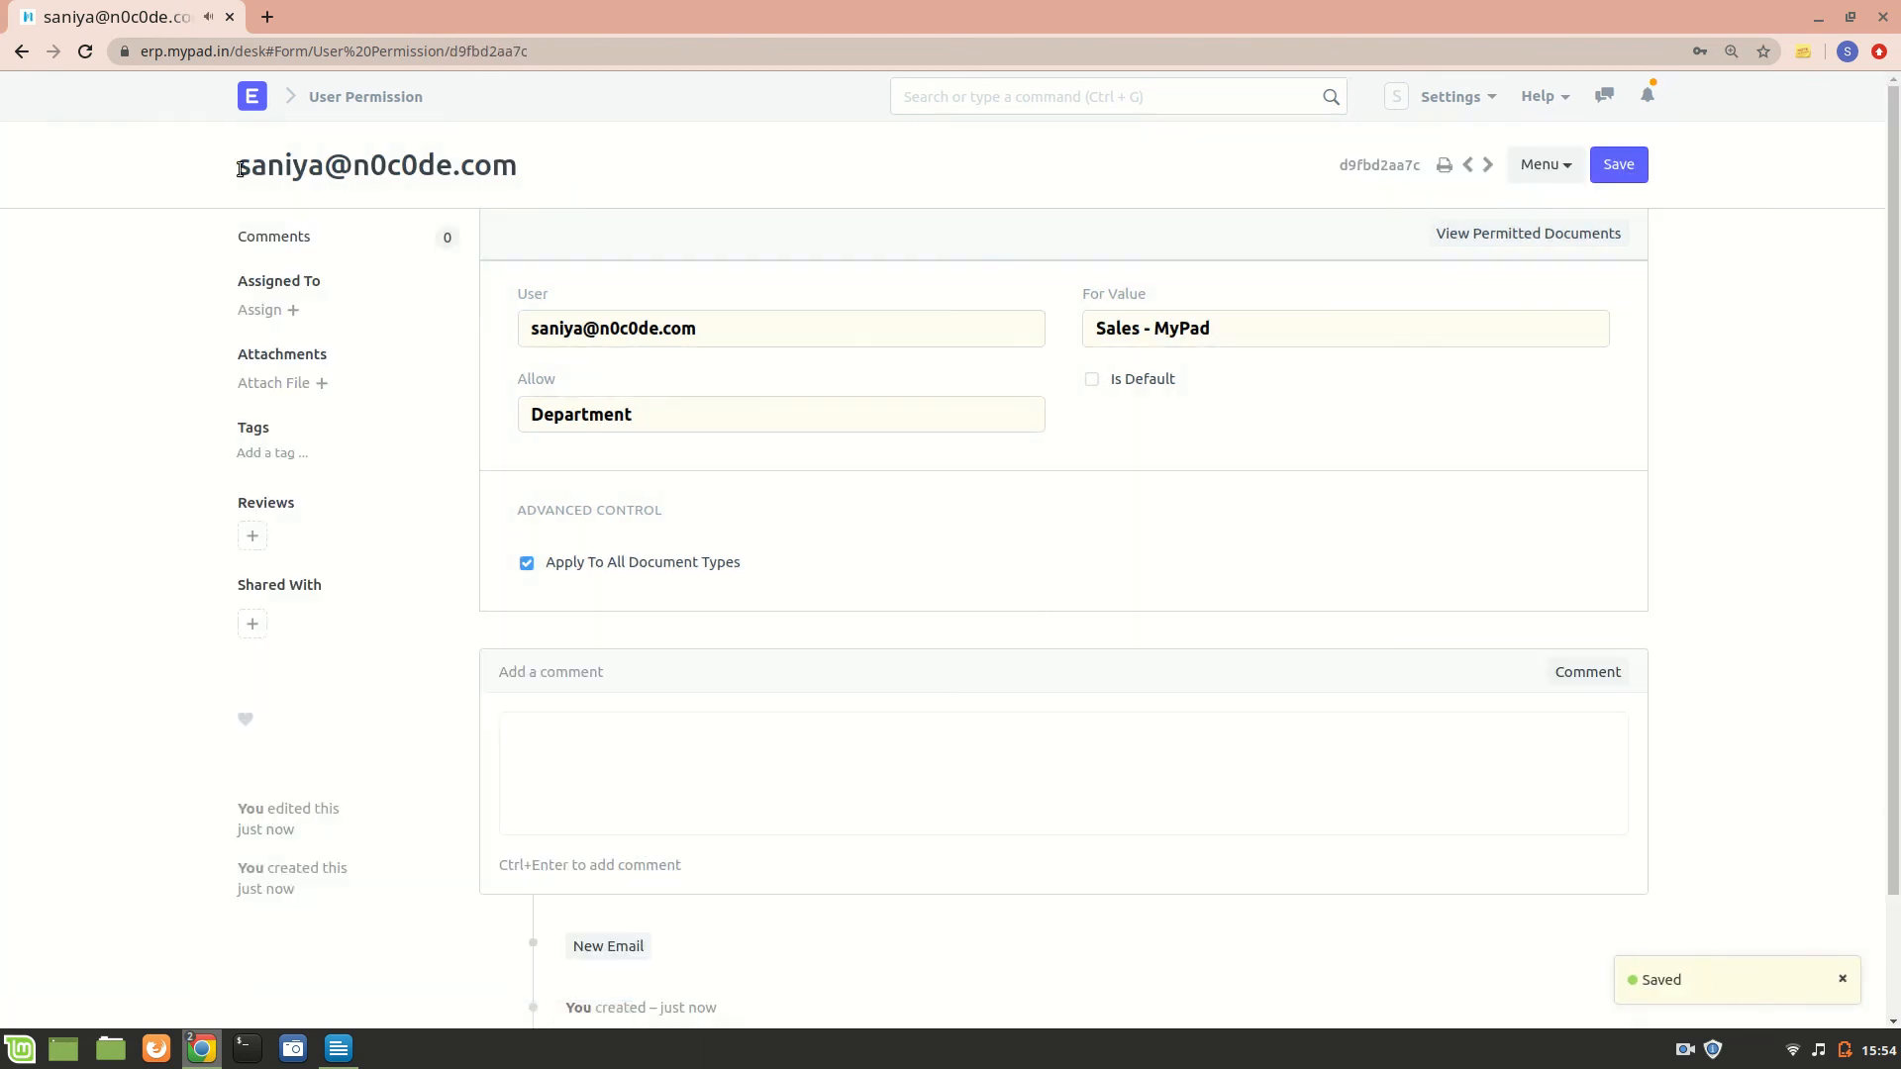
Step: Refresh saniya's Lead list to see only five Sales leads, then return to the admin list of ten
left_click(252, 95)
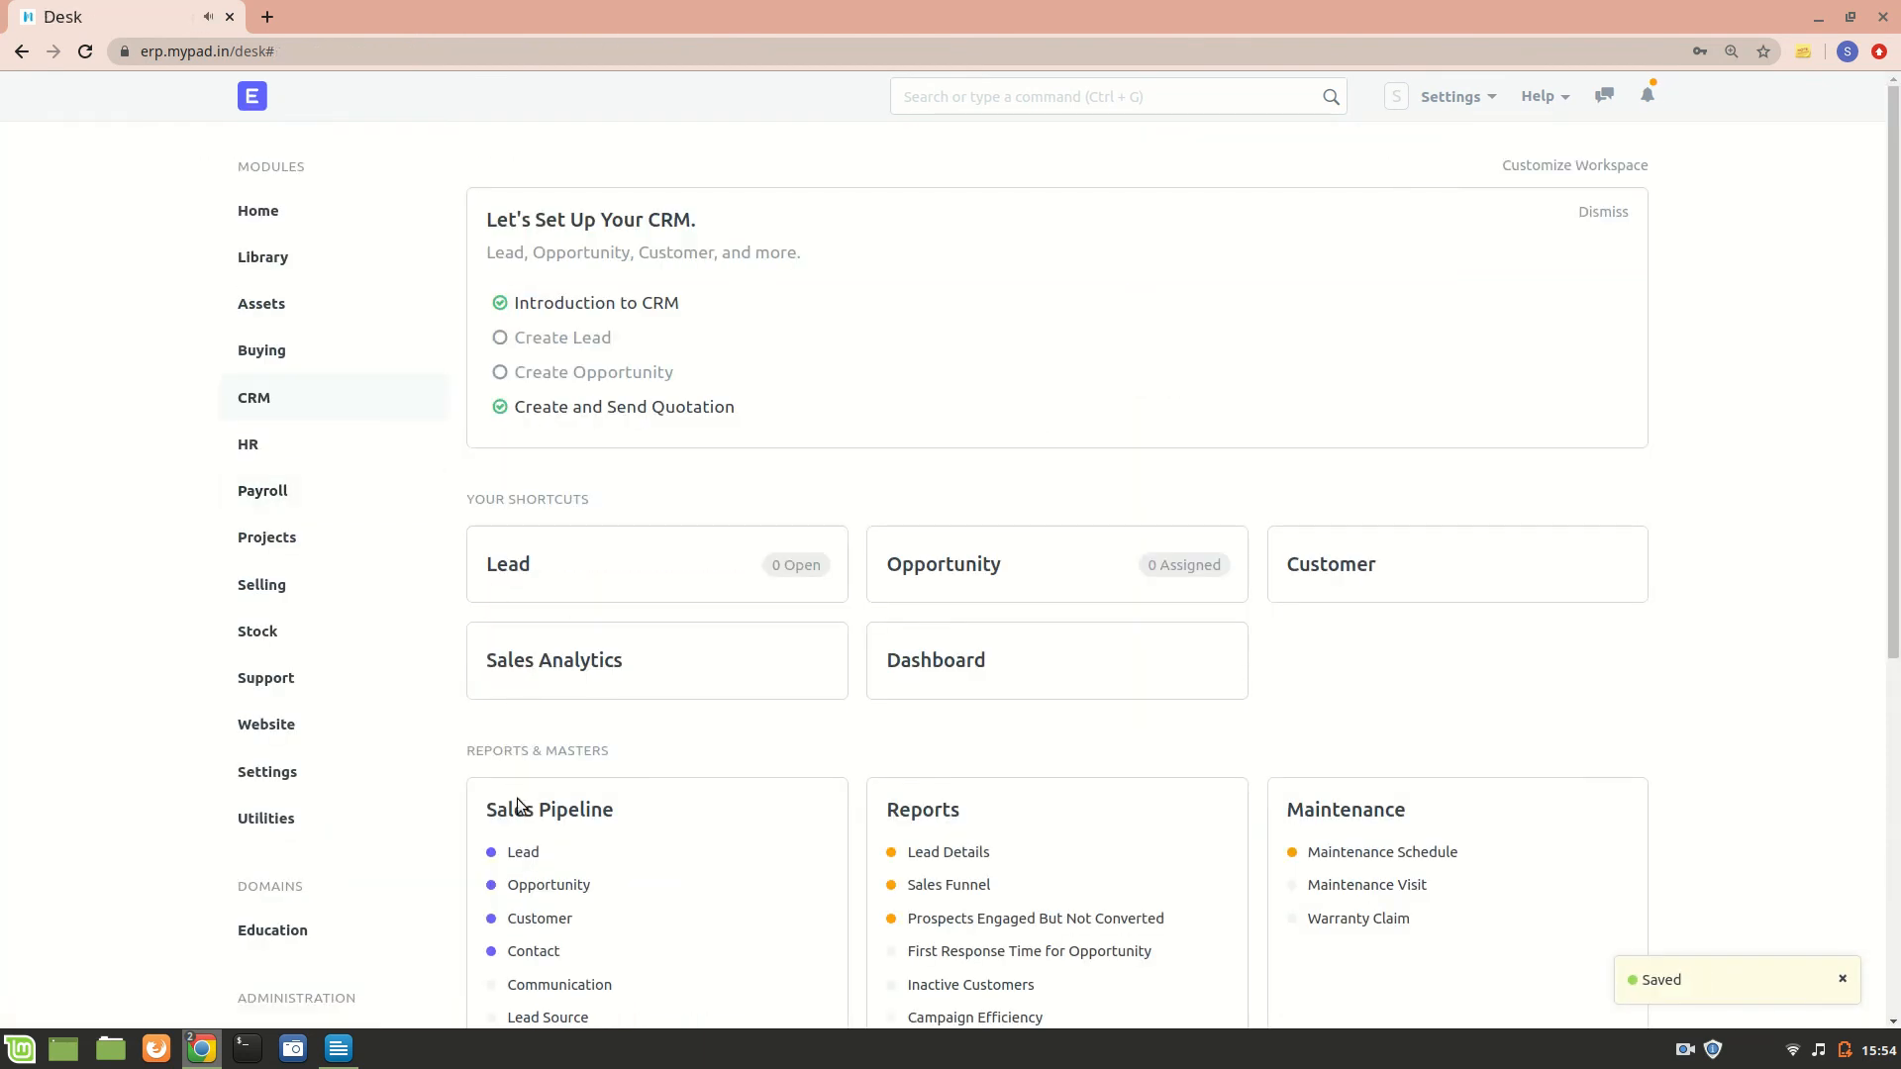
left_click(509, 564)
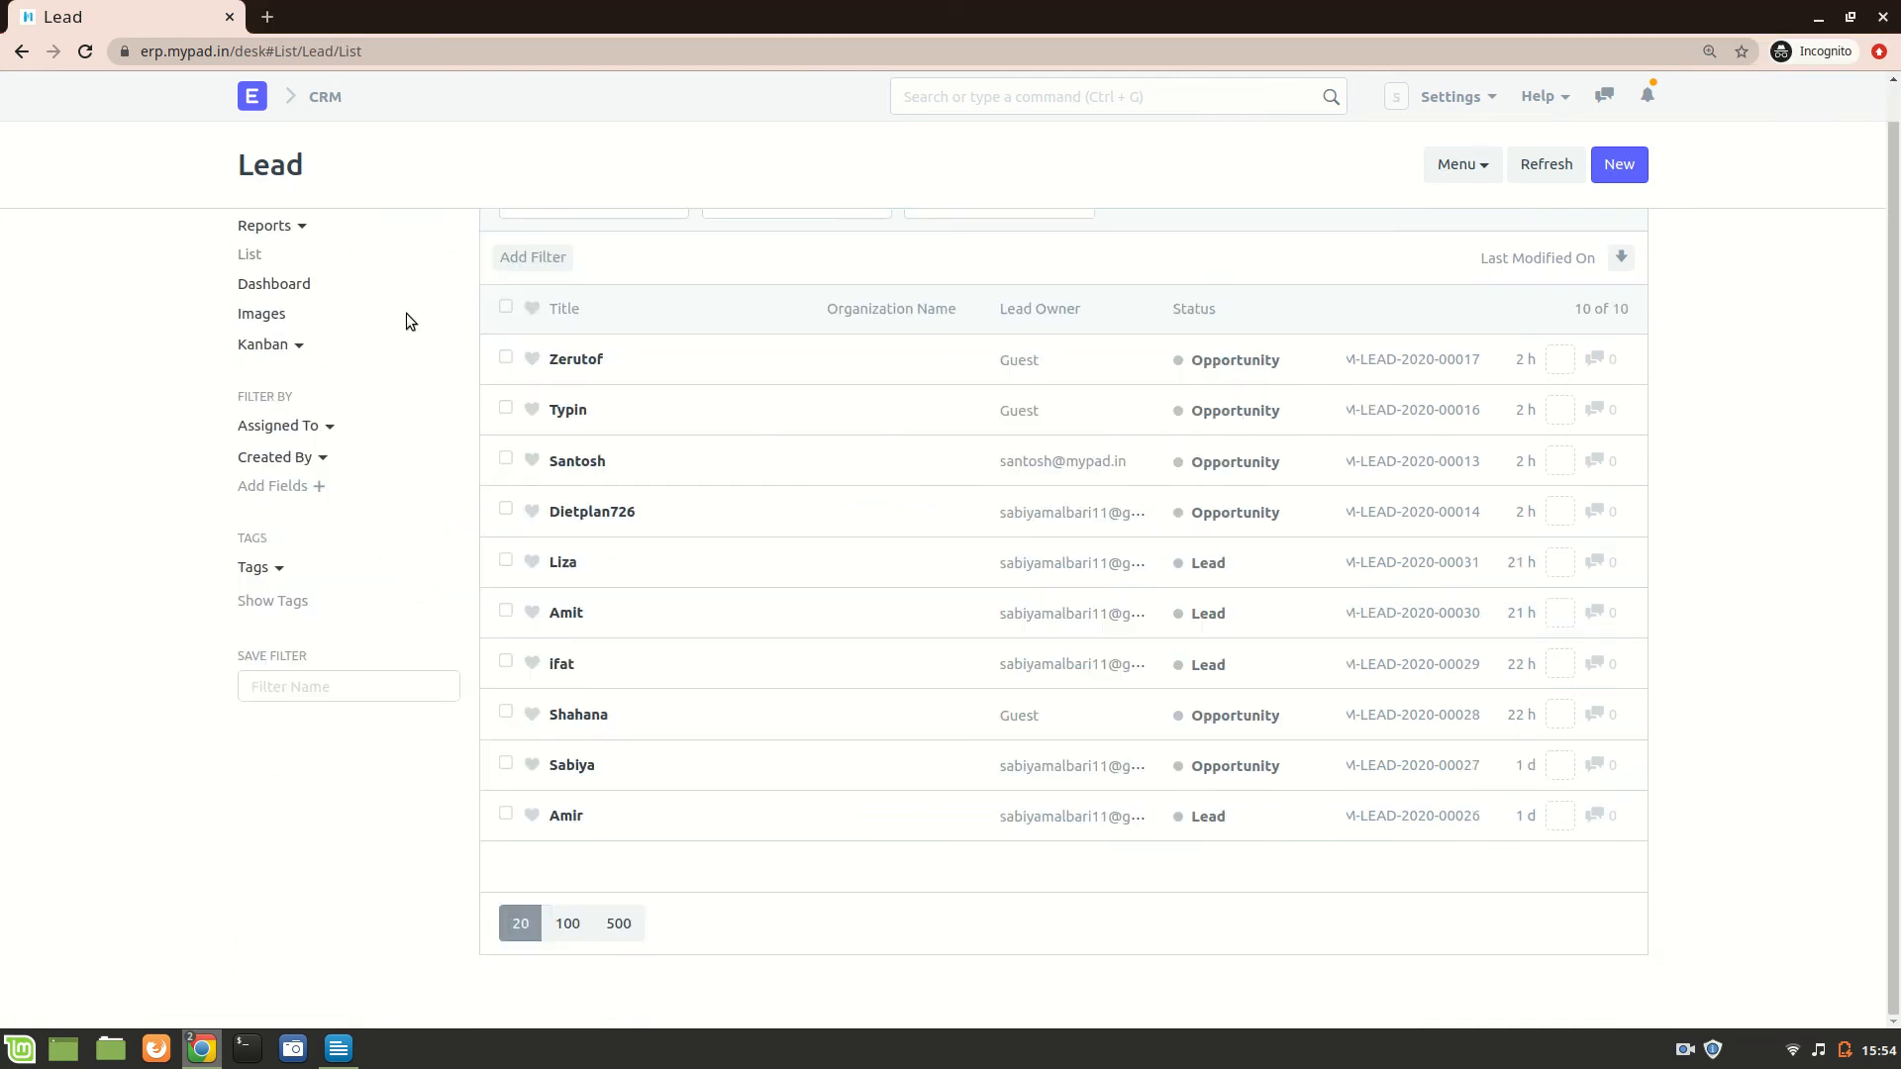
mouse_move(390, 331)
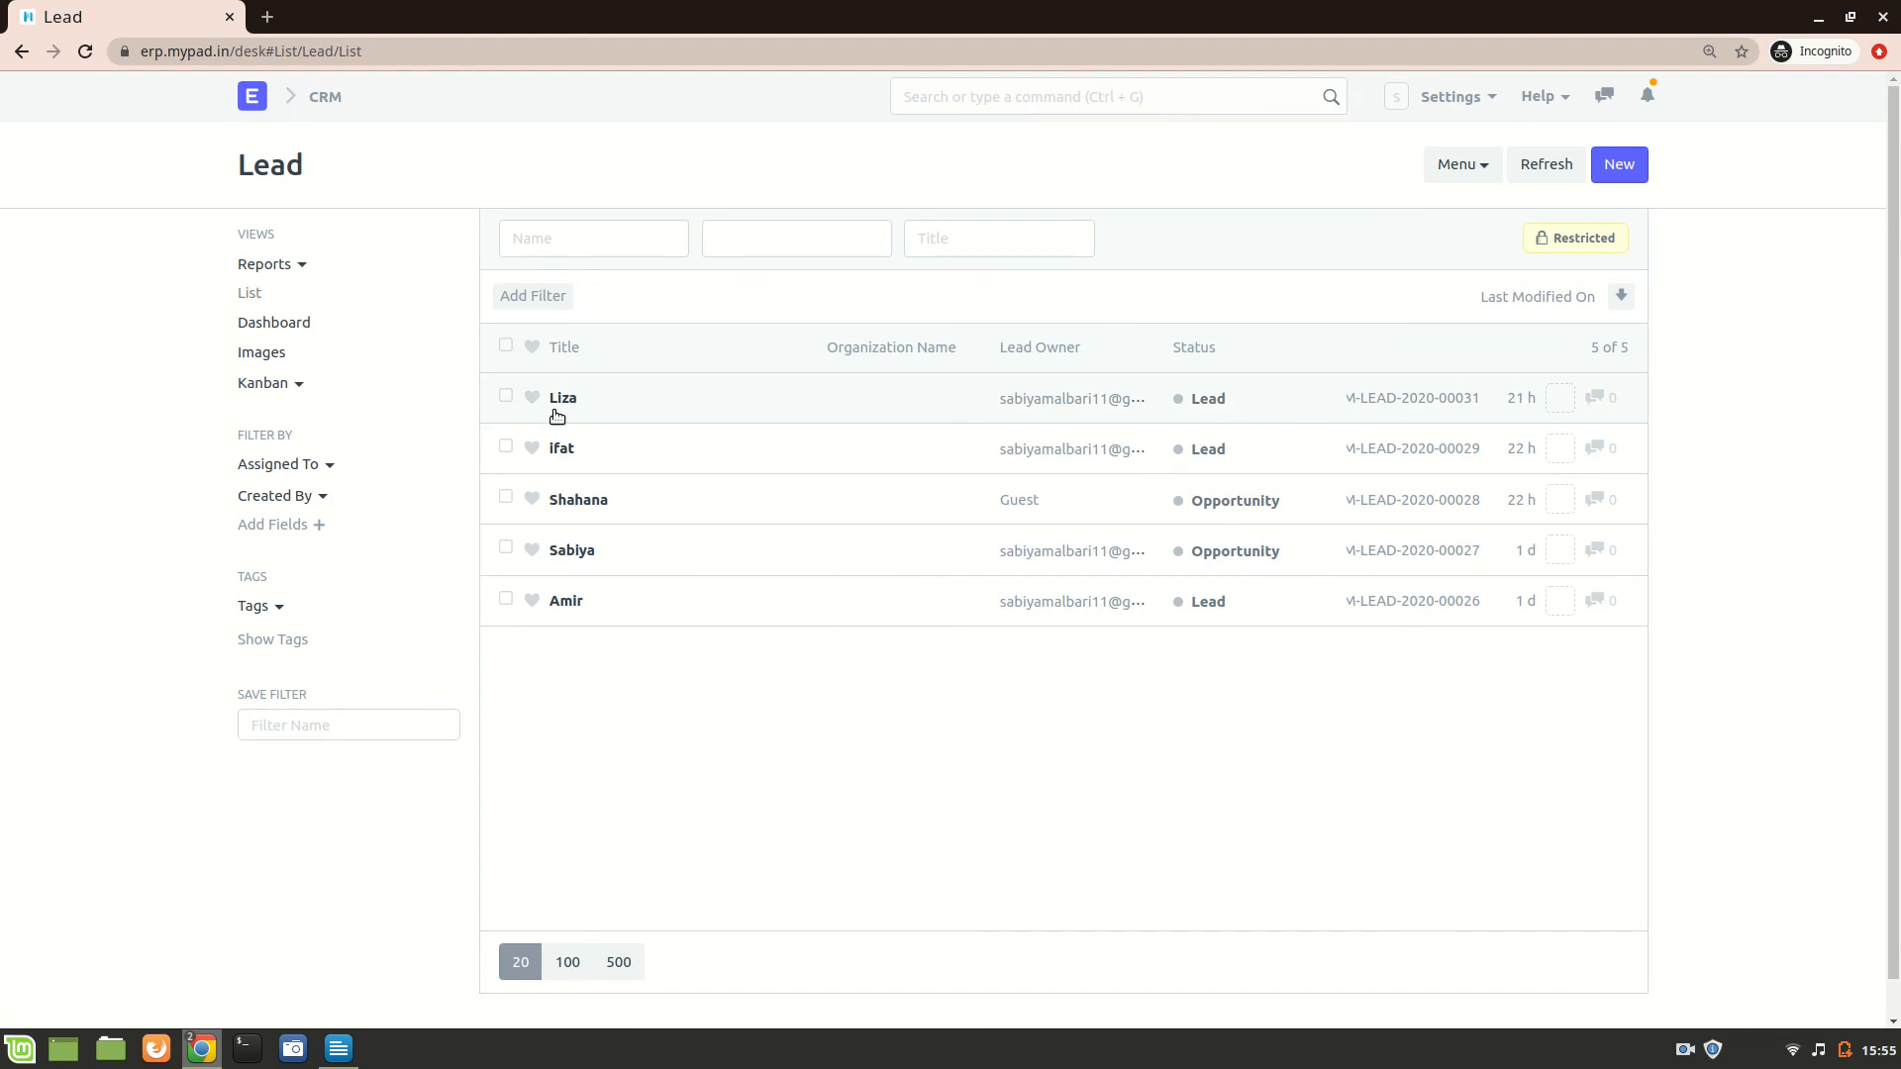
left_click(561, 399)
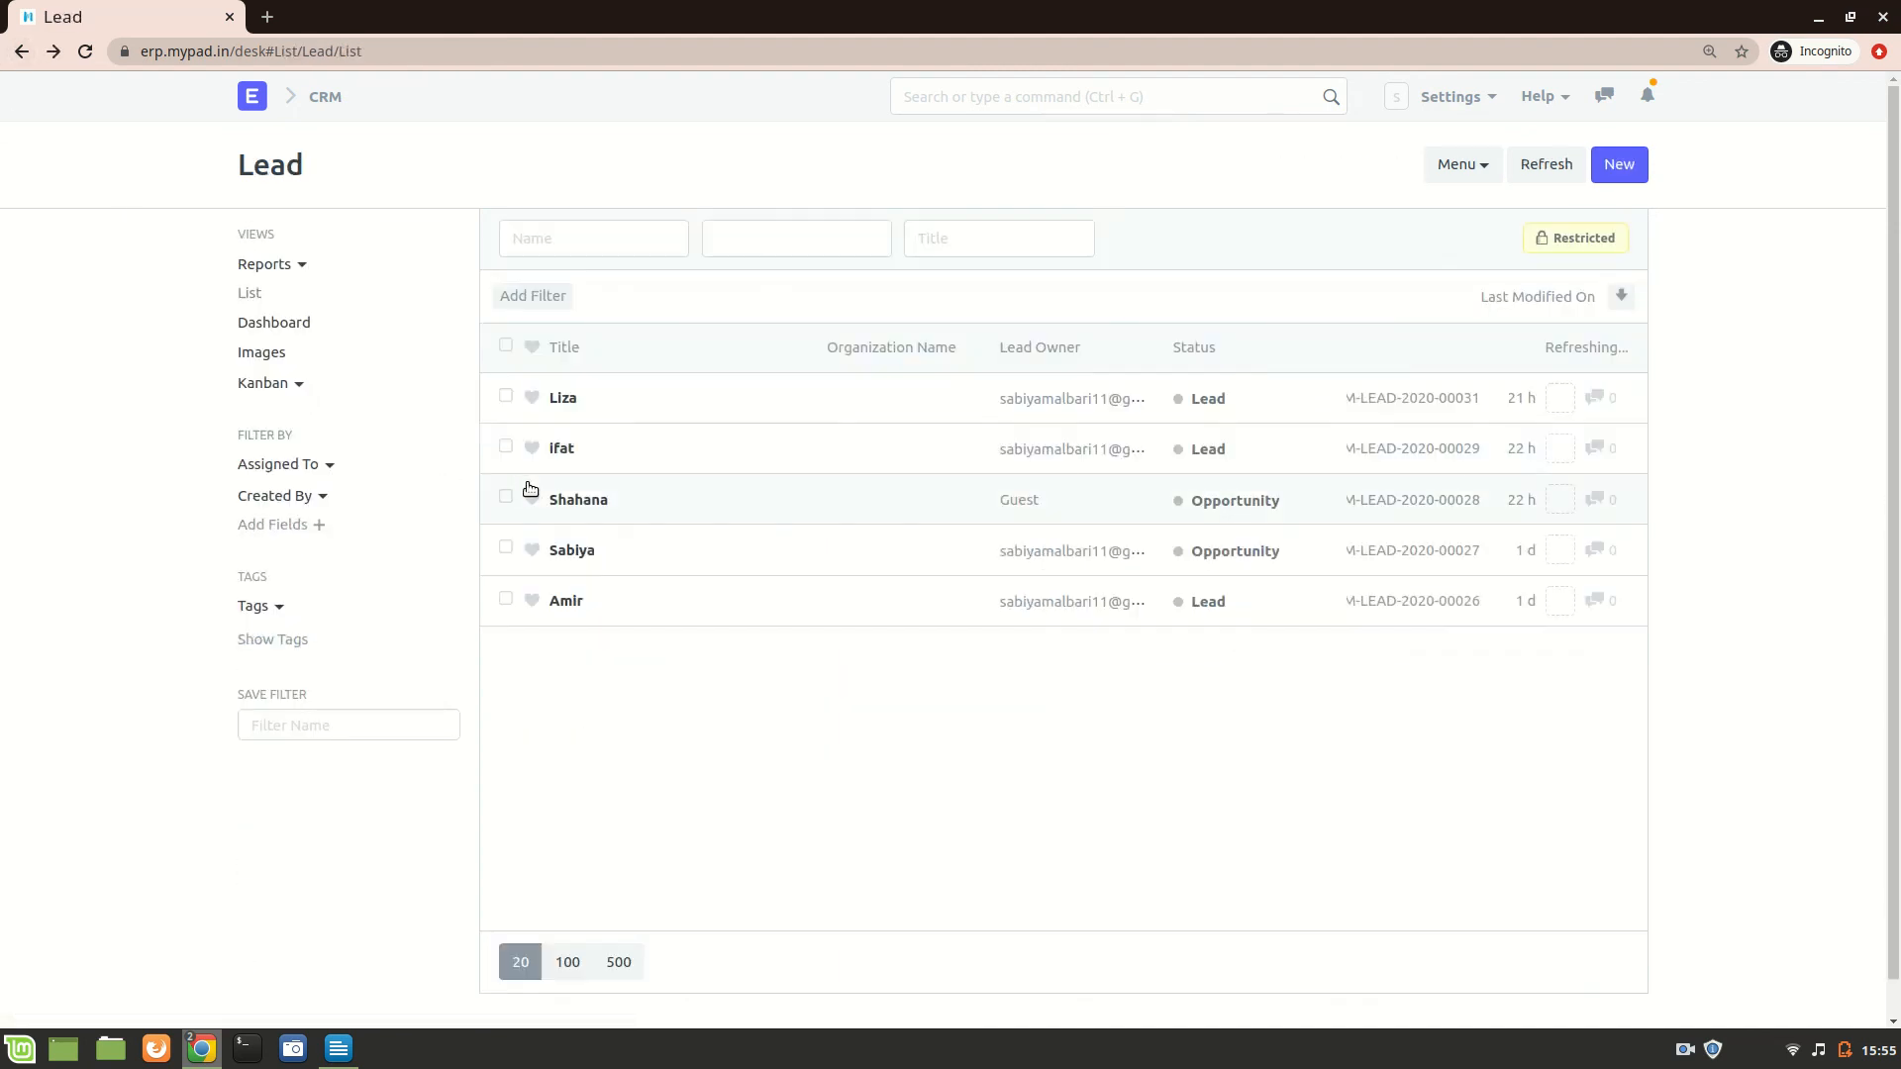
left_click(561, 448)
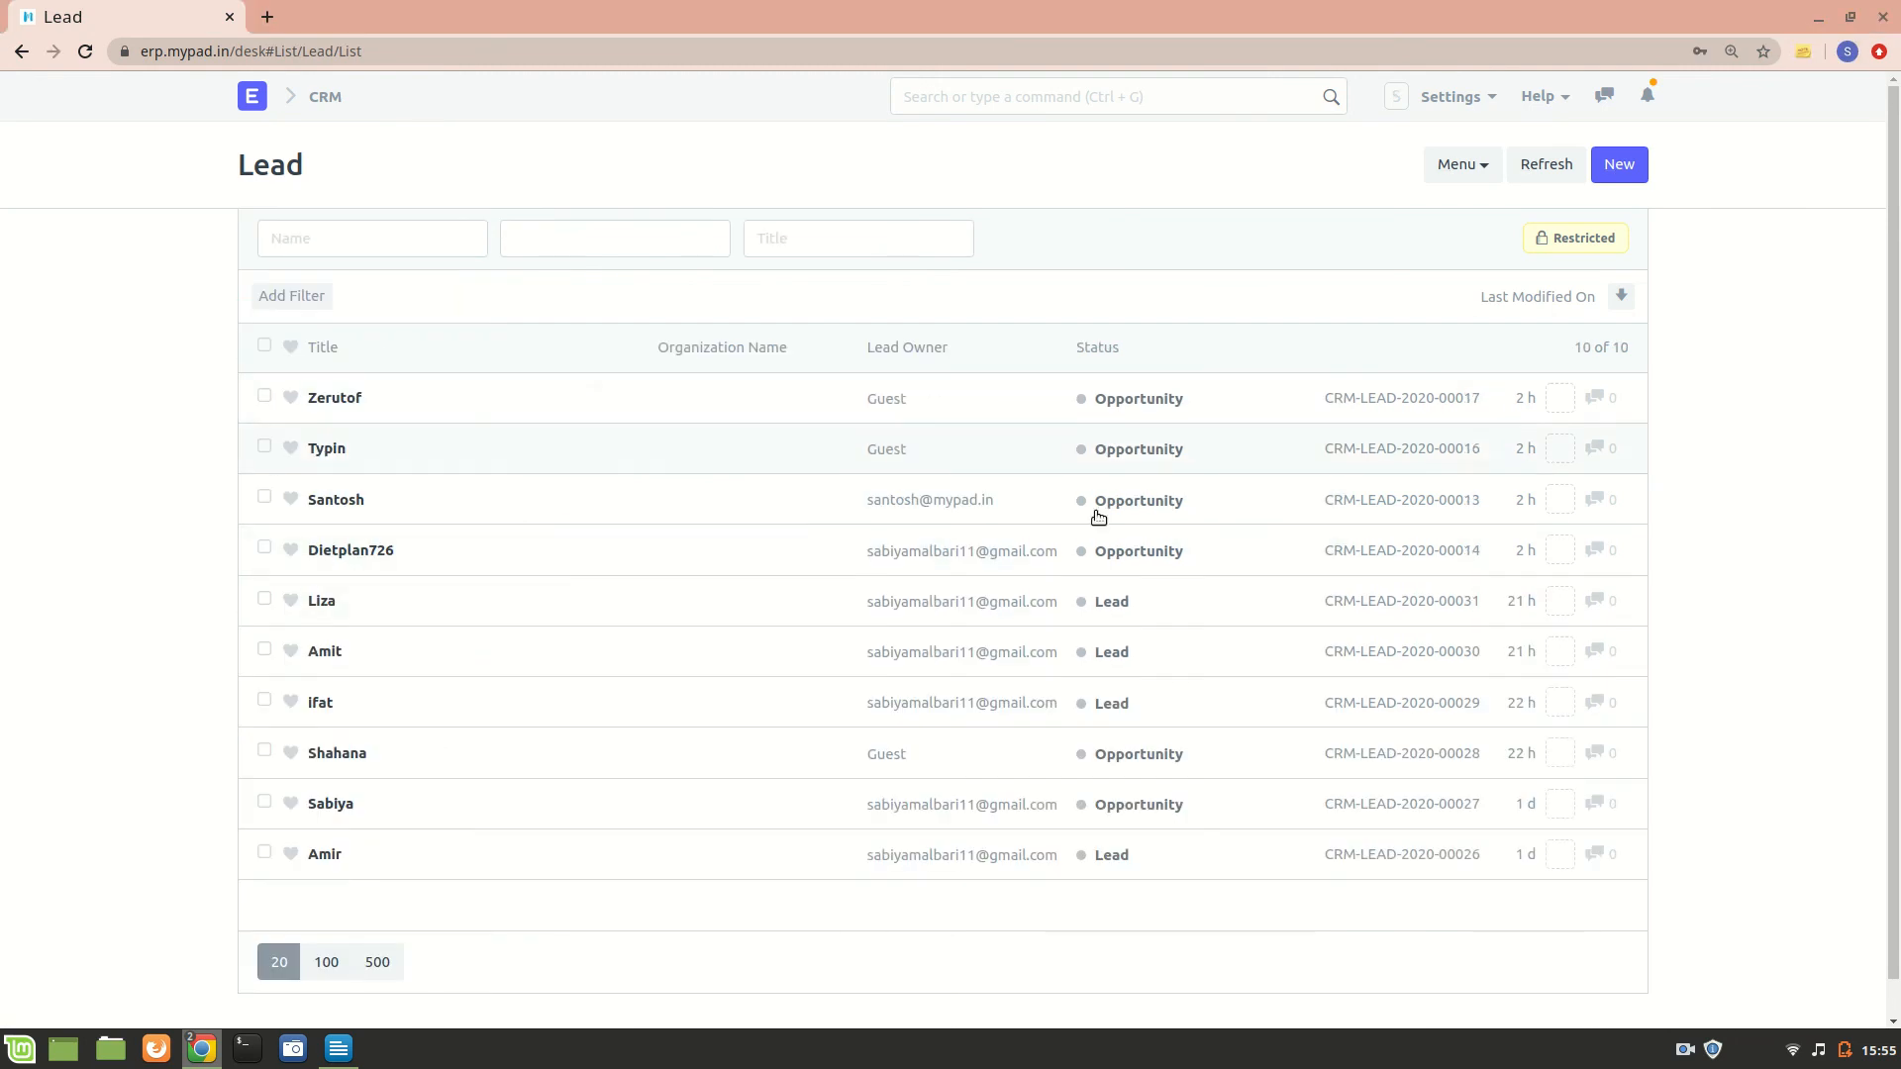
mouse_move(1688, 1022)
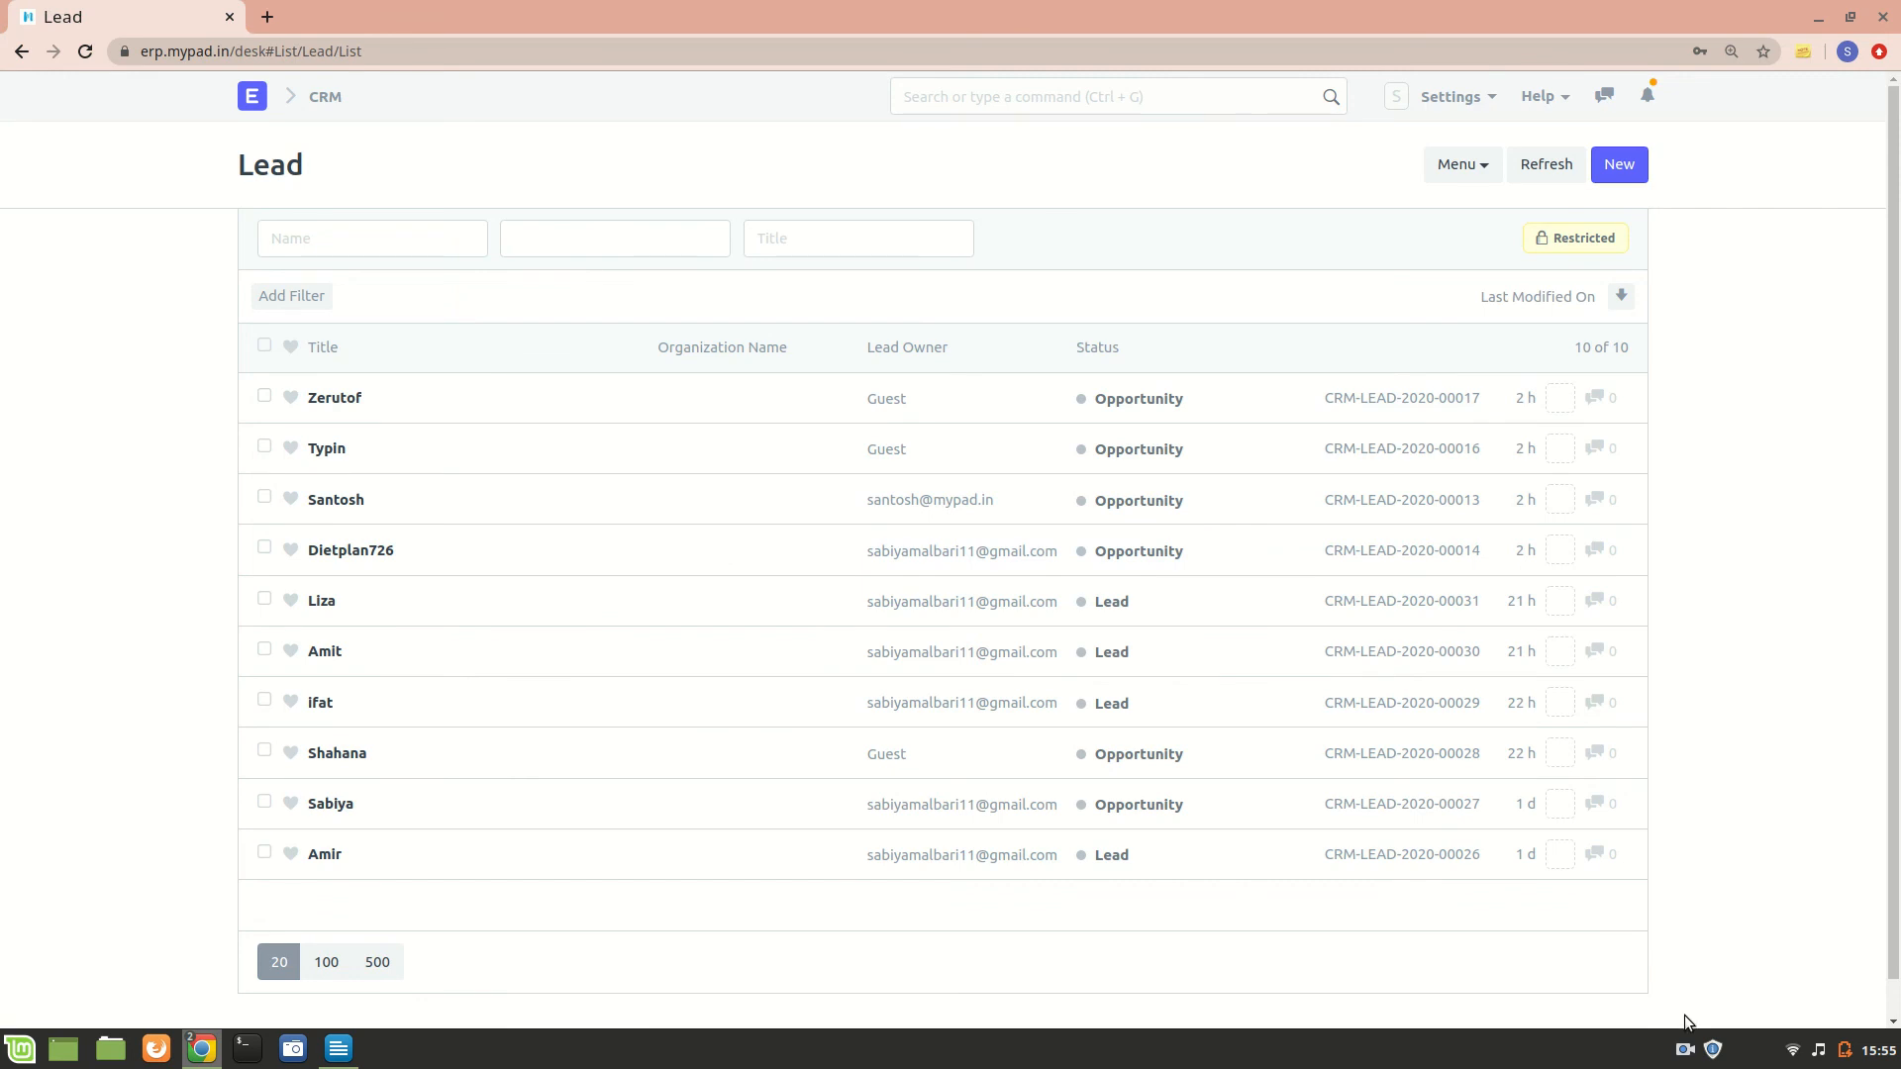